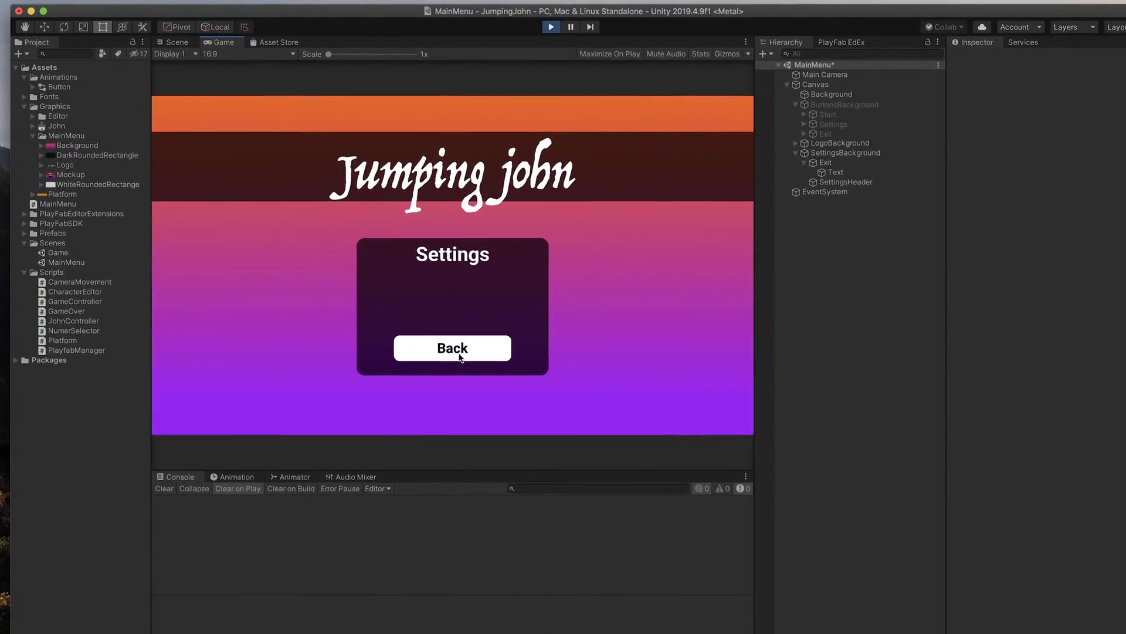
Return from Settings to the main menu, press Quit, and check the Console log.
{"action": "left_click", "coordinate": [452, 348]}
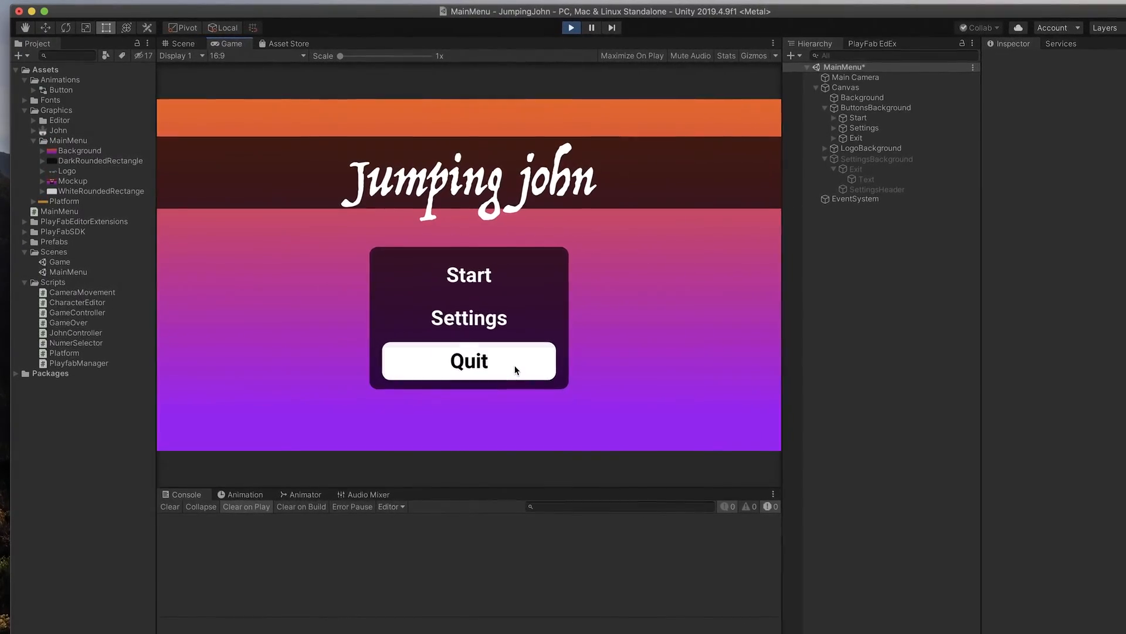
{"action": "left_click", "coordinate": [468, 318]}
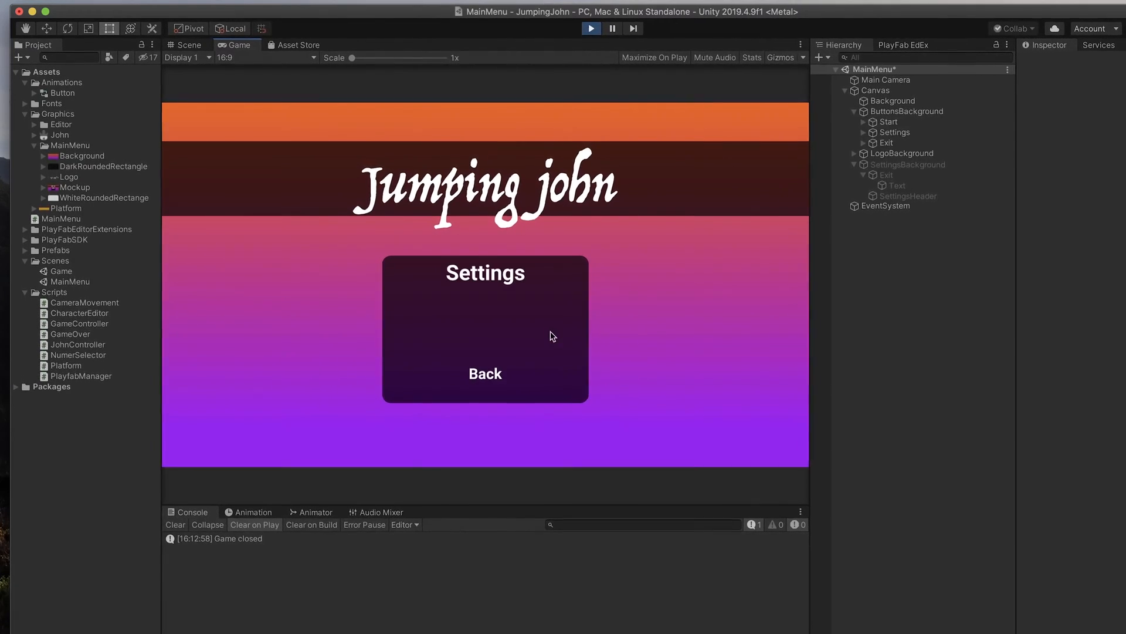
{"action": "left_click", "coordinate": [484, 373]}
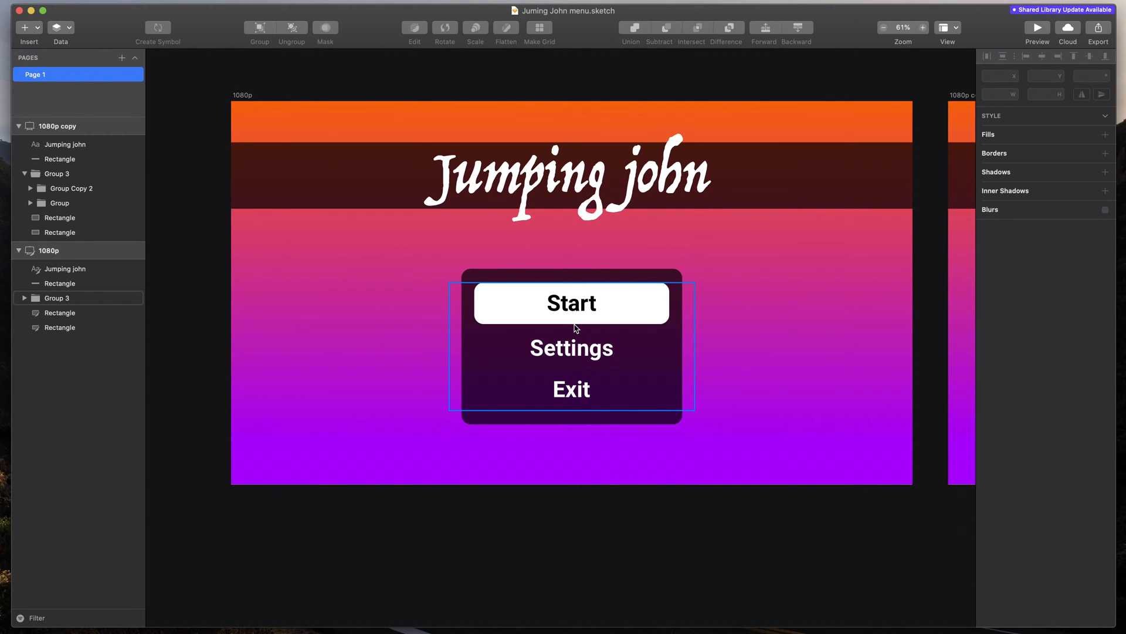
{"action": "left_click", "coordinate": [661, 579]}
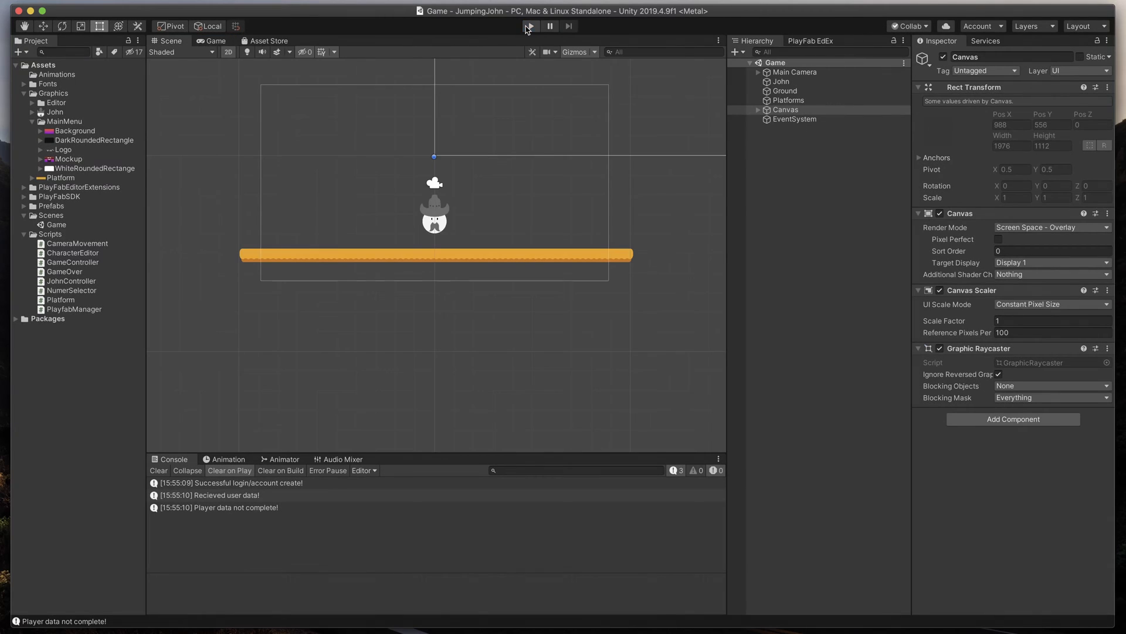
Stop Play mode, create and open a MainMenu scene, and add a UI Canvas.
{"action": "left_click", "coordinate": [50, 215]}
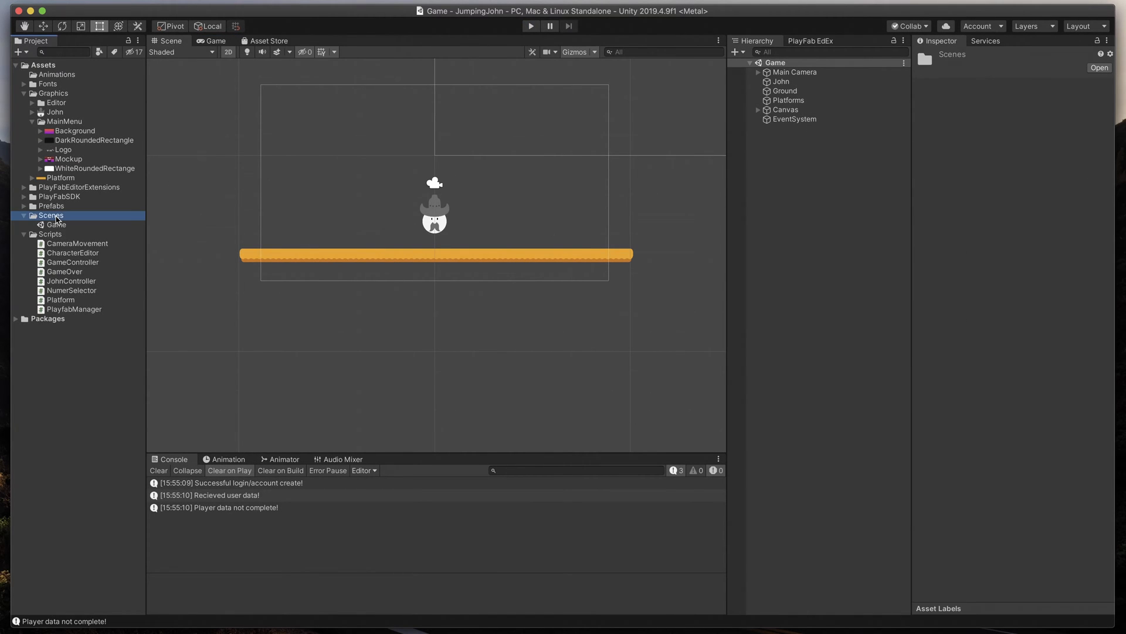
{"action": "right_click", "coordinate": [50, 216]}
{"action": "type", "text": "MainMenu"}
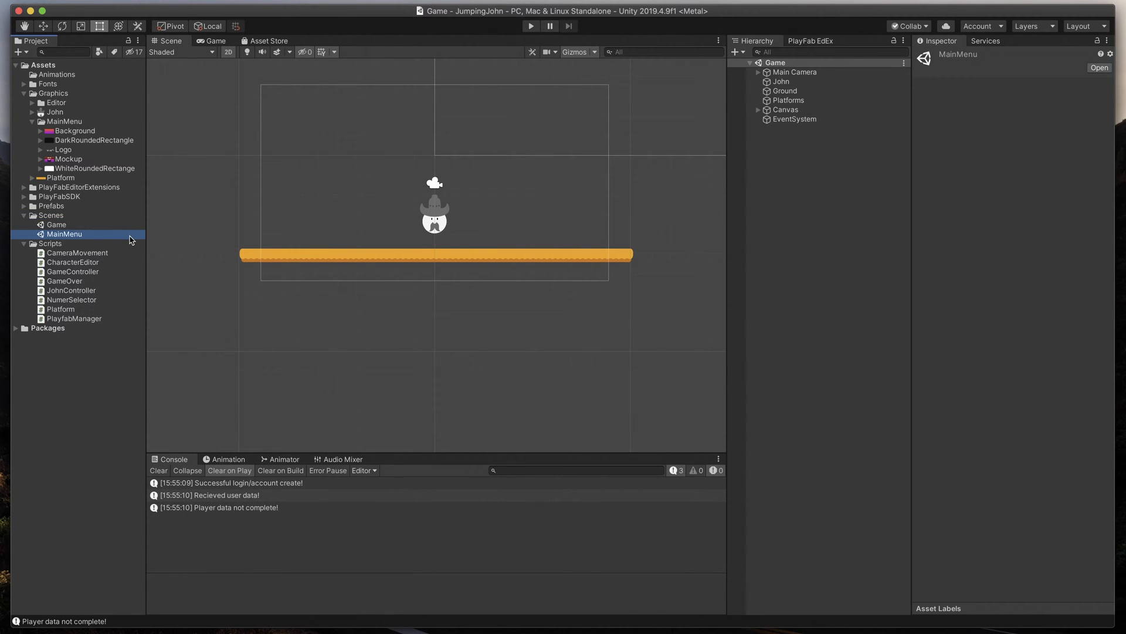
{"action": "double_click", "coordinate": [64, 233]}
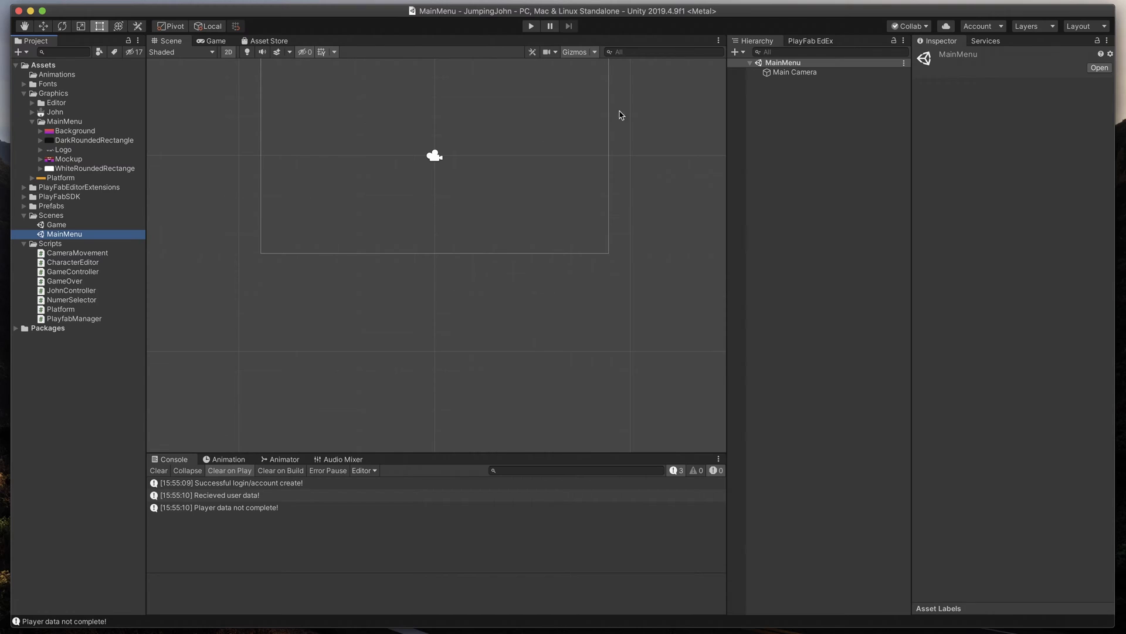
{"action": "right_click", "coordinate": [783, 62]}
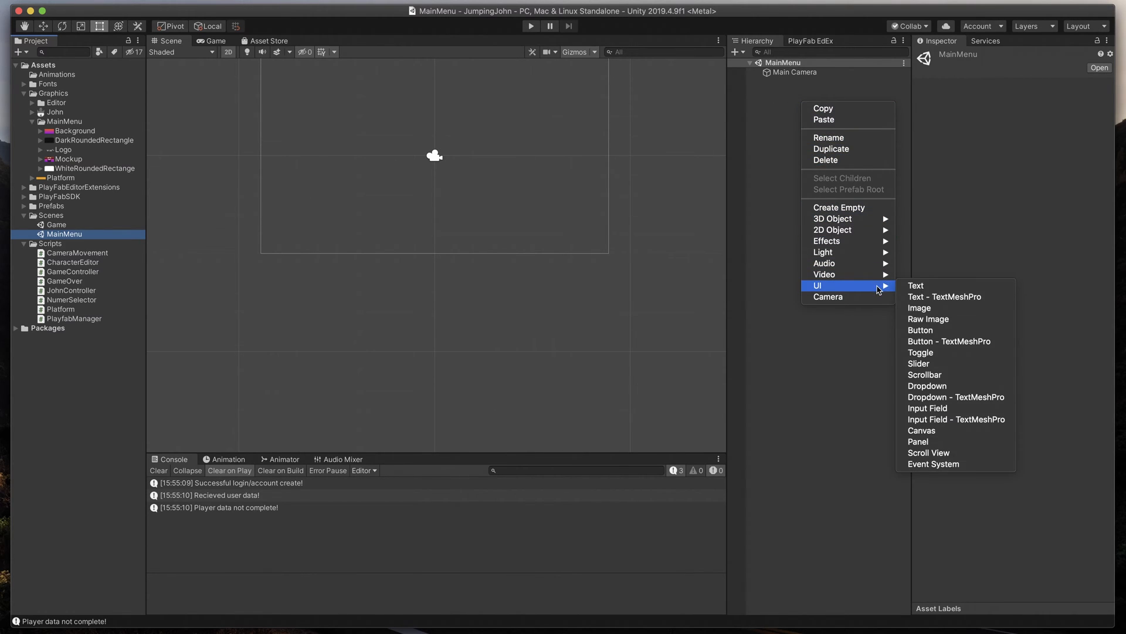
{"action": "mouse_move", "coordinate": [956, 419]}
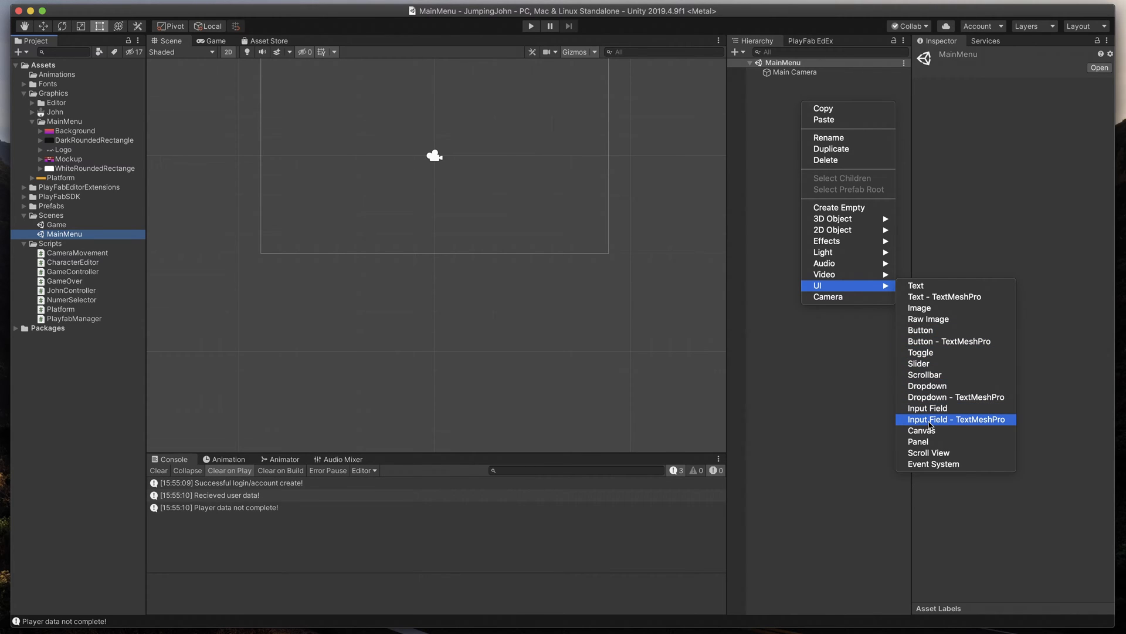
{"action": "left_click", "coordinate": [921, 429]}
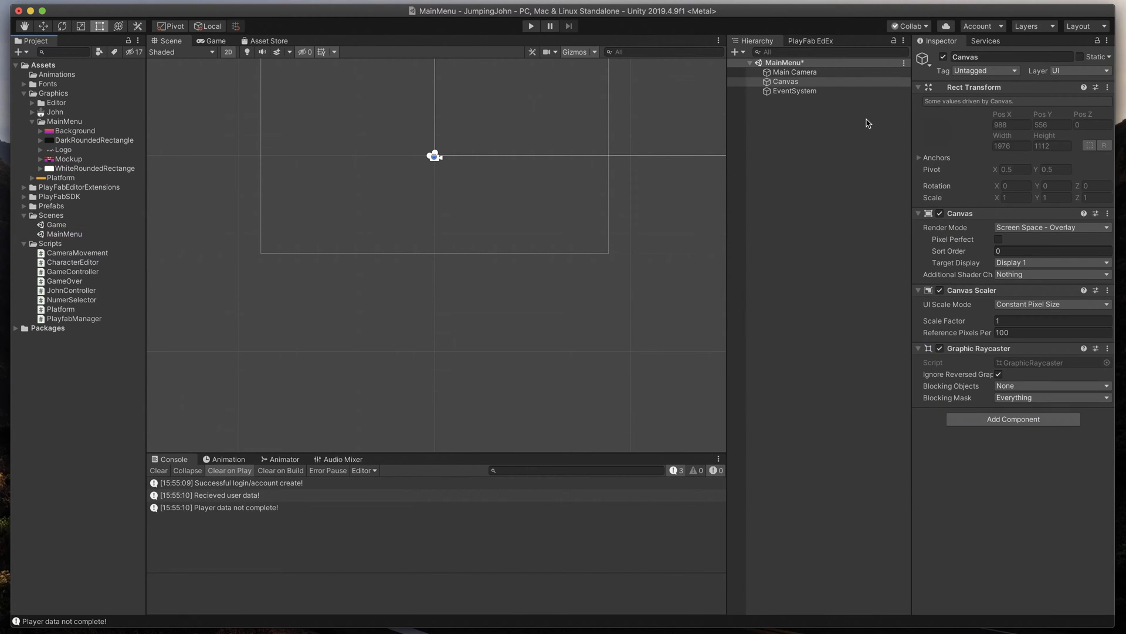
Add a UI Image under Canvas and Alt-stretch it to fill the whole canvas.
{"action": "left_click", "coordinate": [786, 81]}
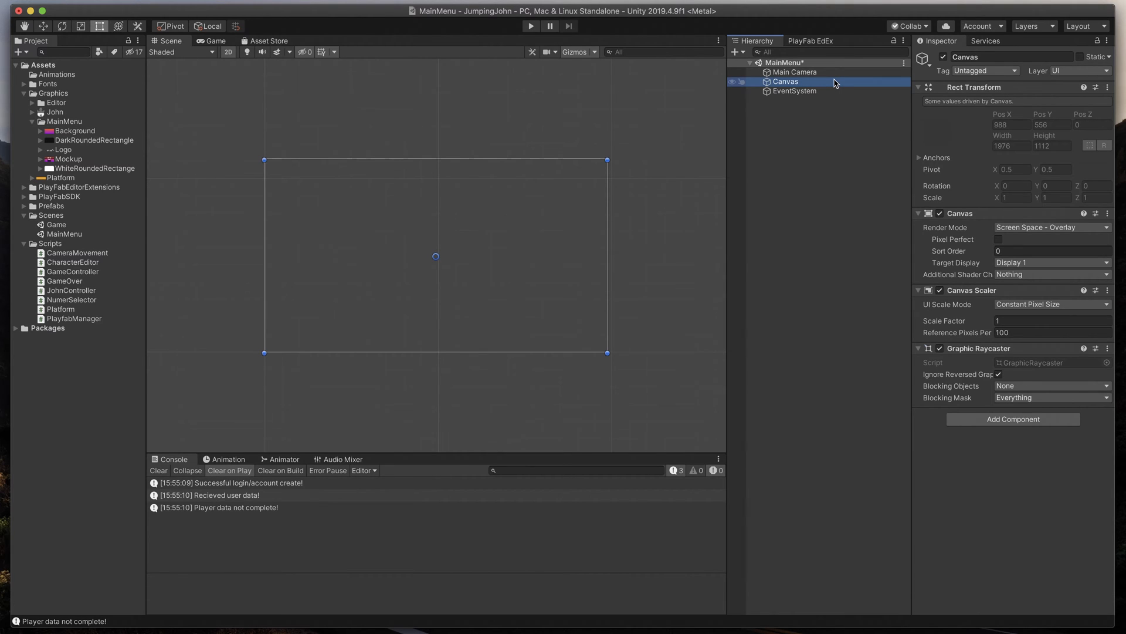
{"action": "right_click", "coordinate": [785, 81]}
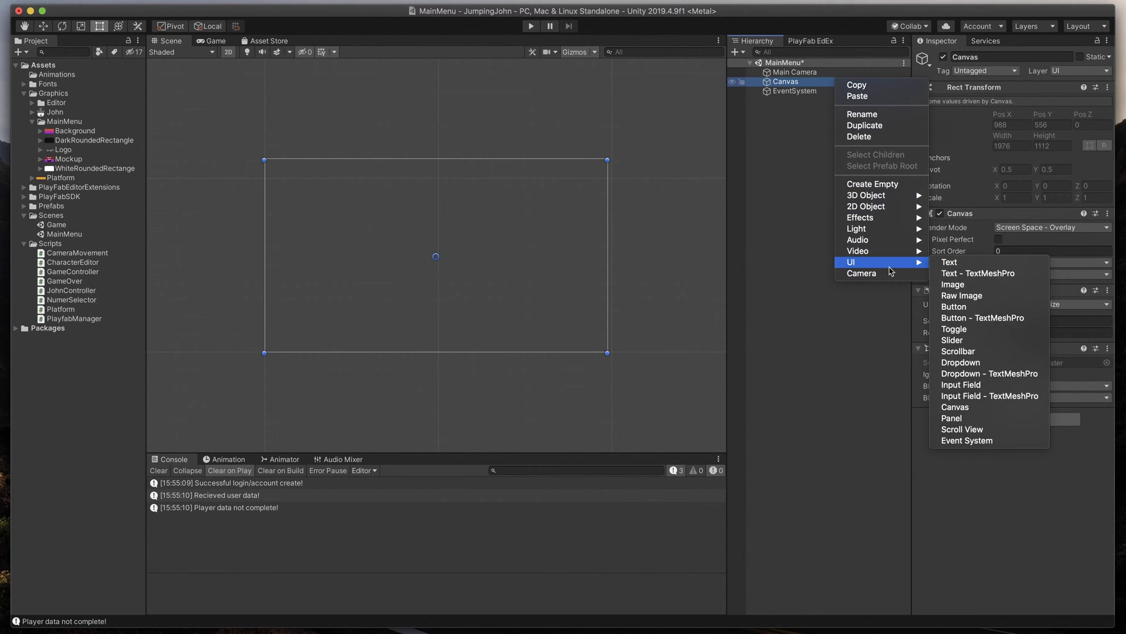
{"action": "mouse_move", "coordinate": [950, 284]}
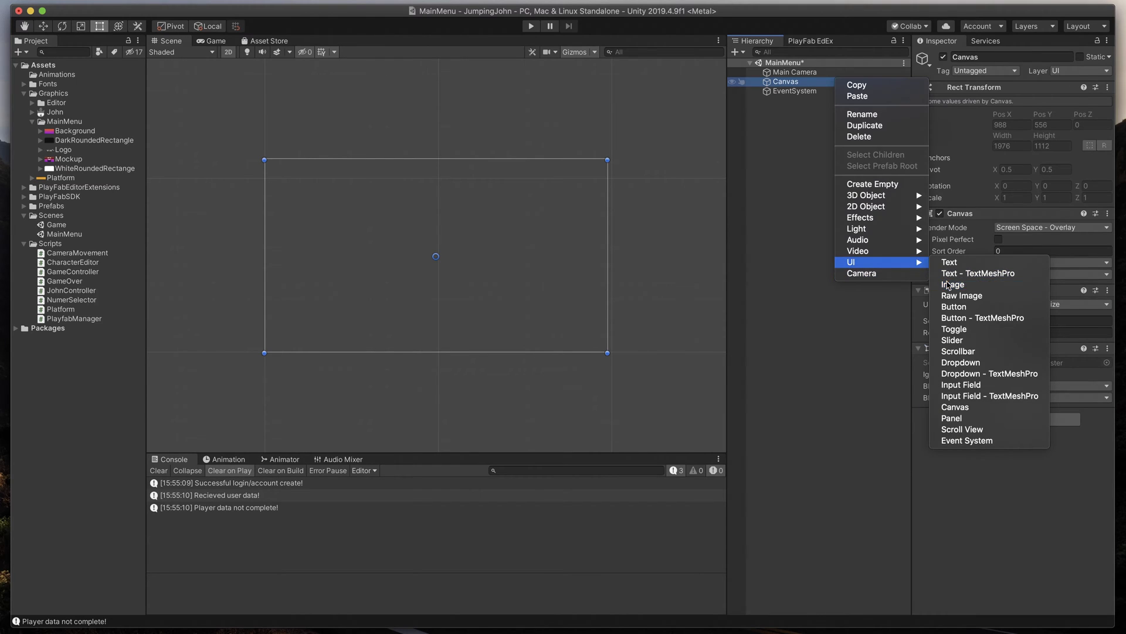
{"action": "left_click", "coordinate": [953, 284]}
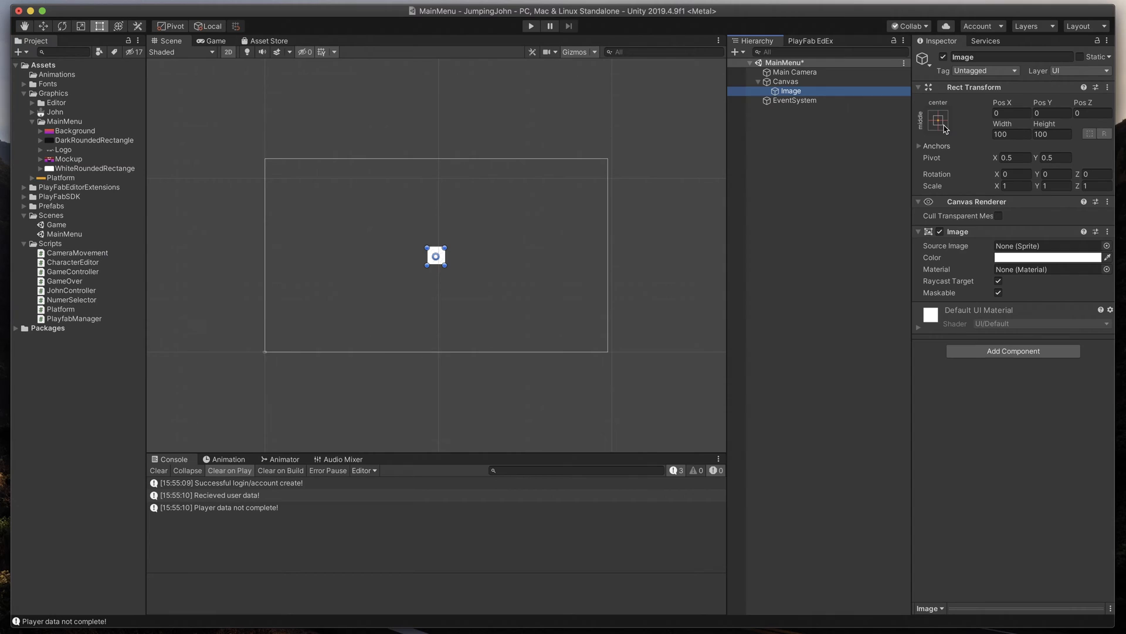
{"action": "left_click", "coordinate": [938, 119]}
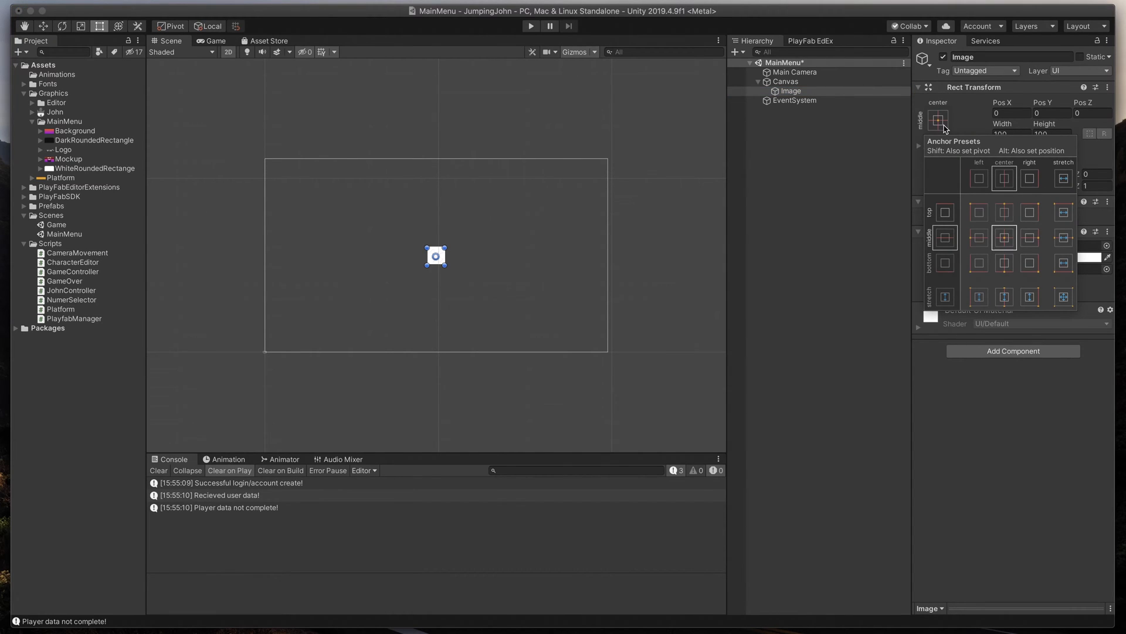
{"action": "mouse_move", "coordinate": [1059, 288]}
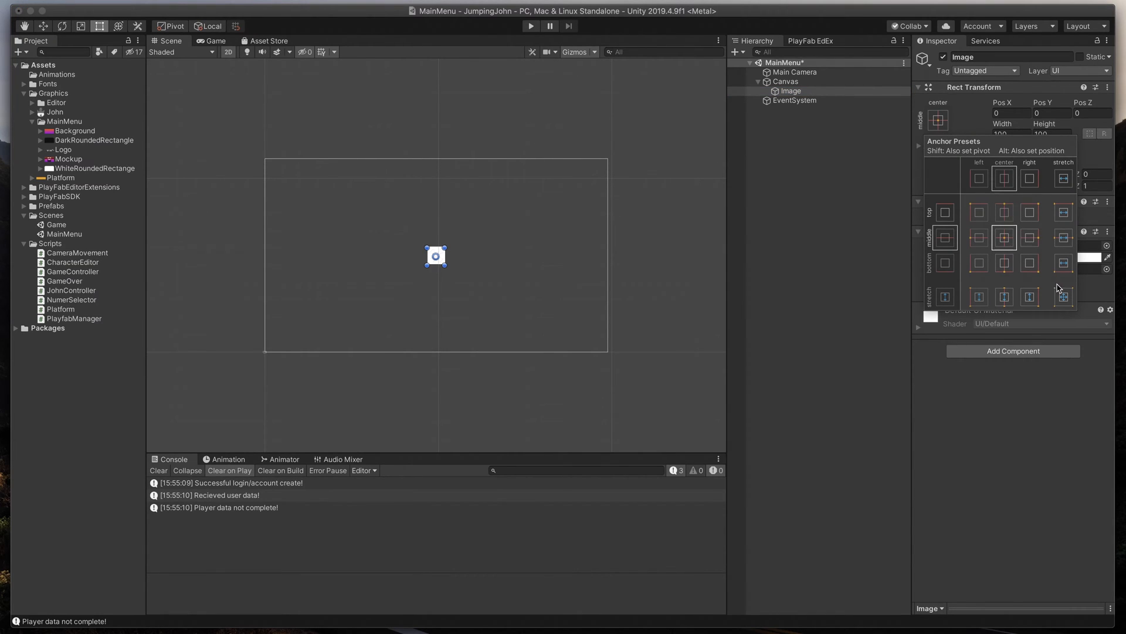
{"action": "key", "text": "alt"}
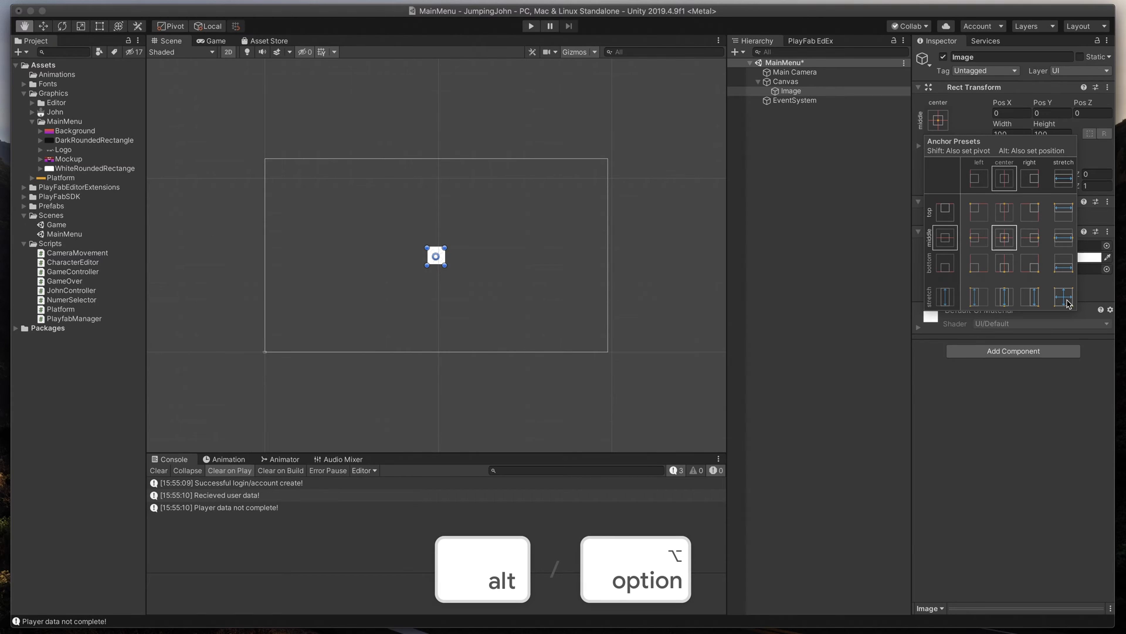
{"action": "left_click", "coordinate": [1063, 297]}
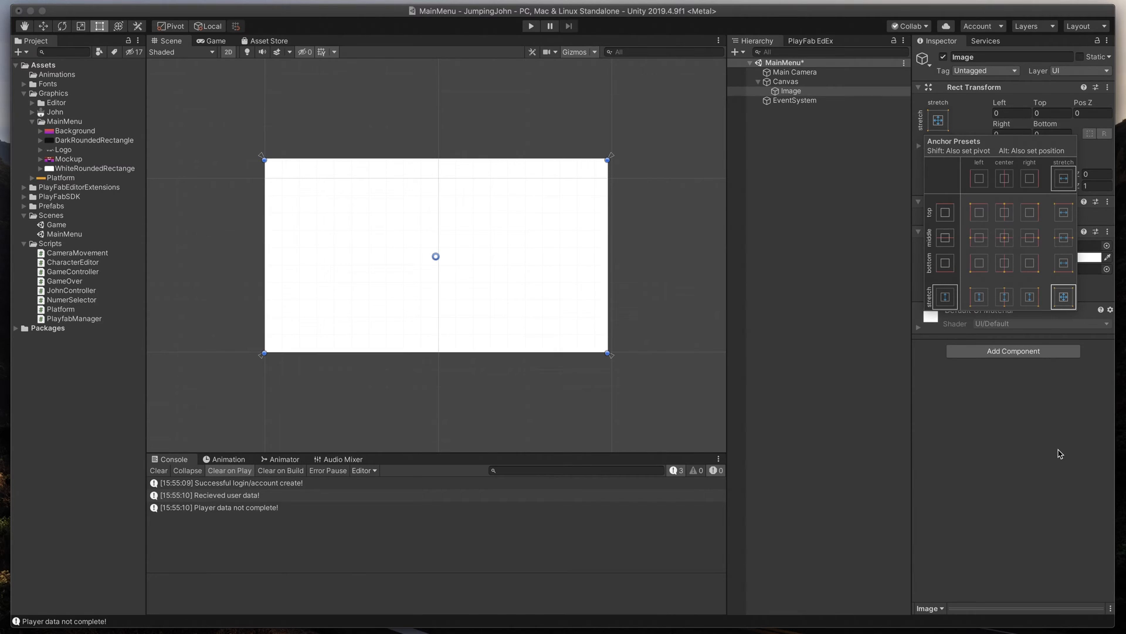
{"action": "mouse_move", "coordinate": [1051, 442]}
{"action": "type", "text": "Background"}
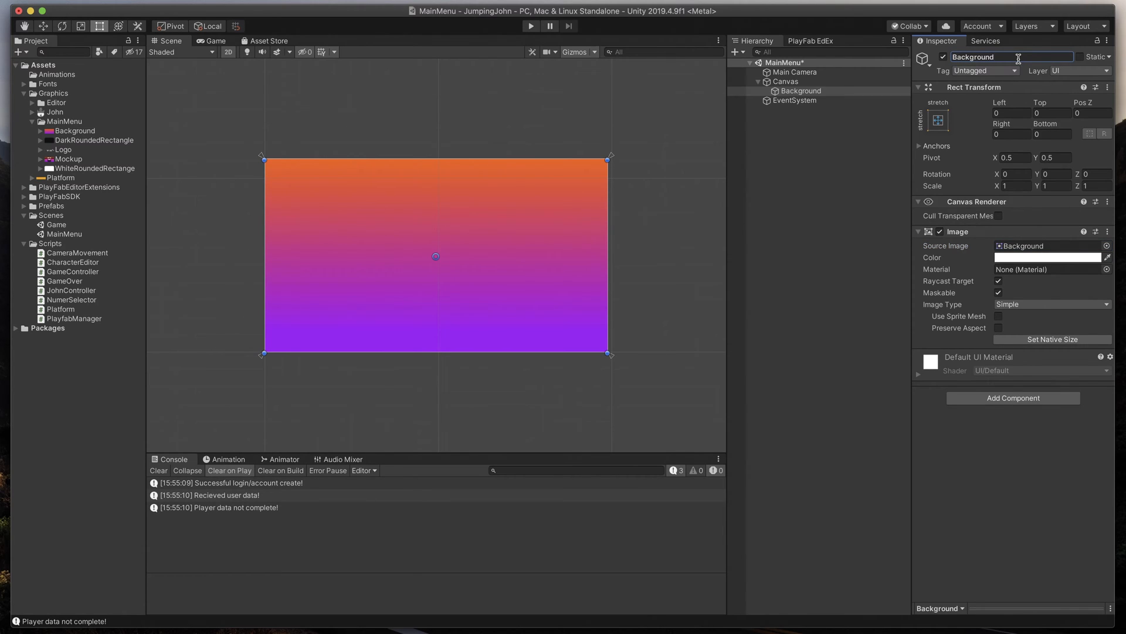
Add another image under Canvas, anchored to stretch across the top.
{"action": "left_click", "coordinate": [785, 81]}
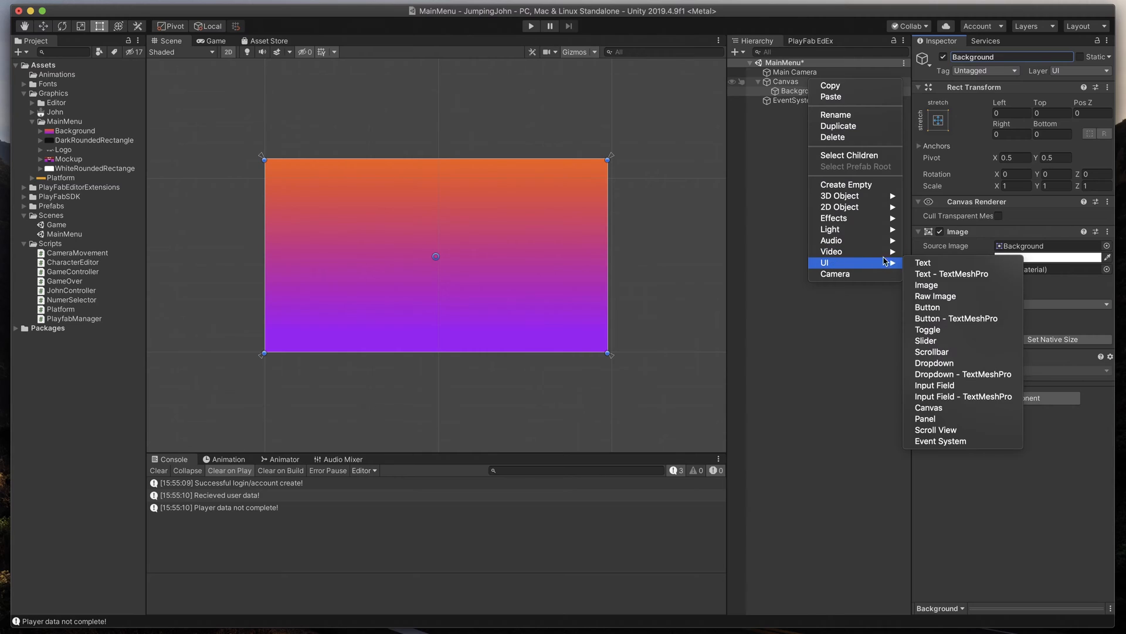
{"action": "left_click", "coordinate": [926, 285]}
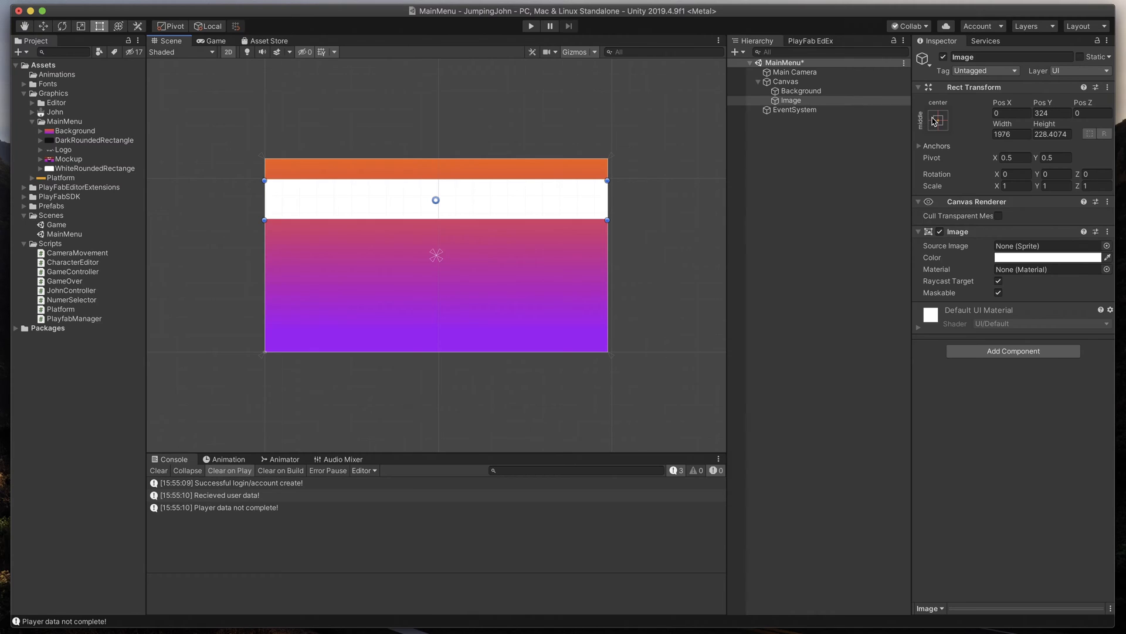
{"action": "left_click", "coordinate": [937, 119]}
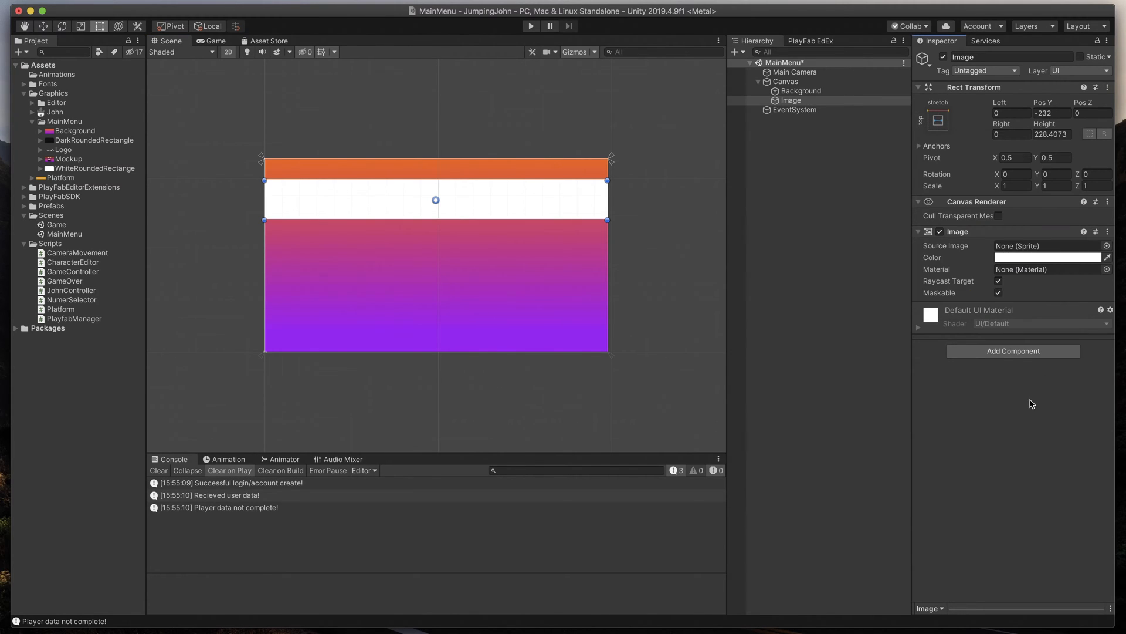
Colour the image black with alpha 180 and name it LogoBackground.
{"action": "left_click", "coordinate": [1047, 257]}
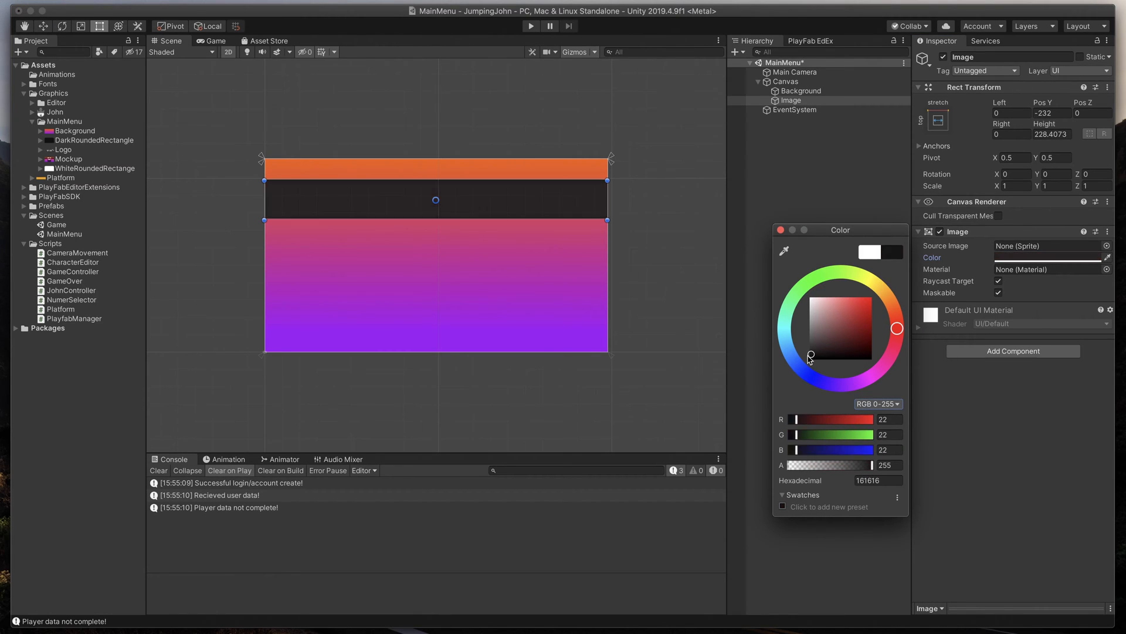
{"action": "left_click", "coordinate": [809, 359]}
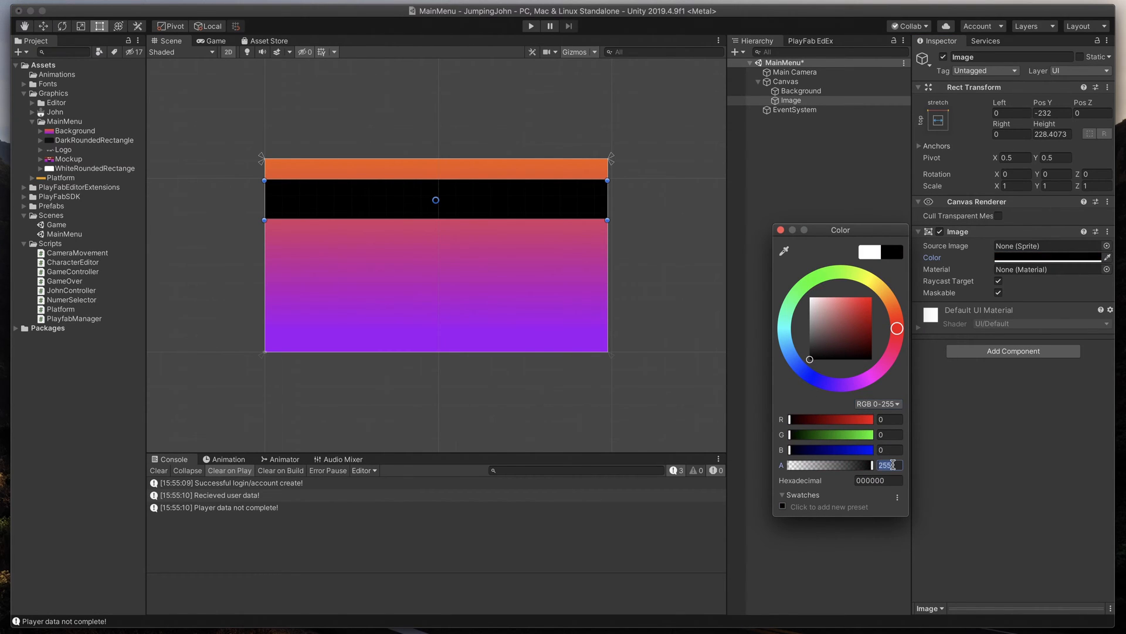
{"action": "type", "text": "180"}
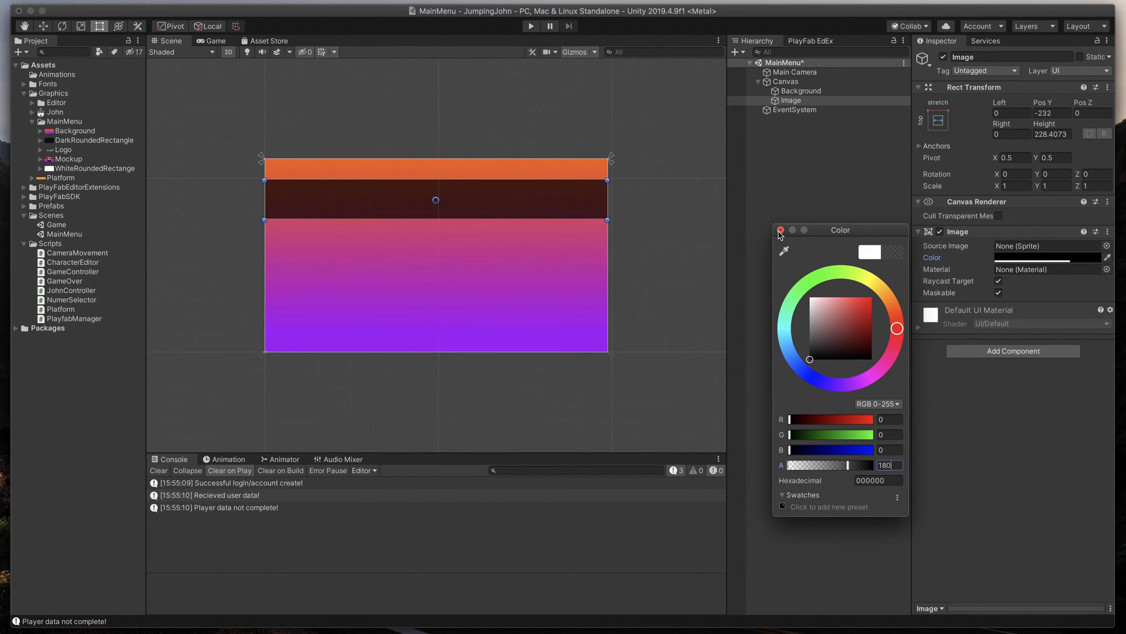
{"action": "left_click", "coordinate": [781, 230]}
{"action": "type", "text": "L"}
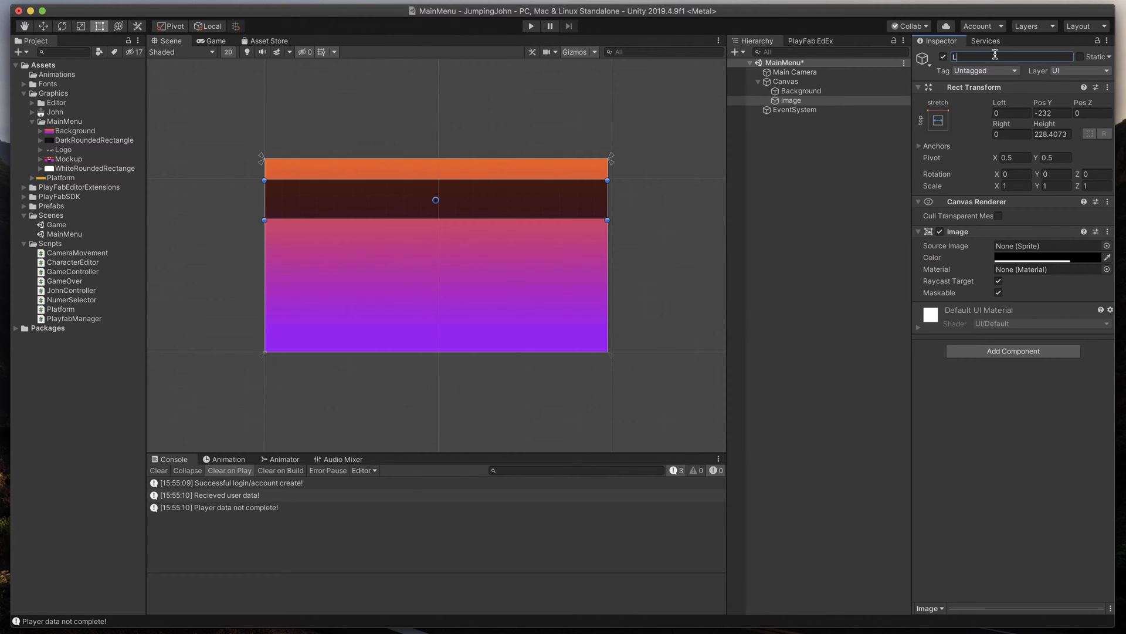
{"action": "type", "text": "ogoBackground"}
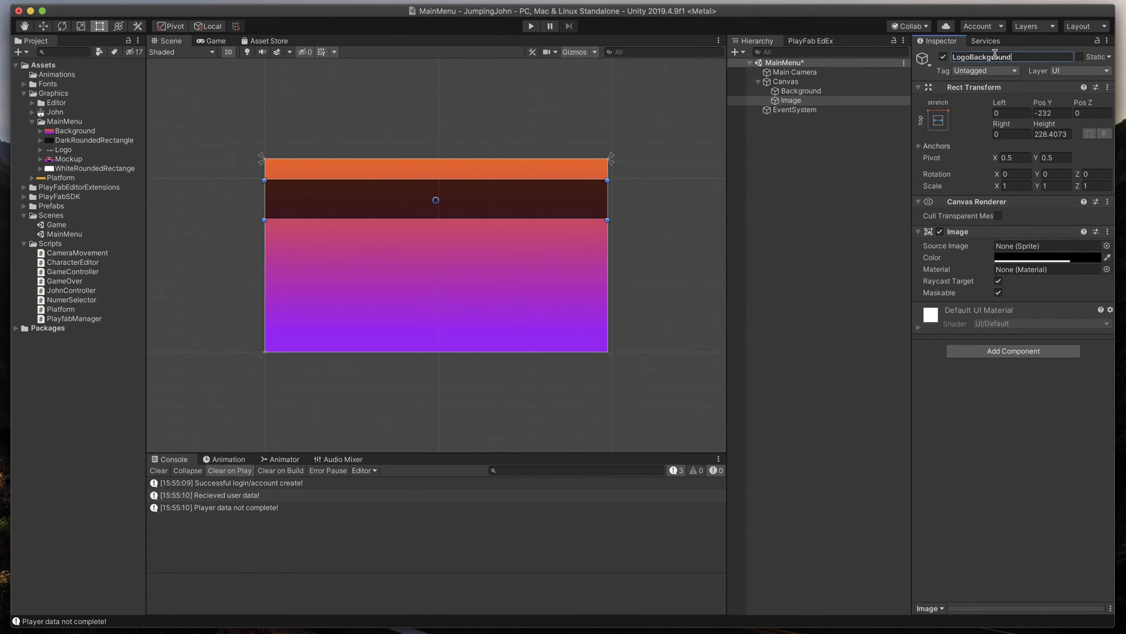
{"action": "key", "text": "Return"}
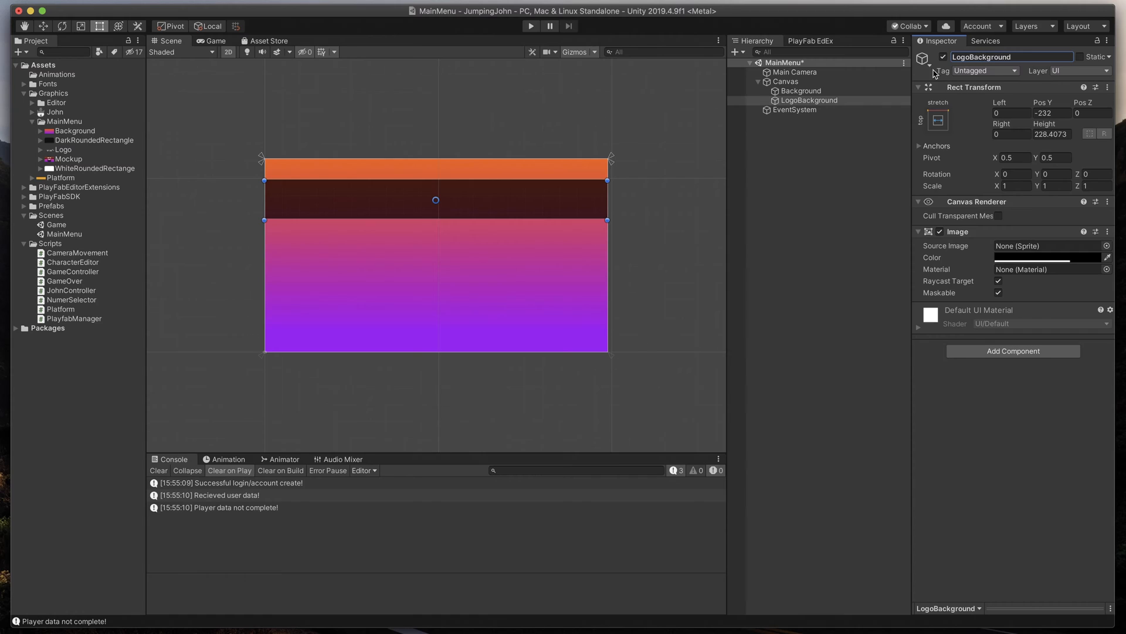
Add a child image using the Logo sprite at native size, nudged slightly down.
{"action": "right_click", "coordinate": [810, 99]}
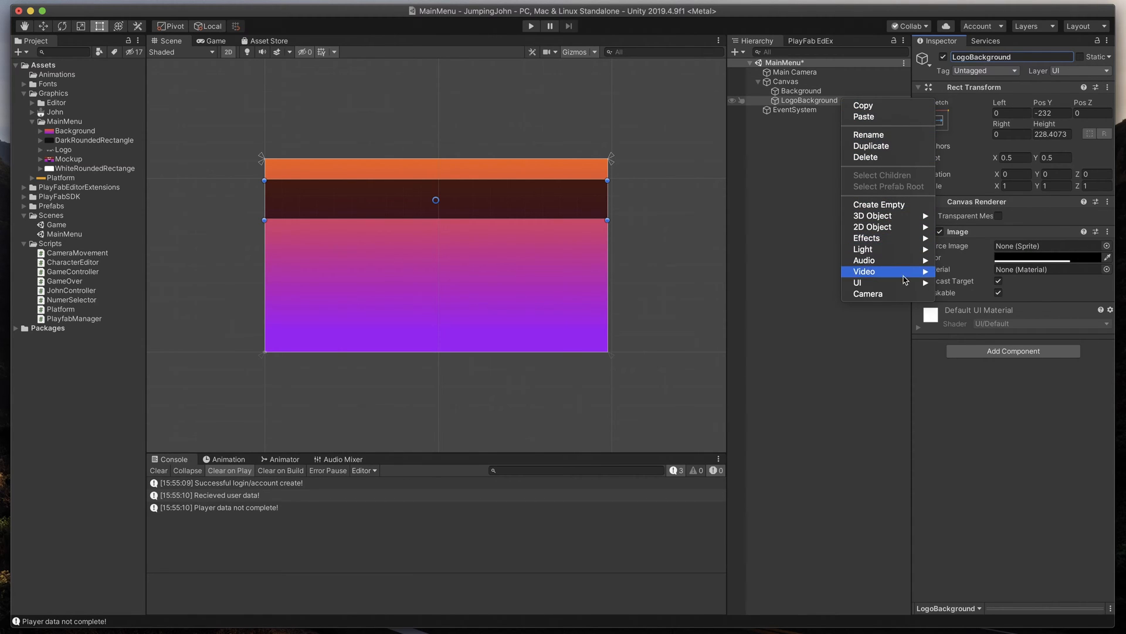
{"action": "left_click", "coordinate": [858, 282]}
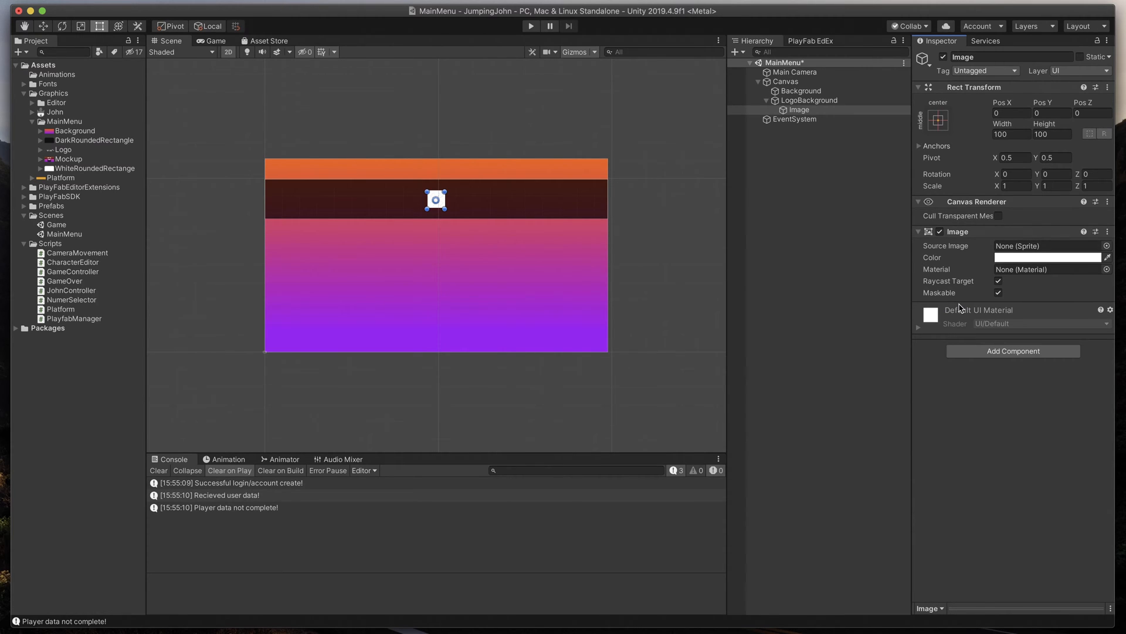
{"action": "mouse_move", "coordinate": [1011, 290]}
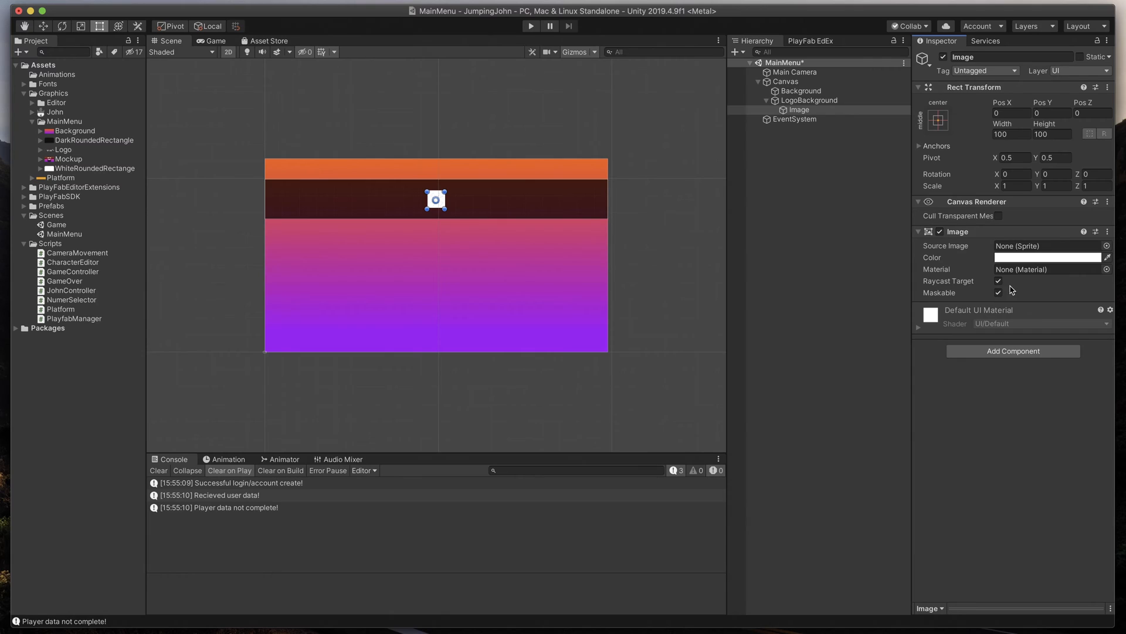
{"action": "left_click", "coordinate": [1107, 246]}
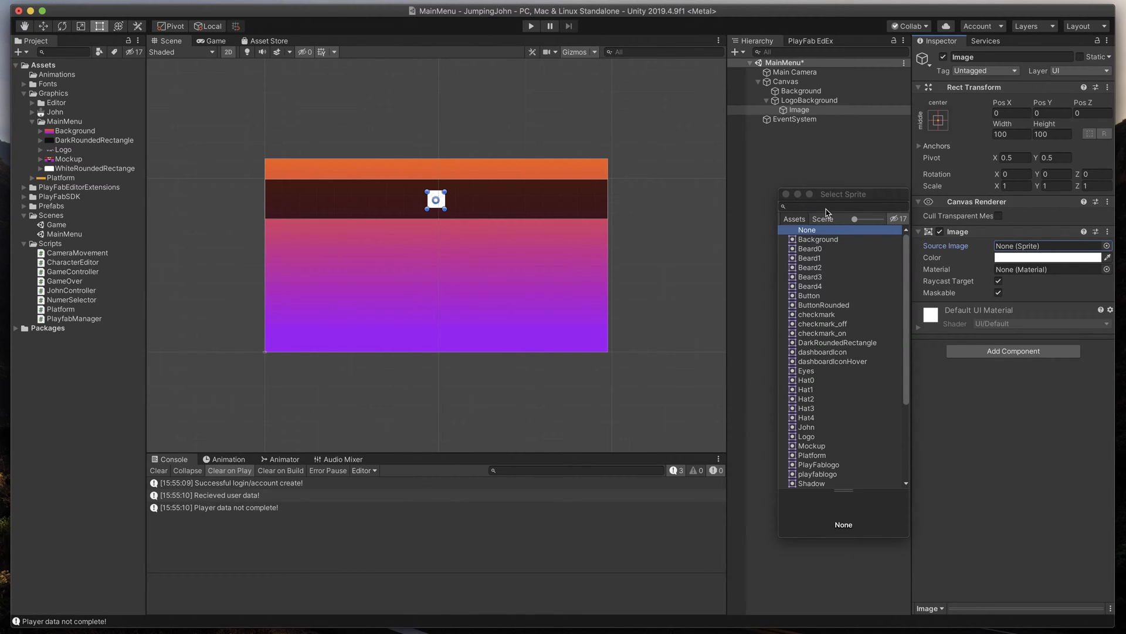
{"action": "type", "text": "logo"}
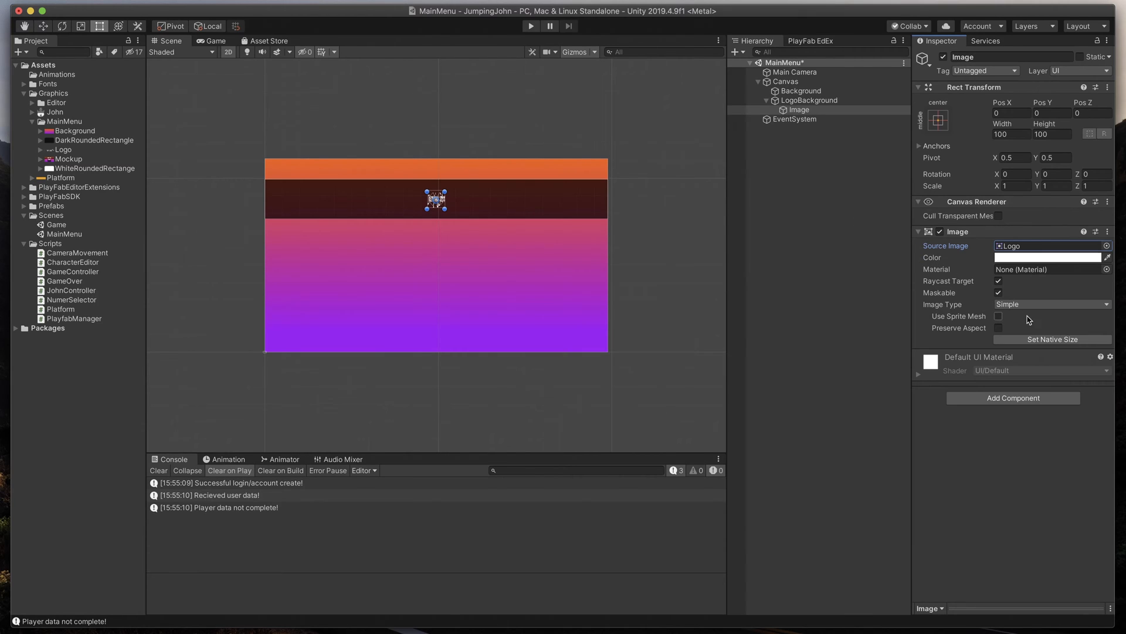
{"action": "left_click", "coordinate": [1053, 339]}
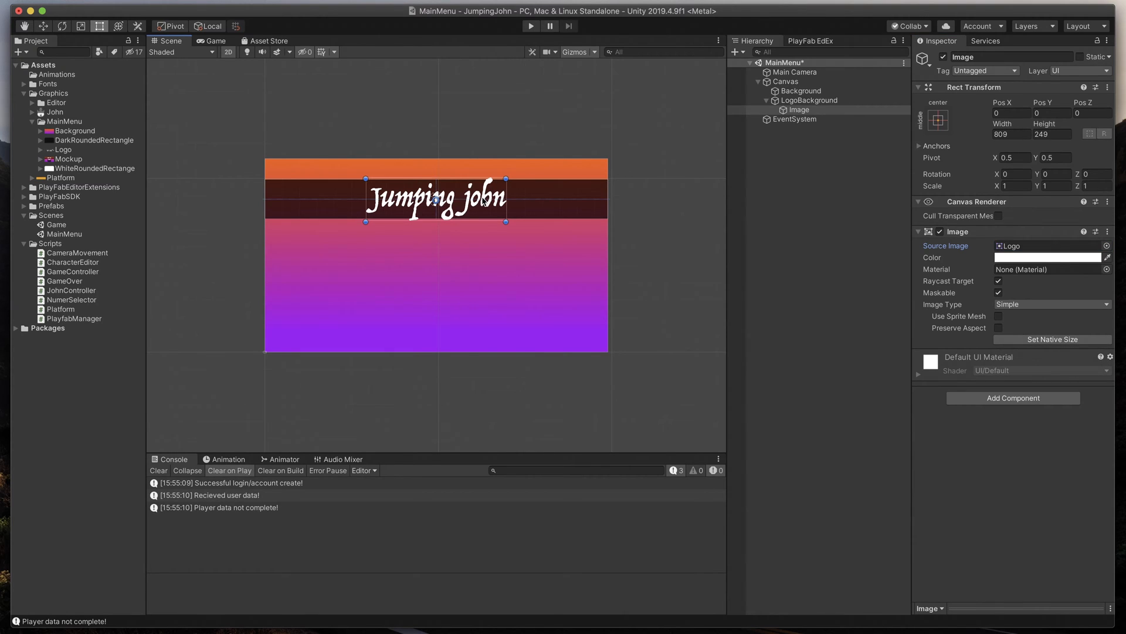
{"action": "left_click_drag", "start_coordinate": [434, 179], "coordinate": [435, 201]}
{"action": "type", "text": "Logo"}
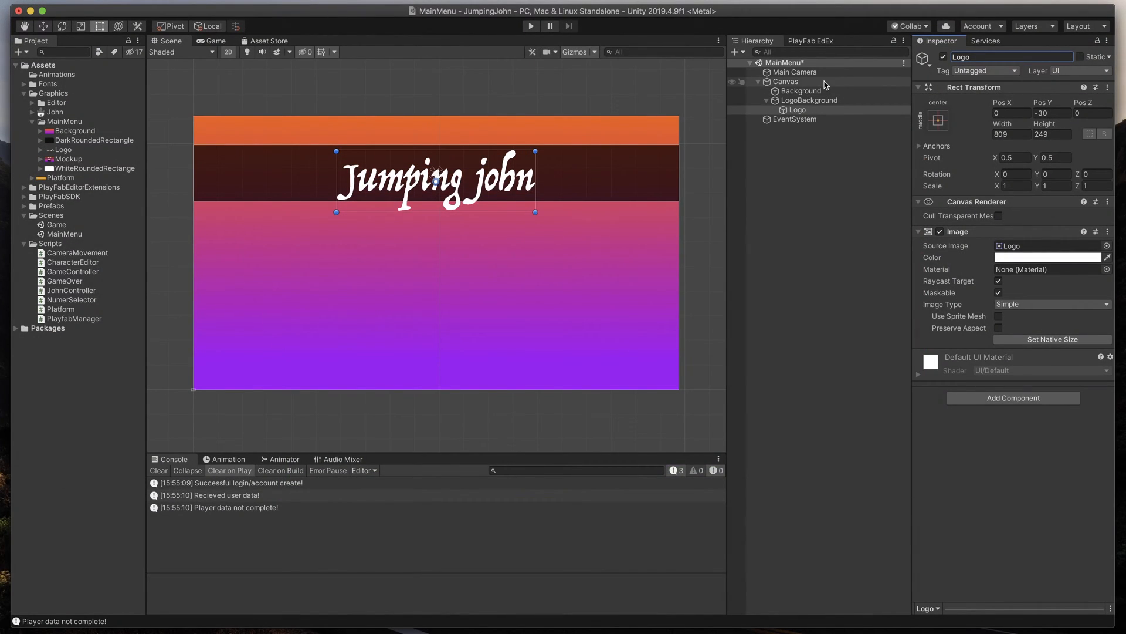
Add a UI Button whose label reads 'Start' in Roboto-Bold.
{"action": "right_click", "coordinate": [823, 84]}
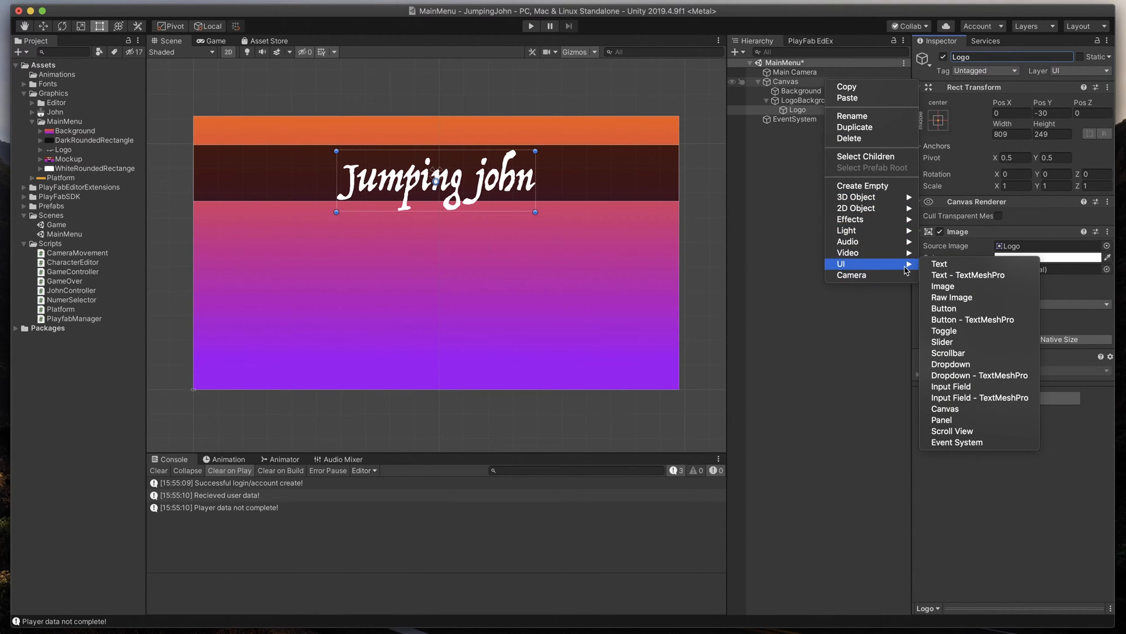
{"action": "mouse_move", "coordinate": [944, 308]}
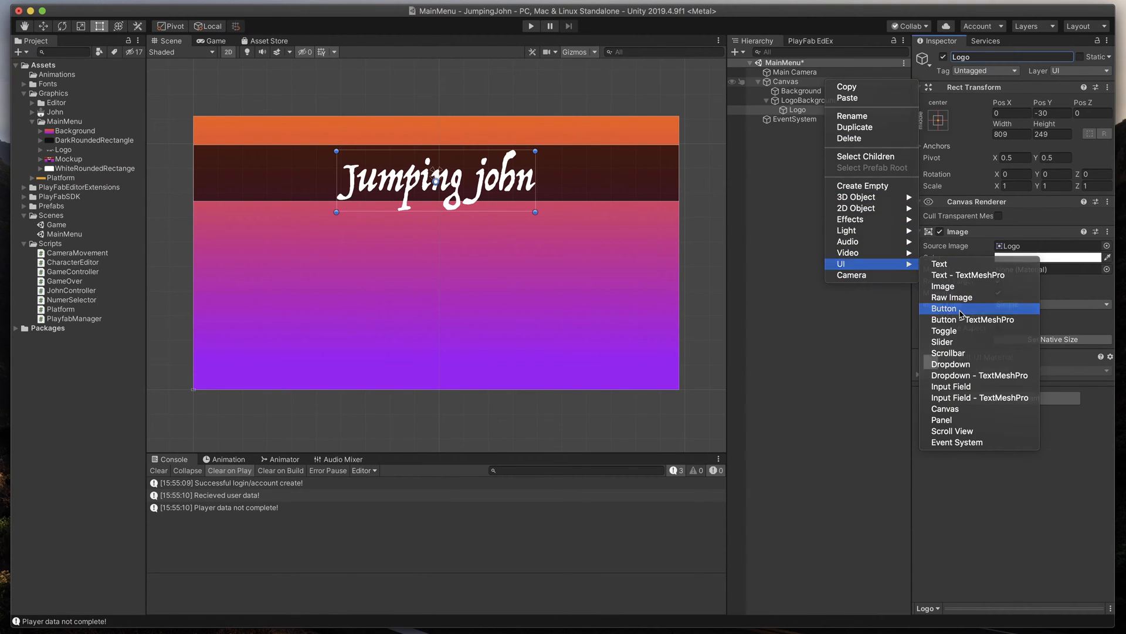
{"action": "left_click", "coordinate": [944, 308]}
{"action": "type", "text": "120"}
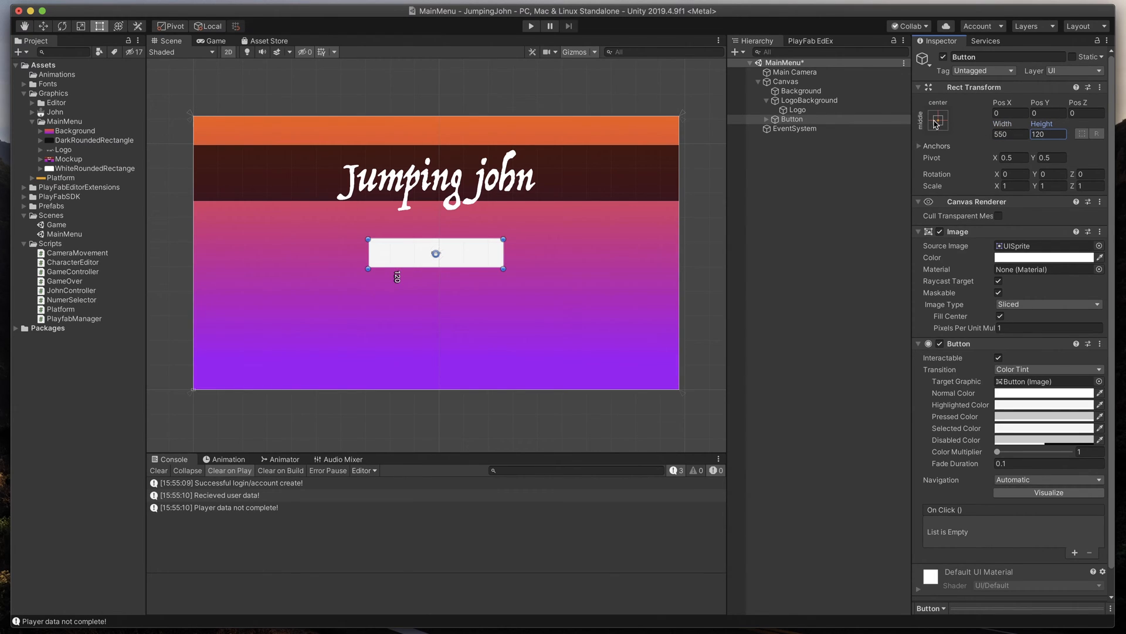
{"action": "left_click", "coordinate": [796, 128]}
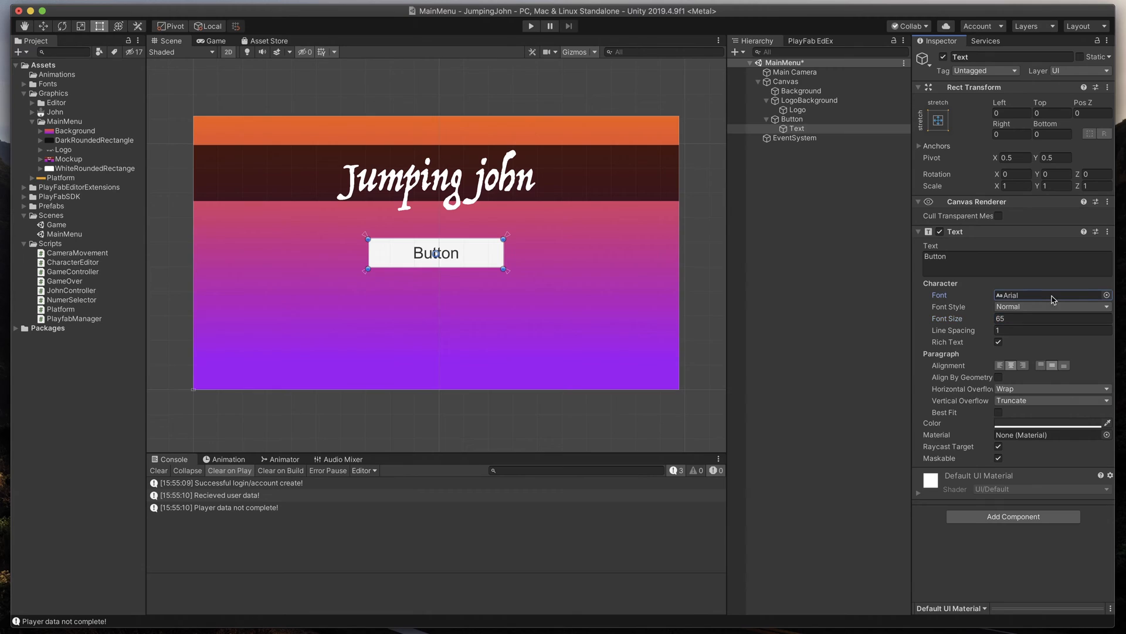
{"action": "left_click", "coordinate": [1107, 295]}
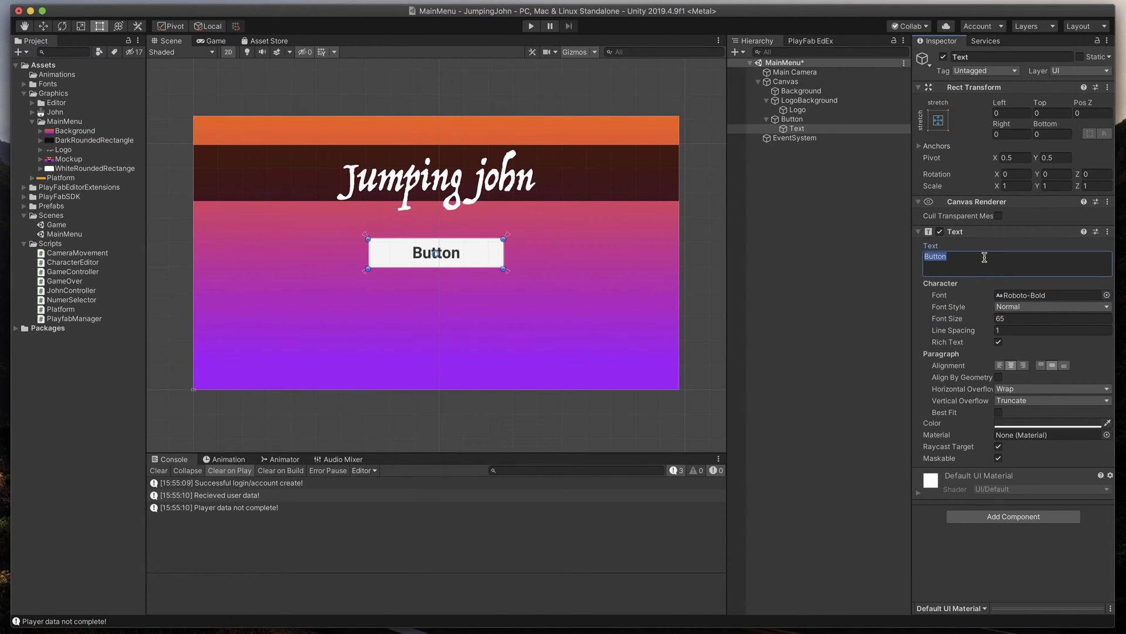
{"action": "type", "text": "Start"}
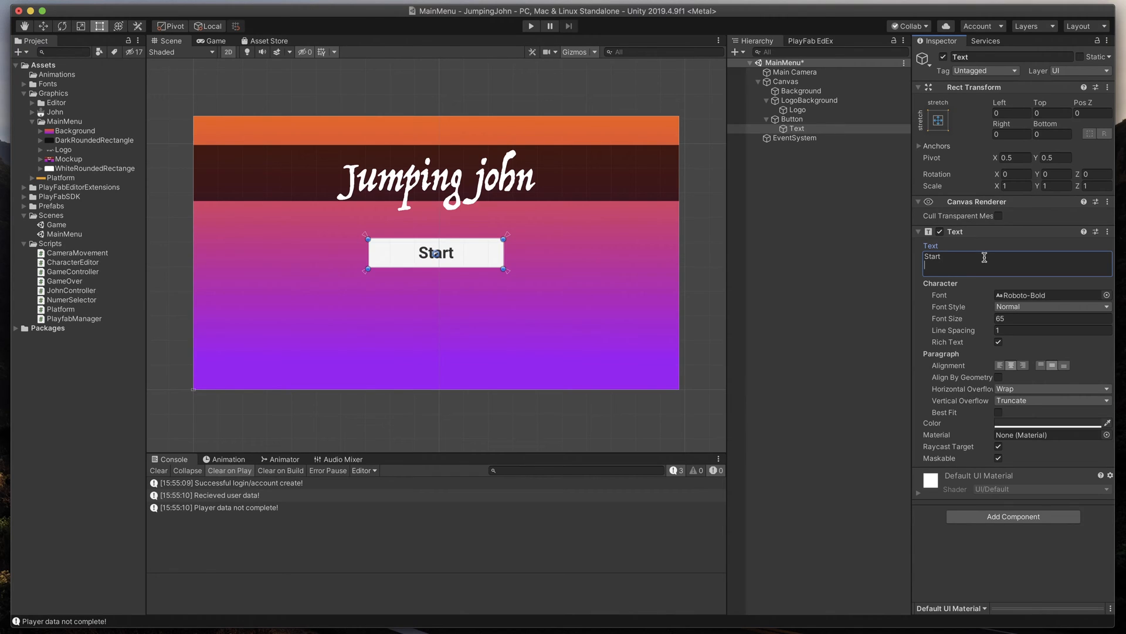
{"action": "left_click", "coordinate": [1013, 257]}
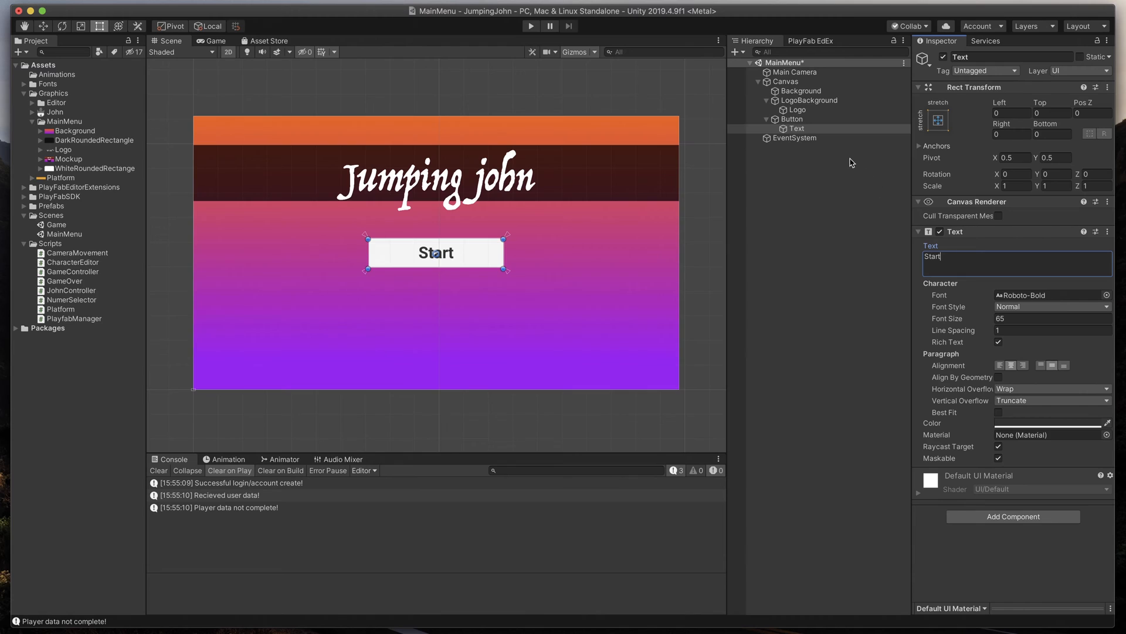
{"action": "left_click", "coordinate": [792, 119]}
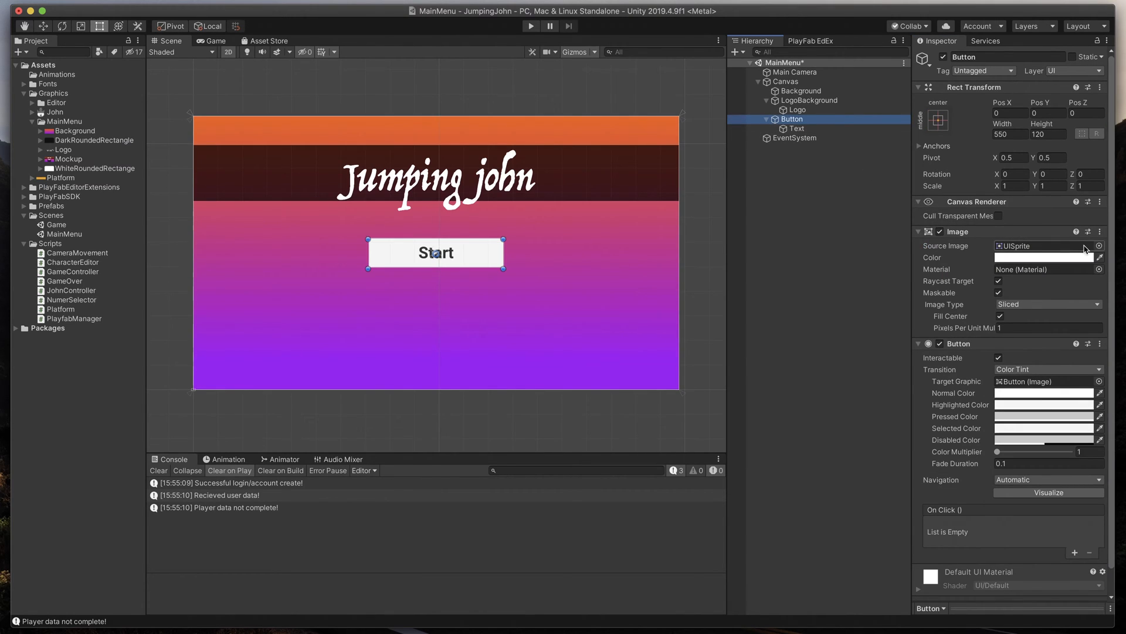
Set the button's Source Image to the WhiteRoundedRectangle sprite.
{"action": "left_click", "coordinate": [1098, 246]}
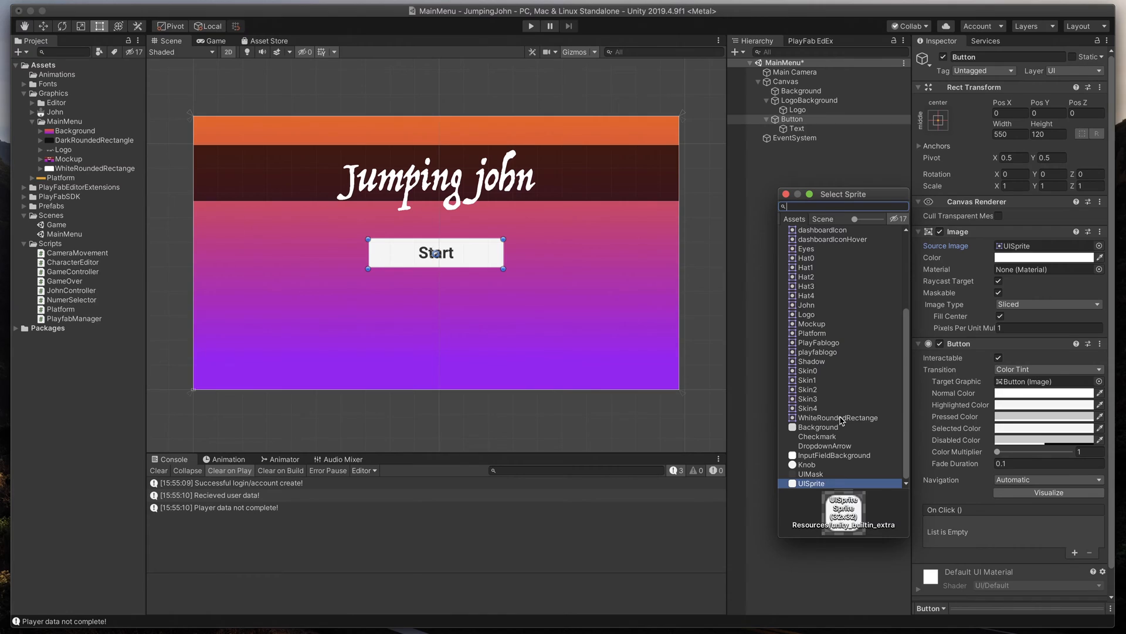
{"action": "left_click", "coordinate": [837, 417]}
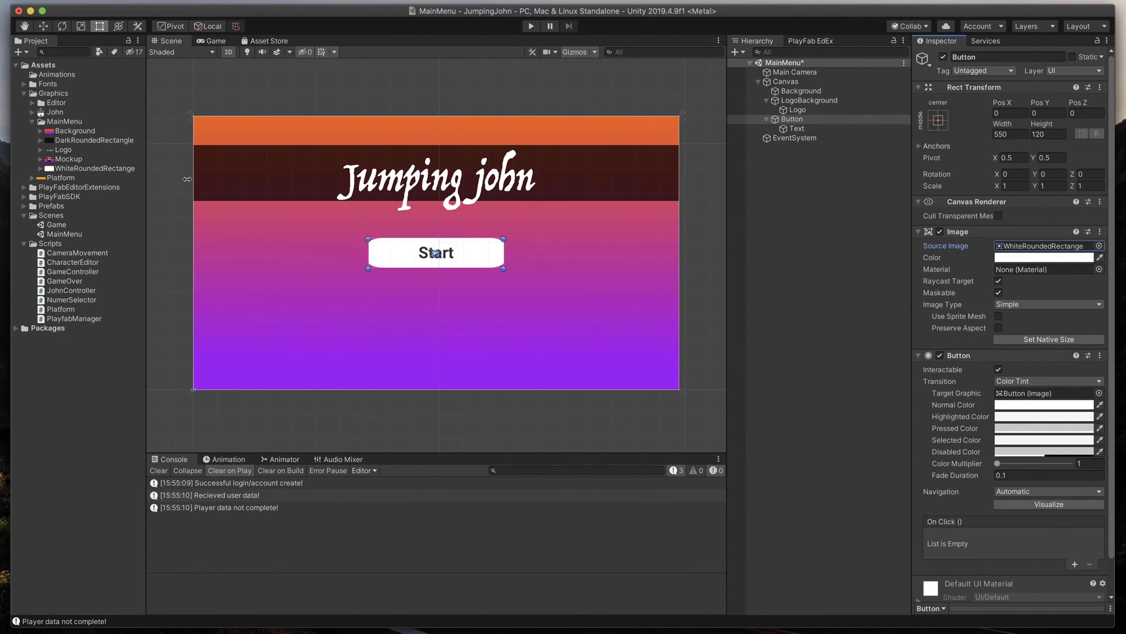
Give WhiteRoundedRectangle 52-pixel borders on all sides in the Sprite Editor.
{"action": "left_click", "coordinate": [93, 168]}
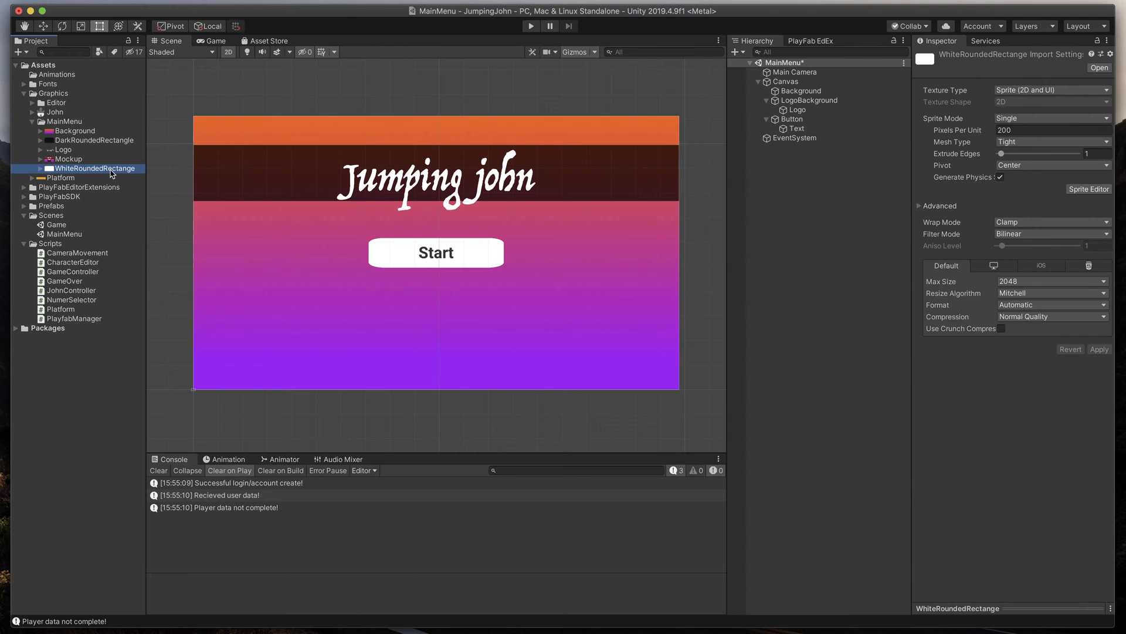
{"action": "mouse_move", "coordinate": [1090, 189]}
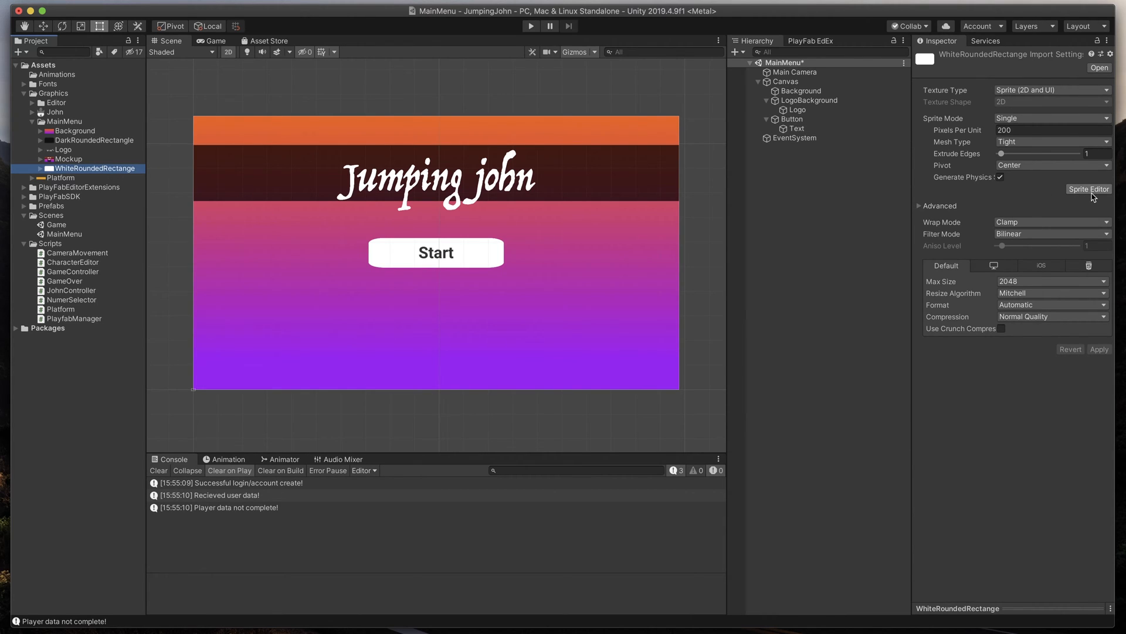
{"action": "left_click", "coordinate": [1088, 189]}
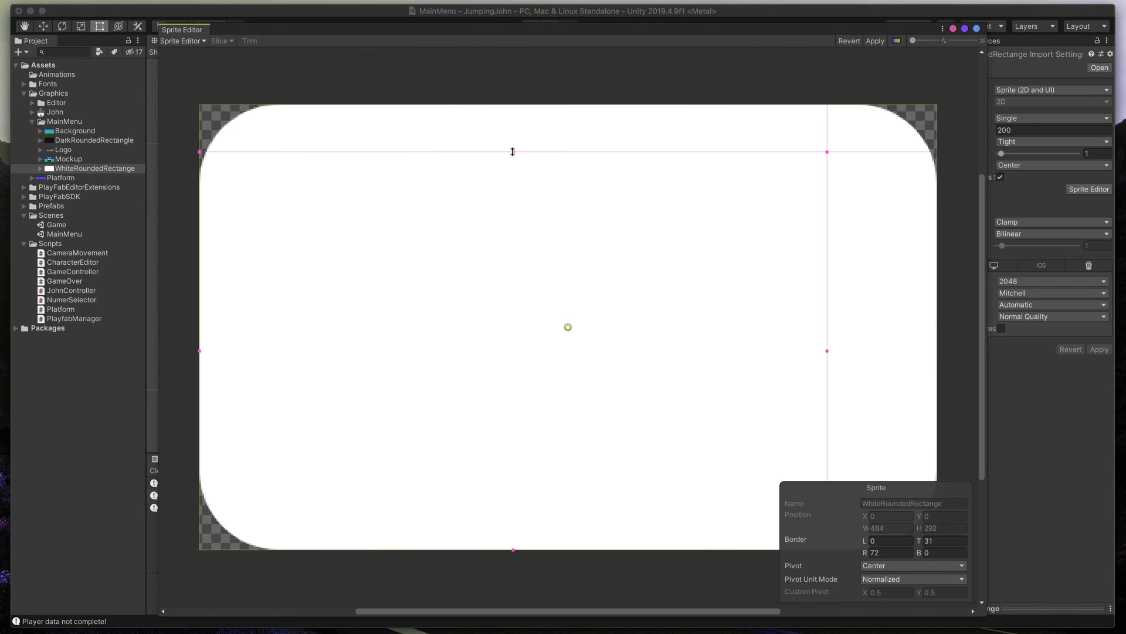
{"action": "mouse_move", "coordinate": [505, 157]}
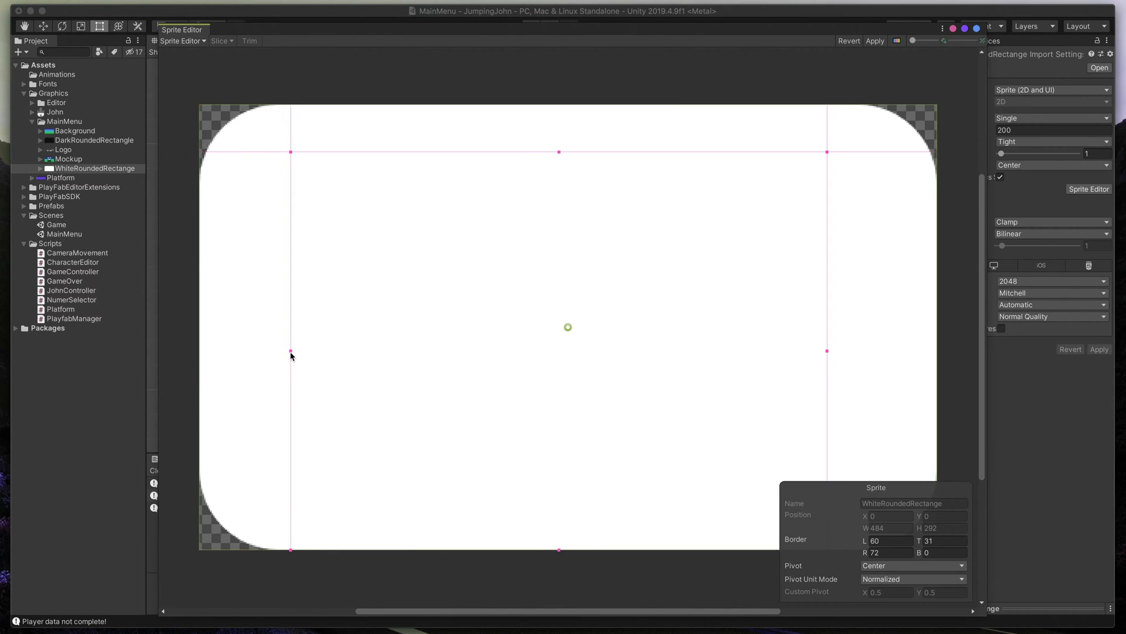
{"action": "mouse_move", "coordinate": [559, 551]}
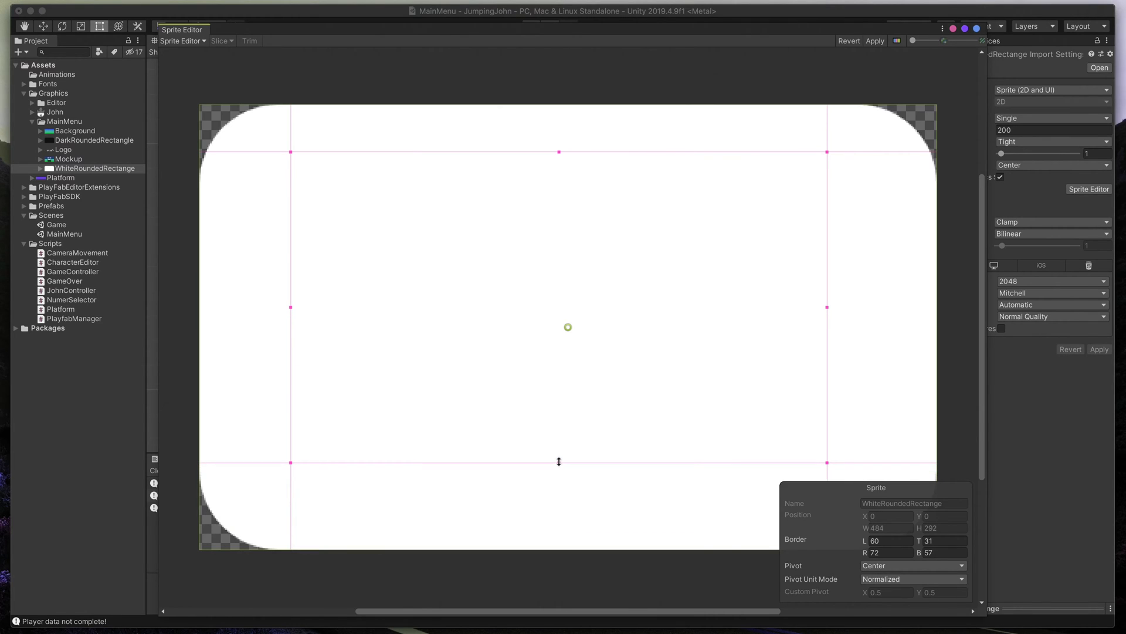
{"action": "mouse_move", "coordinate": [291, 306]}
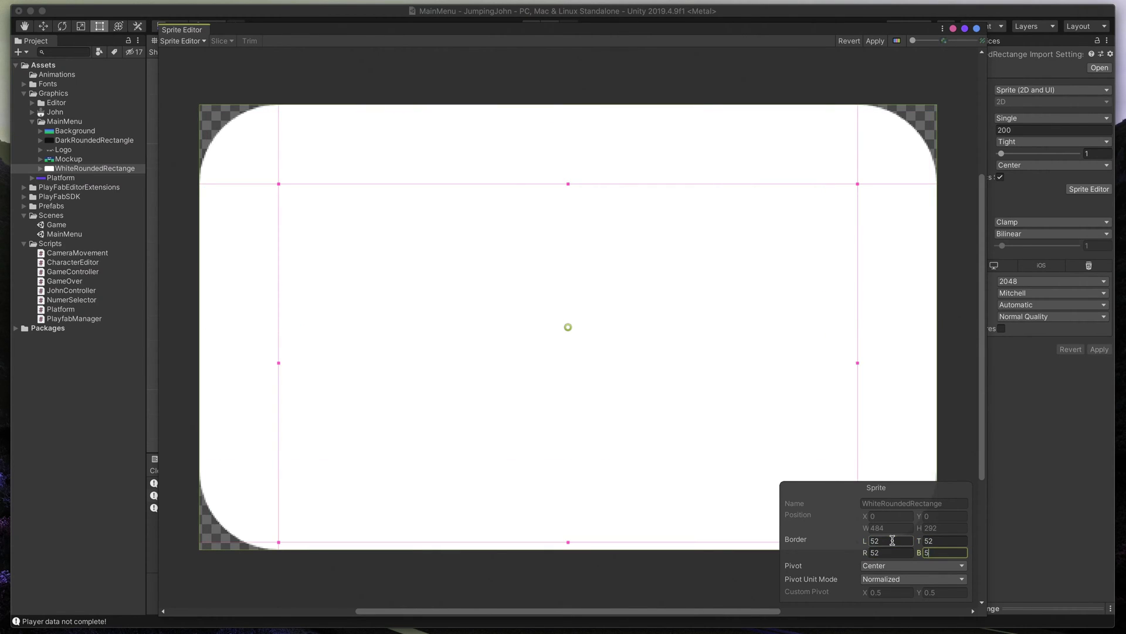
{"action": "type", "text": "52"}
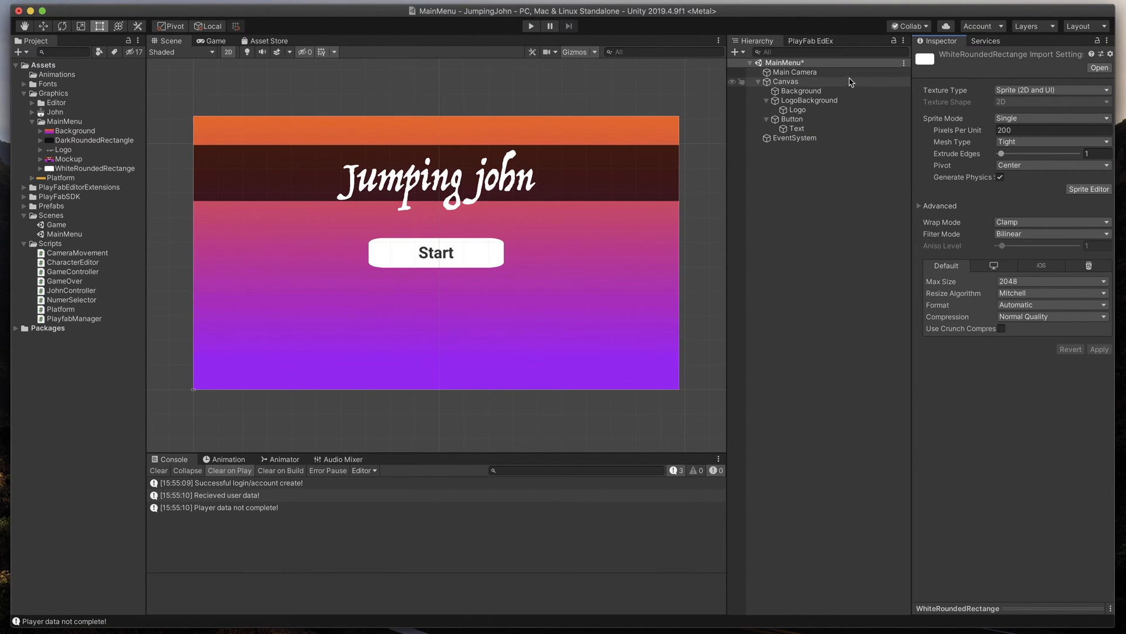
Change the Button's Image Type from Simple to Sliced.
{"action": "left_click", "coordinate": [794, 119]}
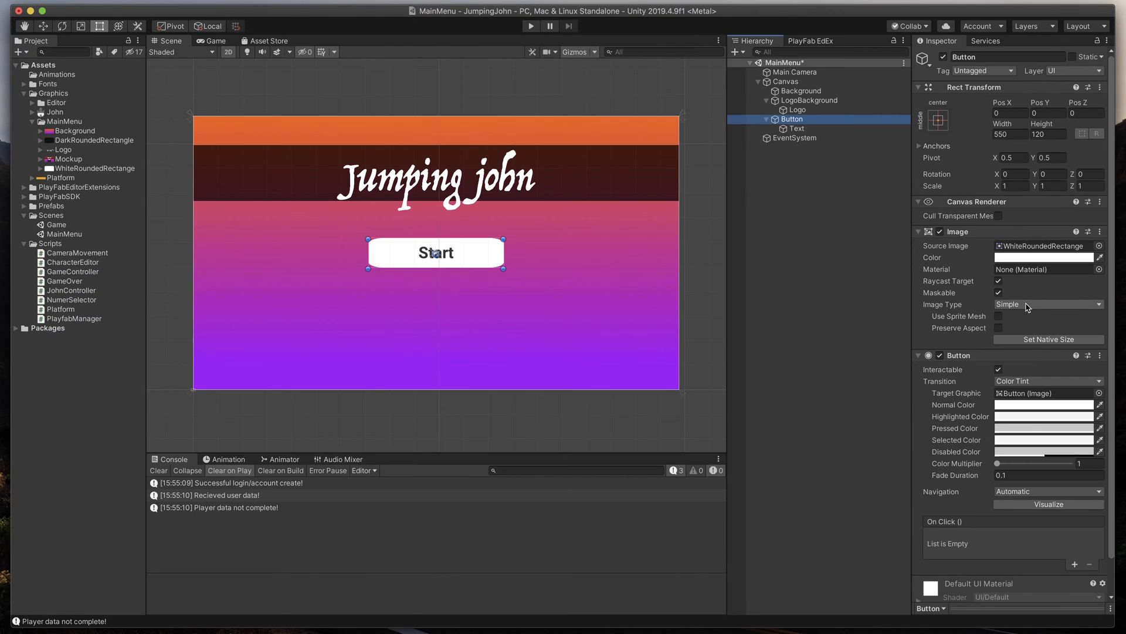
{"action": "left_click", "coordinate": [1046, 304]}
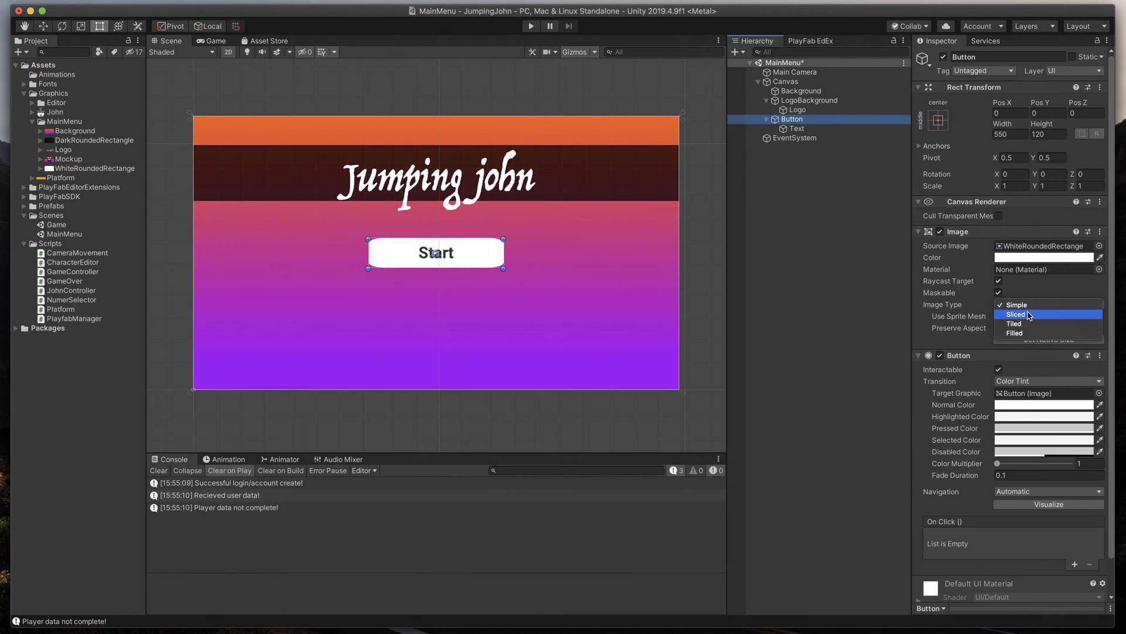
{"action": "left_click", "coordinate": [1015, 314]}
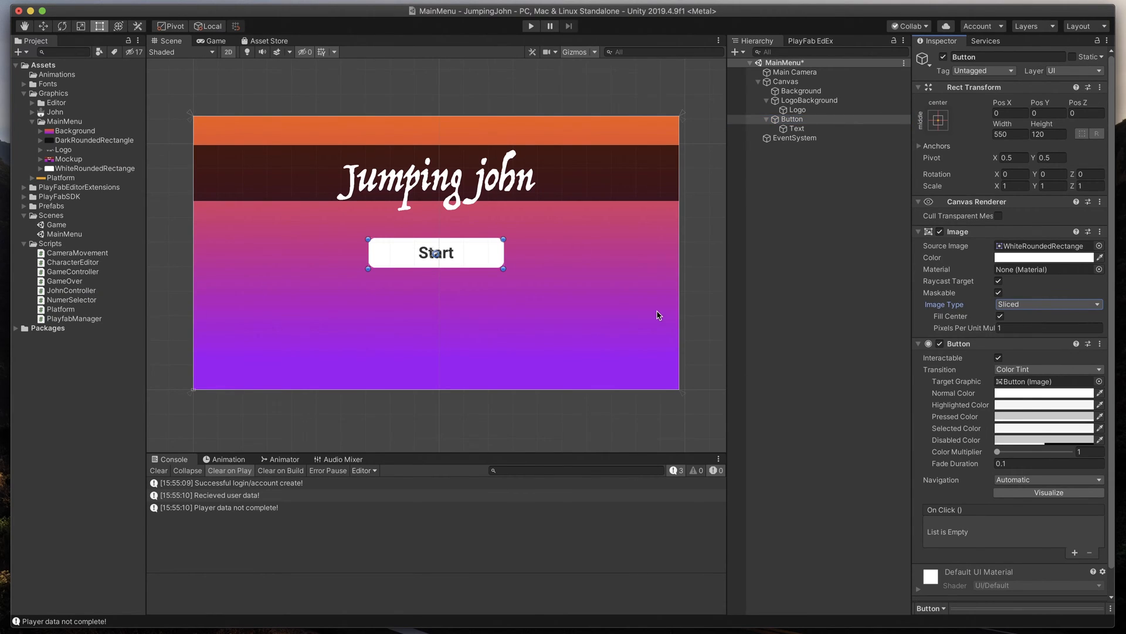
{"action": "left_click", "coordinate": [801, 90]}
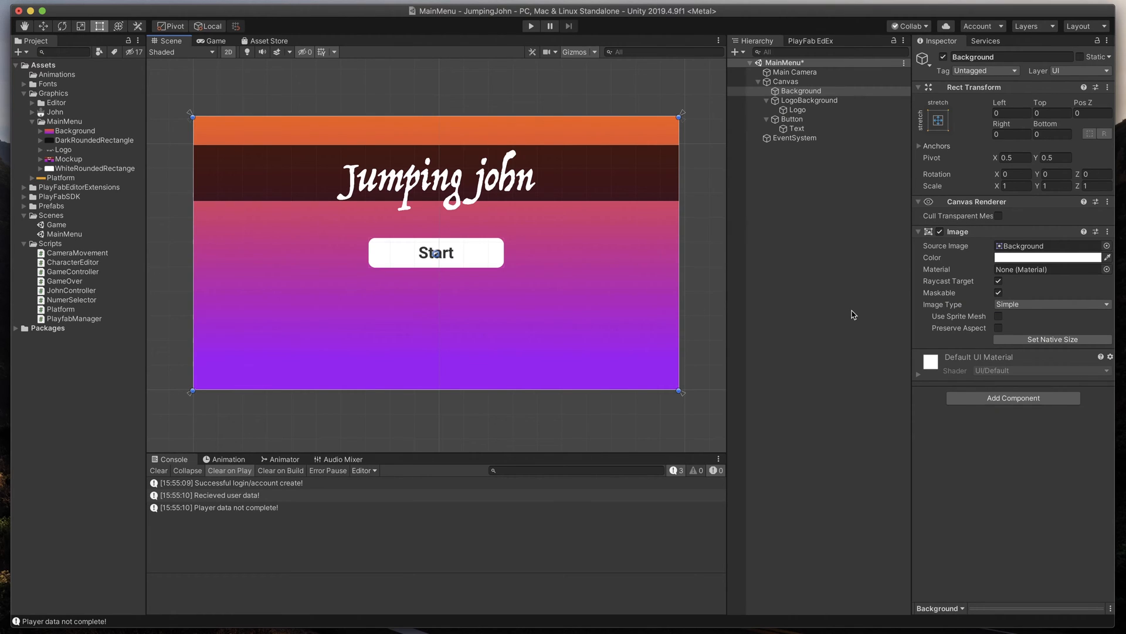
{"action": "mouse_move", "coordinate": [826, 196]}
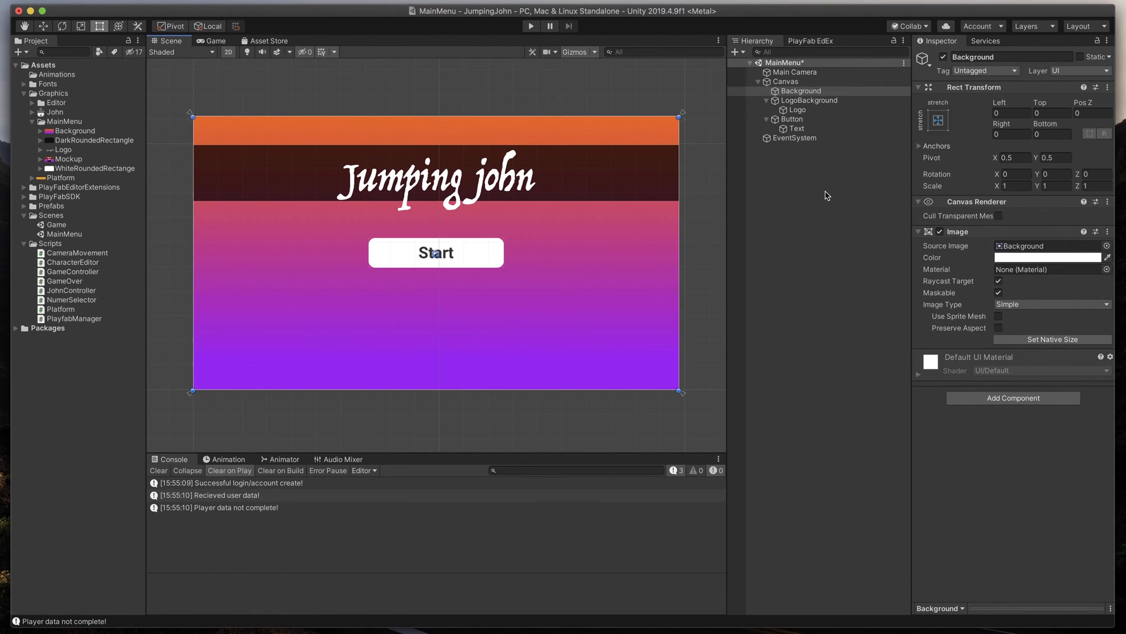
{"action": "mouse_move", "coordinate": [823, 188]}
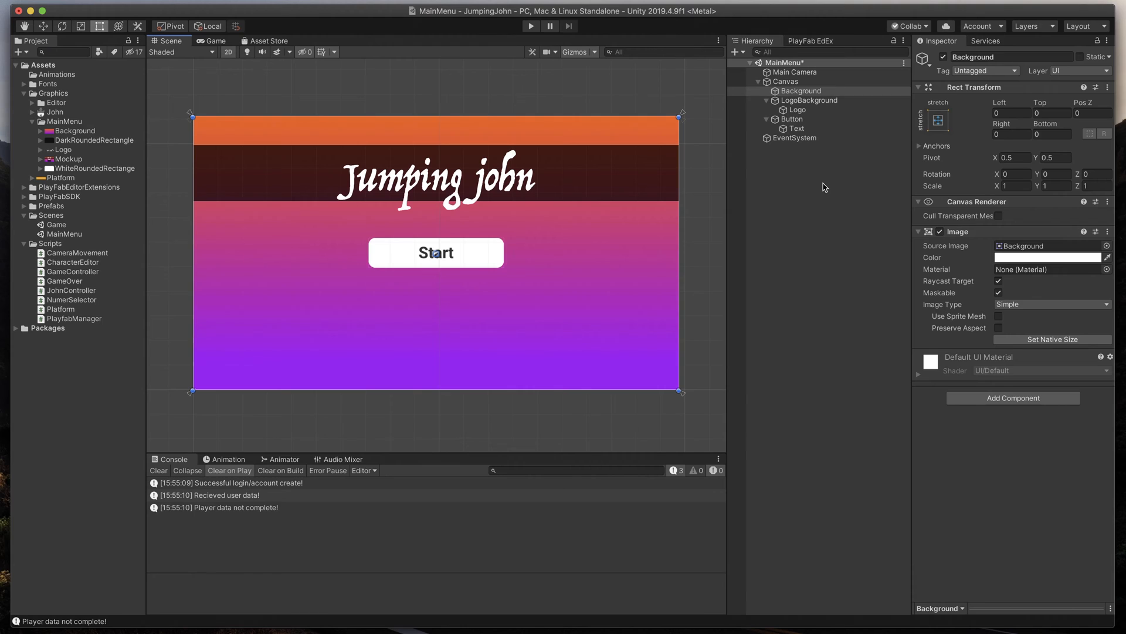
{"action": "left_click", "coordinate": [791, 118]}
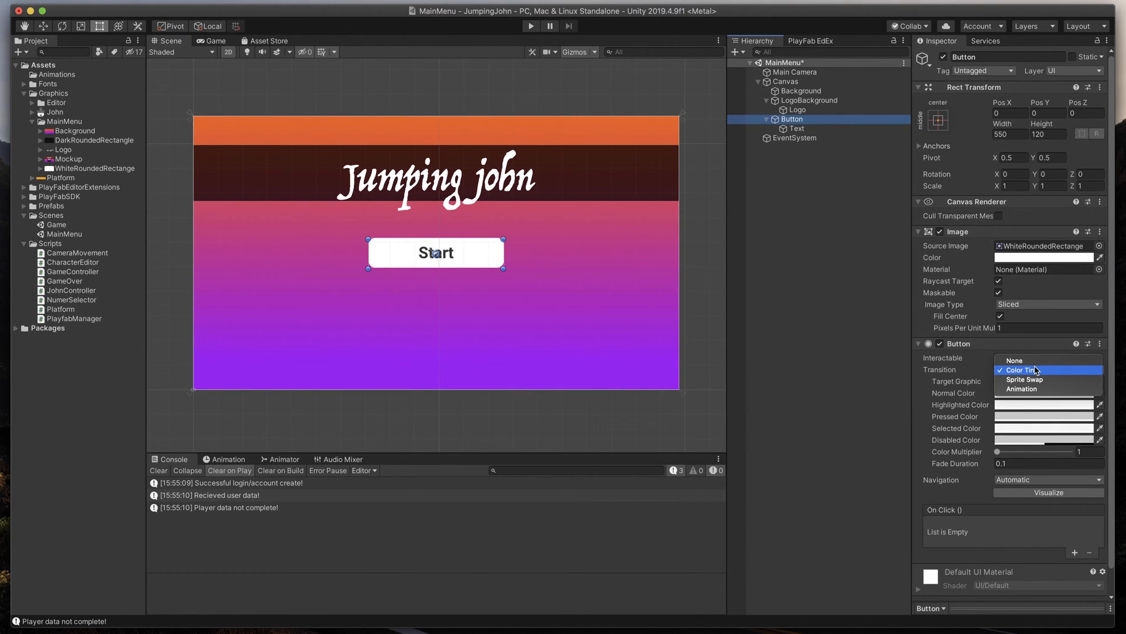
{"action": "mouse_move", "coordinate": [1020, 389]}
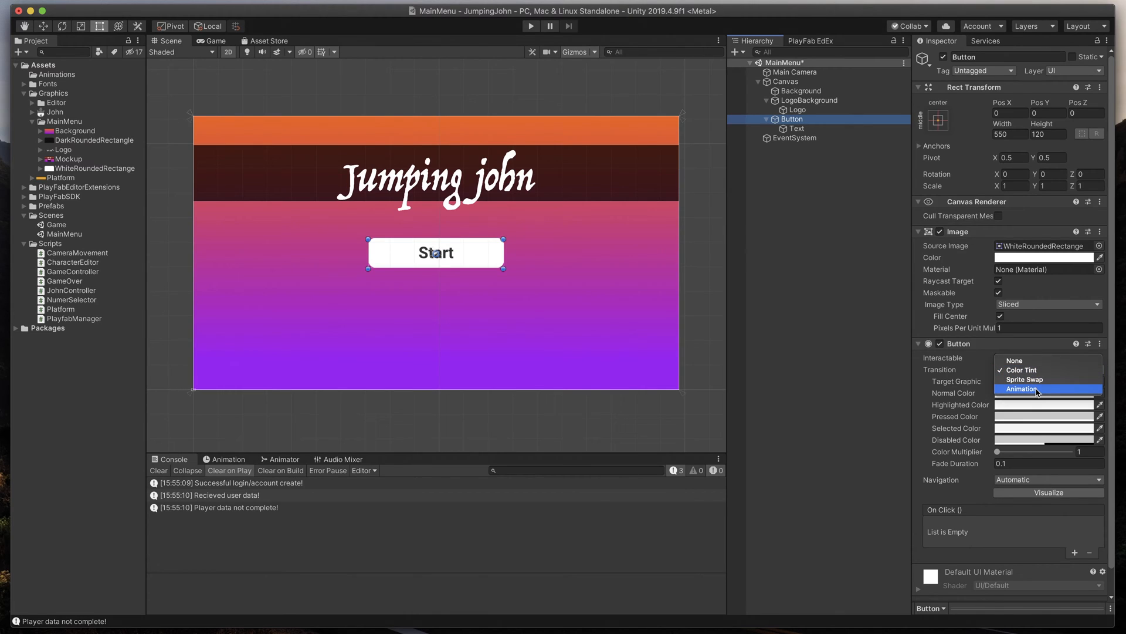
Set the button Transition to Animation, auto-generate its animations, and view the Animation window.
{"action": "left_click", "coordinate": [1021, 388]}
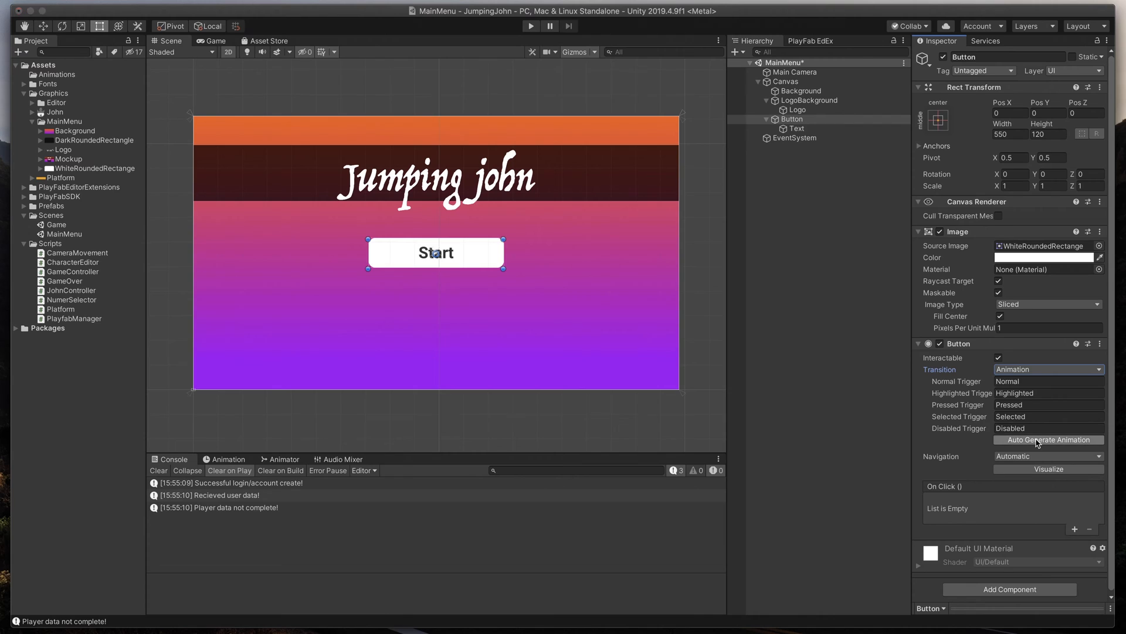
{"action": "left_click", "coordinate": [1049, 439]}
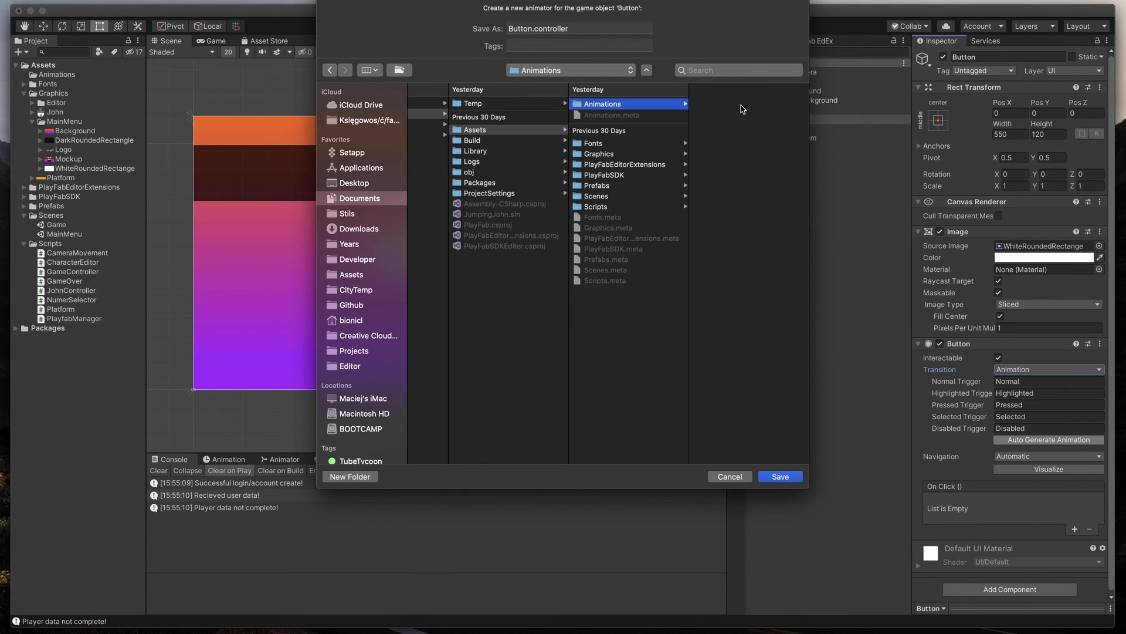
{"action": "mouse_move", "coordinate": [556, 22]}
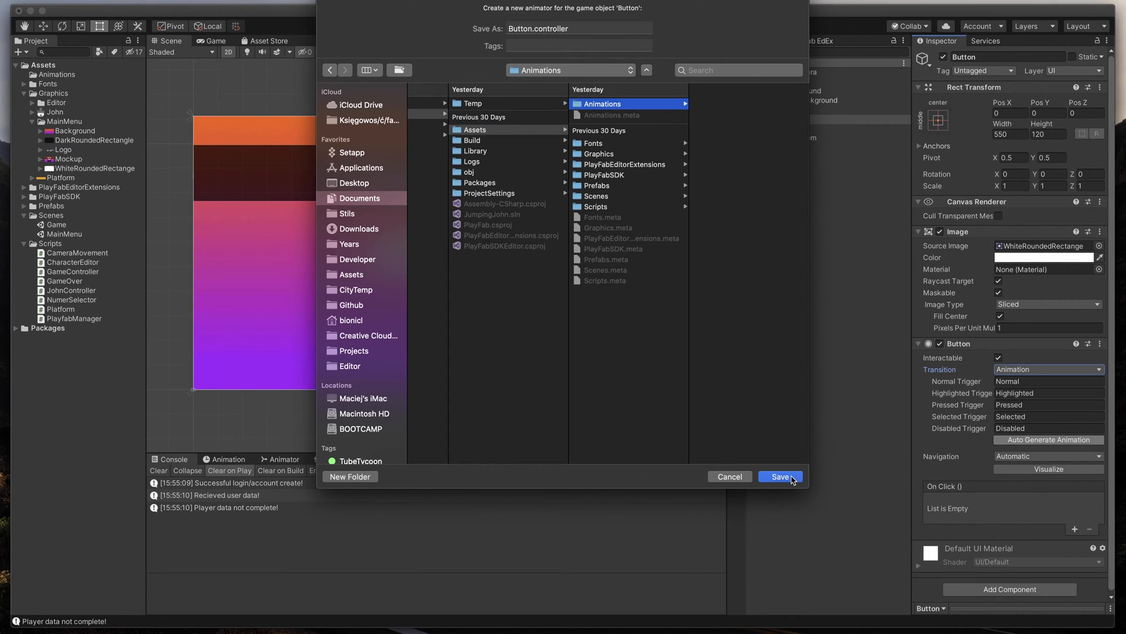
{"action": "left_click", "coordinate": [779, 476]}
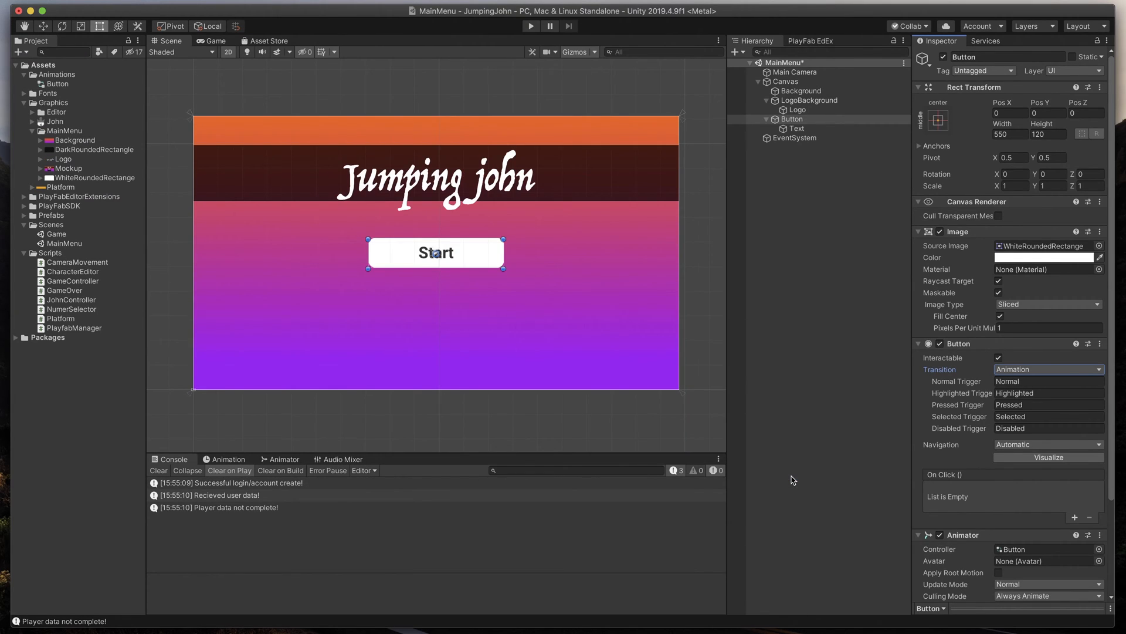
{"action": "mouse_move", "coordinate": [267, 441]}
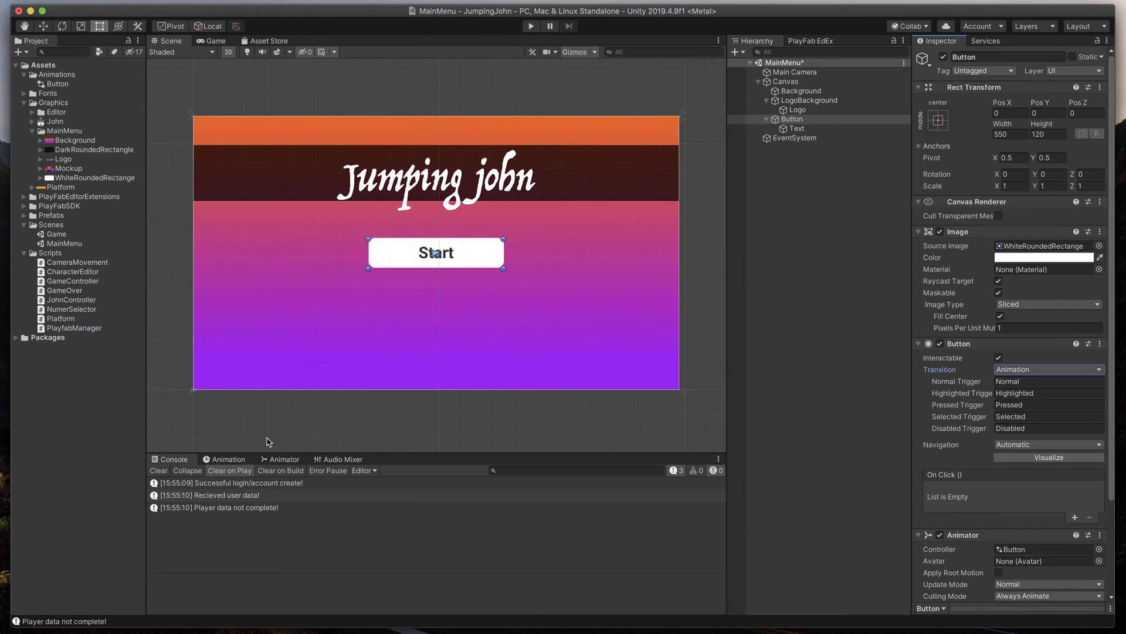
{"action": "left_click", "coordinate": [228, 458]}
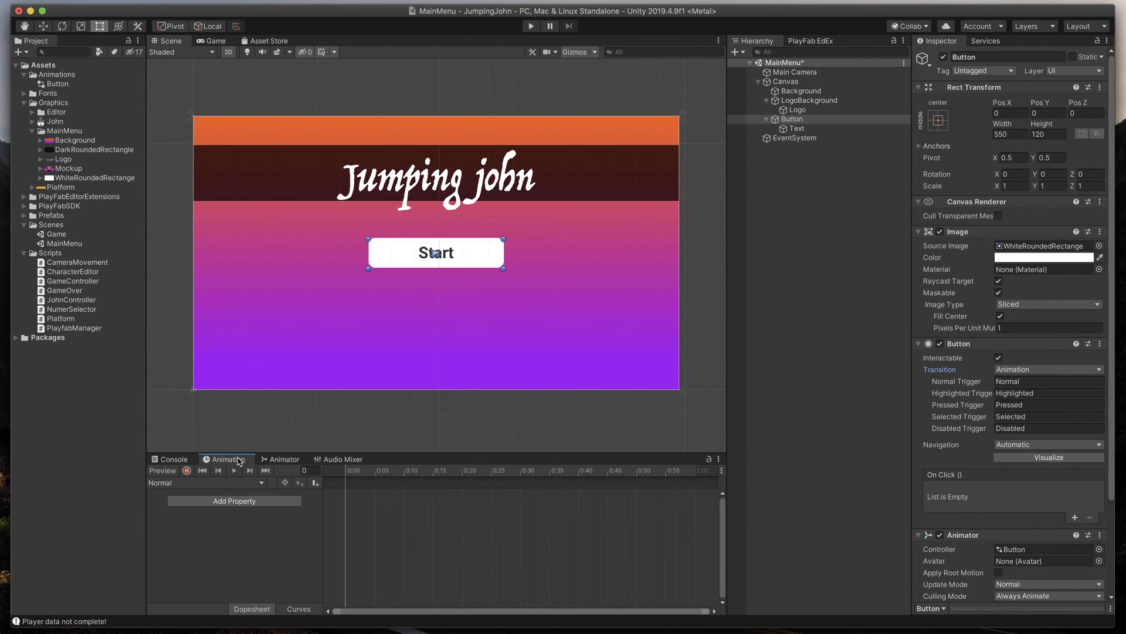
In the Normal clip, record the Button background at alpha 0 (fully transparent).
{"action": "left_click", "coordinate": [206, 483]}
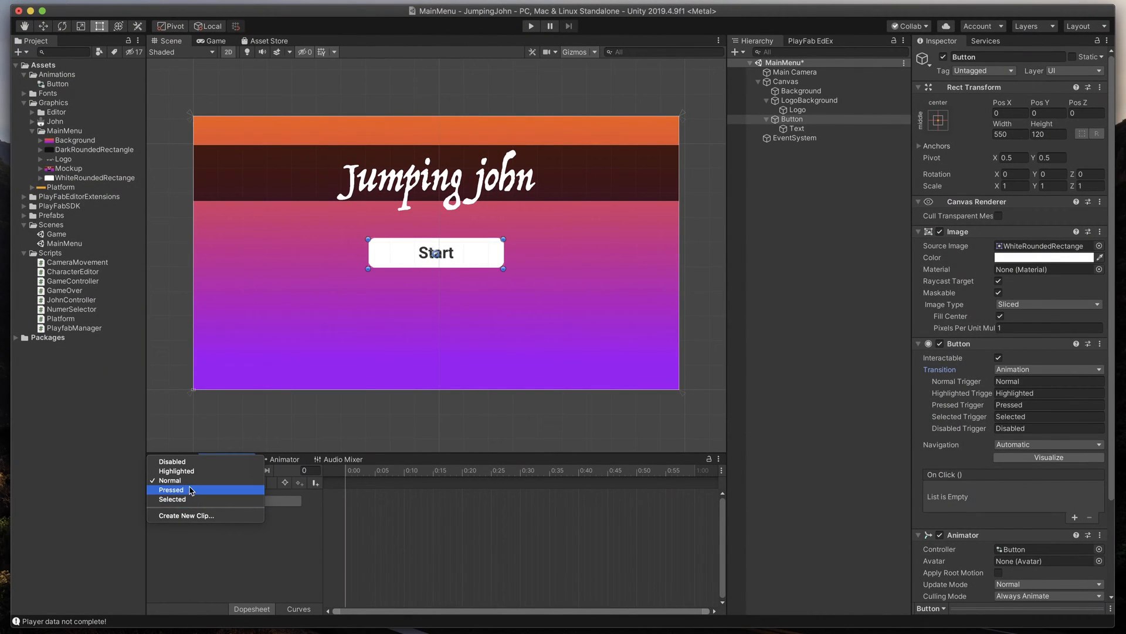
{"action": "left_click", "coordinate": [171, 480]}
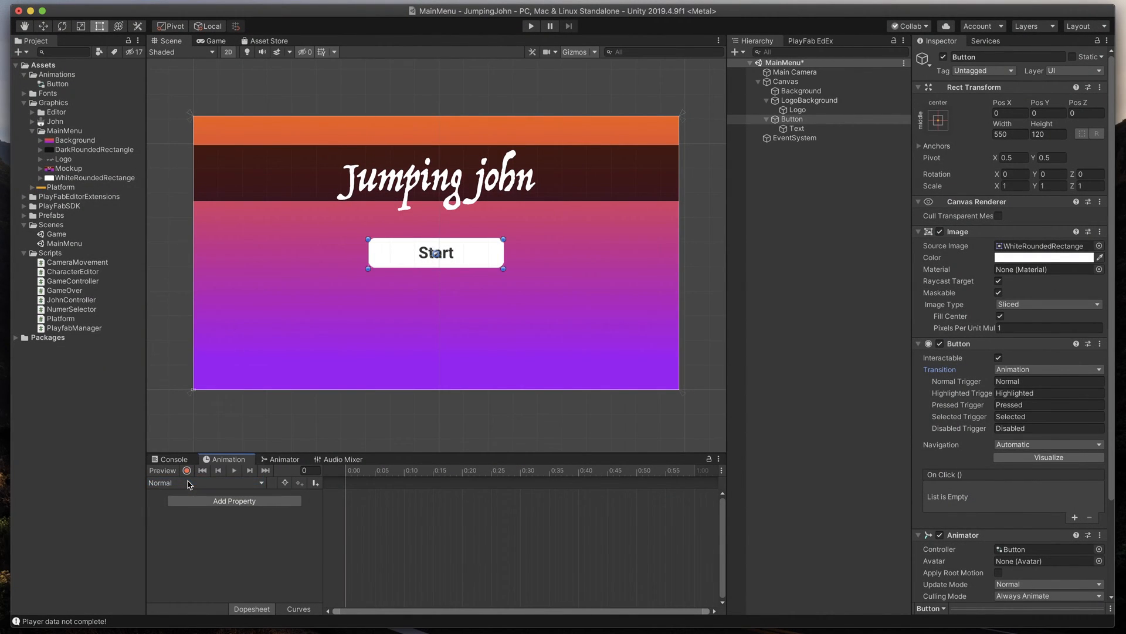
{"action": "left_click", "coordinate": [186, 470]}
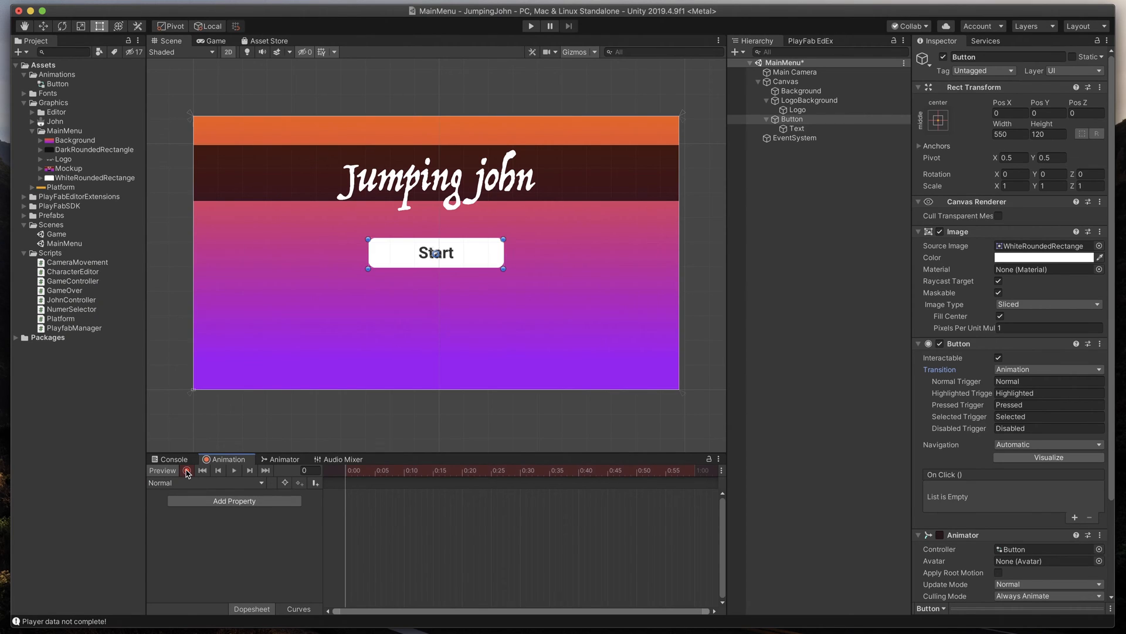
{"action": "left_click", "coordinate": [188, 470]}
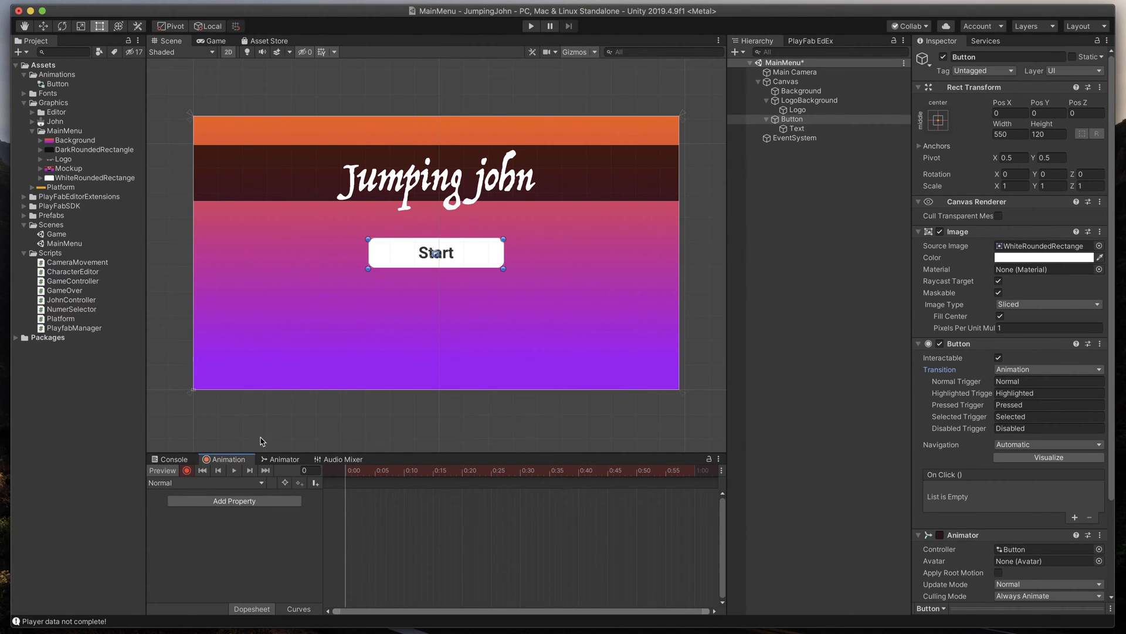
{"action": "mouse_move", "coordinate": [996, 288]}
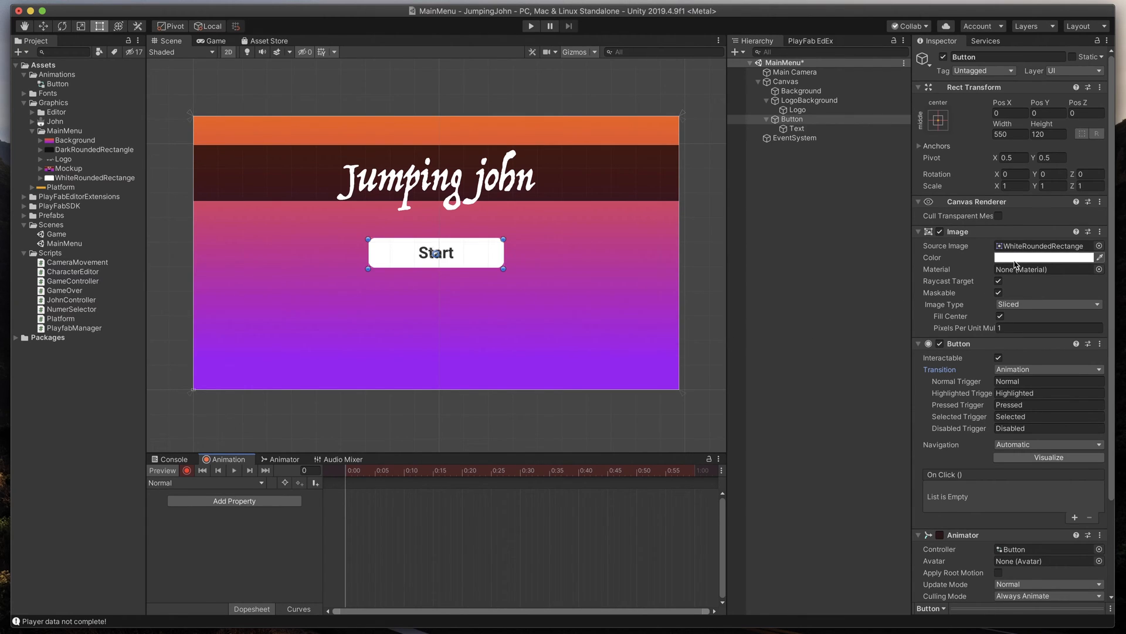
{"action": "left_click", "coordinate": [1046, 257]}
{"action": "type", "text": "0"}
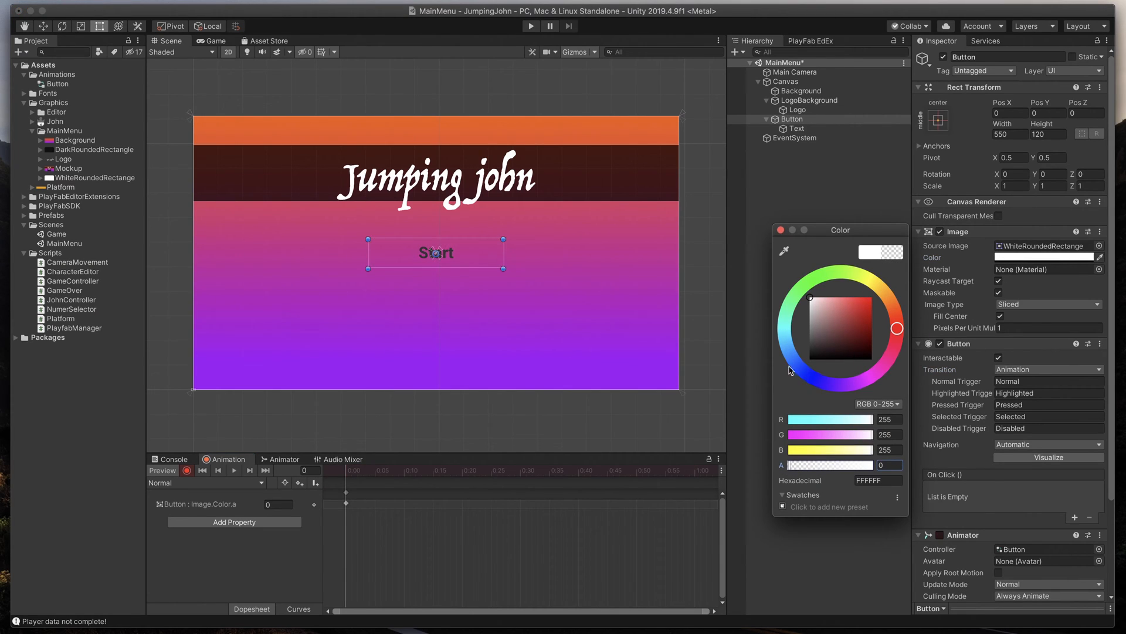
Key the Start label's Text colour as white in the Normal clip.
{"action": "left_click", "coordinate": [795, 129]}
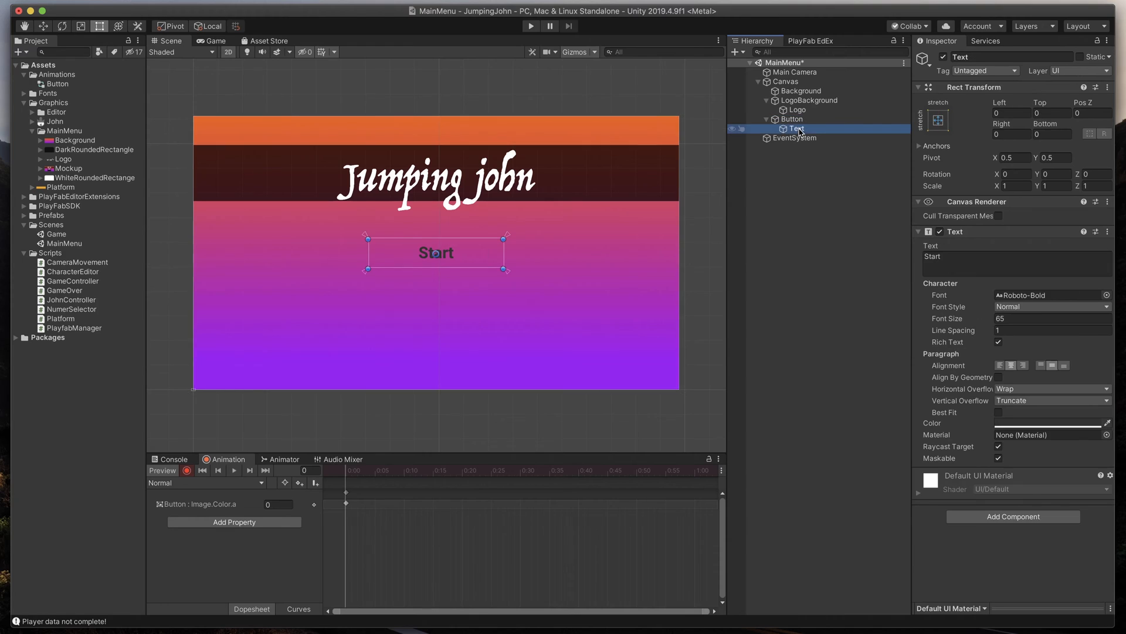
{"action": "left_click", "coordinate": [1052, 422]}
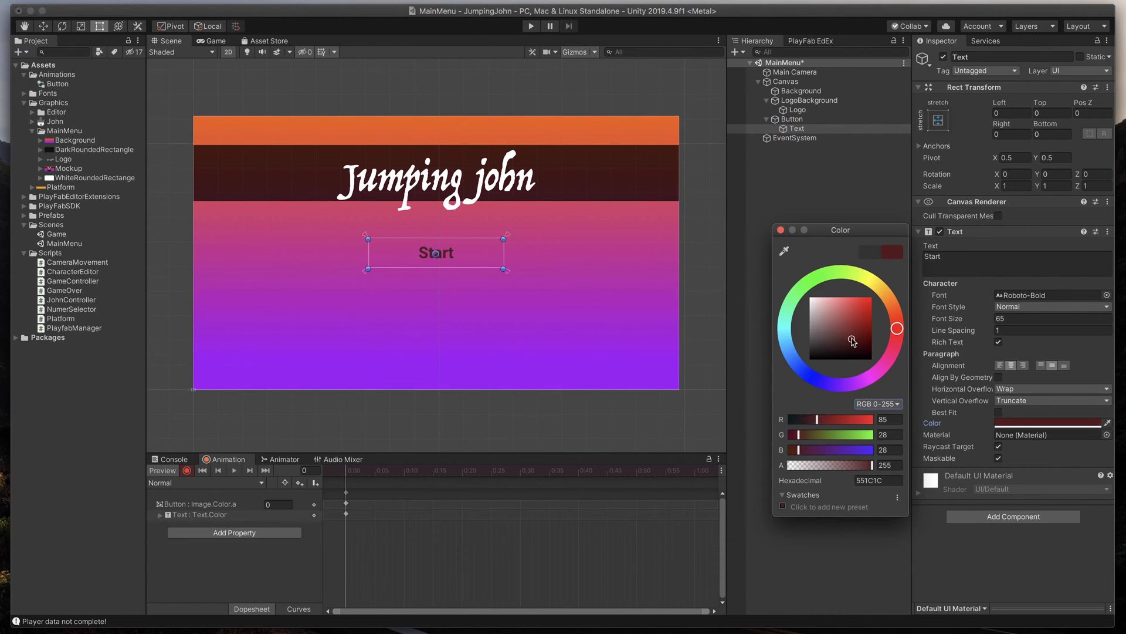
{"action": "left_click", "coordinate": [779, 230]}
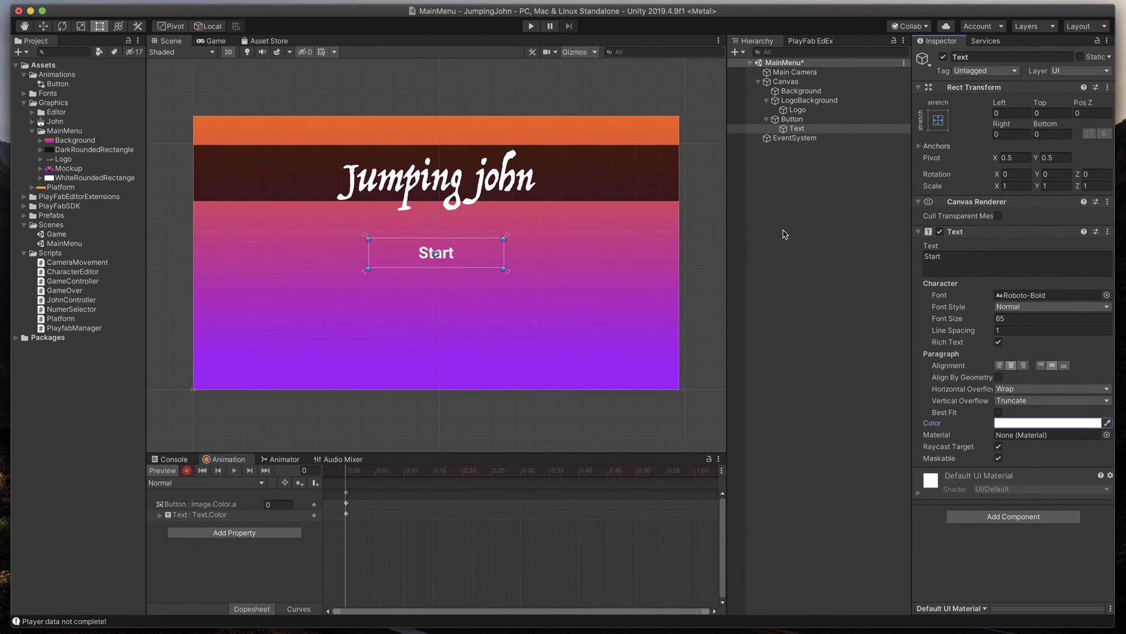
{"action": "left_click", "coordinate": [204, 482]}
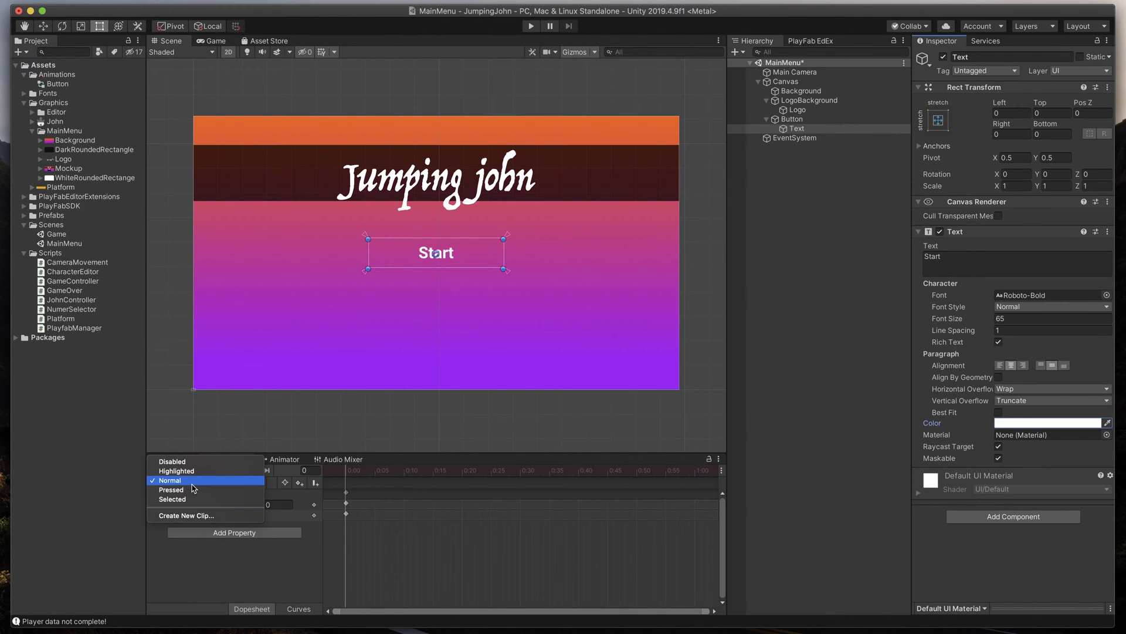
In the Highlighted clip, record the Button background at alpha 255 (opaque white).
{"action": "left_click", "coordinate": [170, 480]}
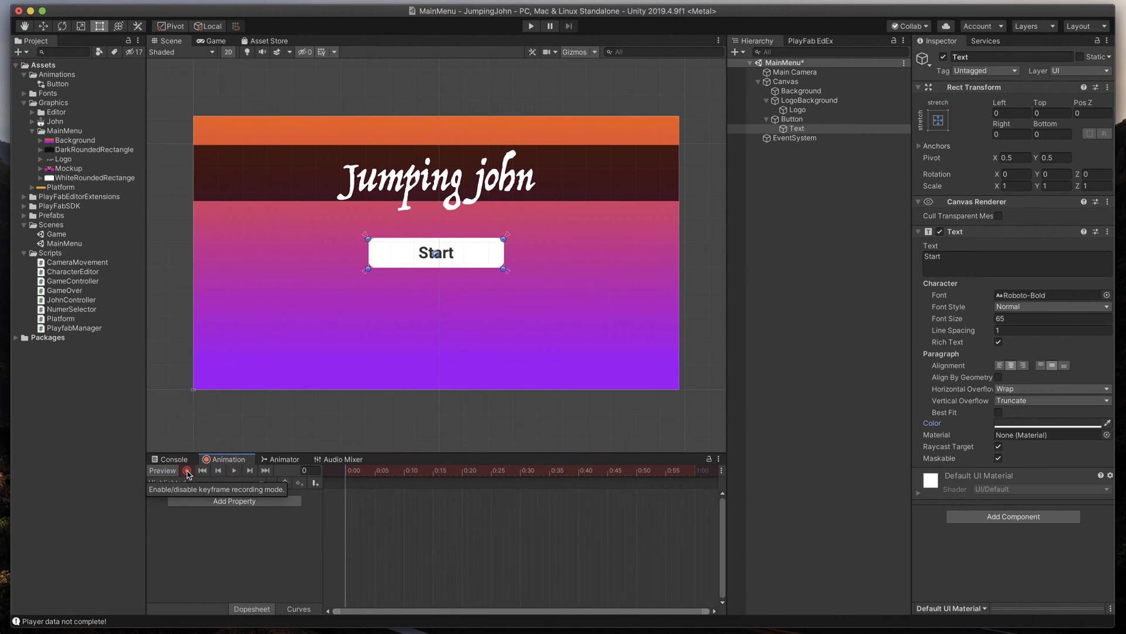
{"action": "left_click", "coordinate": [792, 119]}
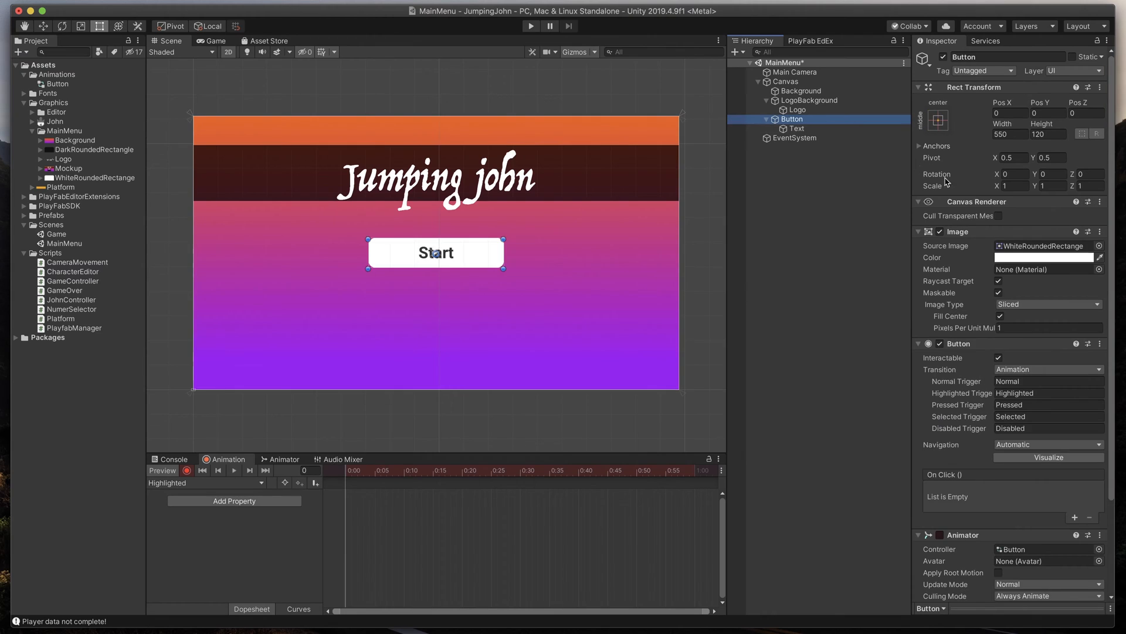
{"action": "left_click", "coordinate": [1046, 257]}
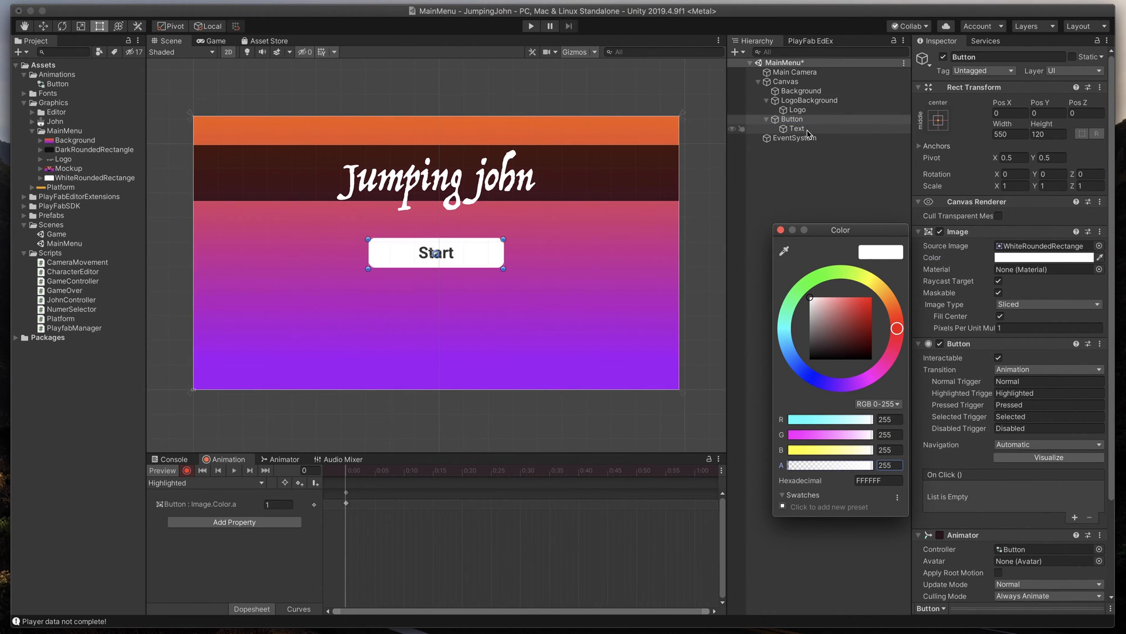
Key the Start label's Text colour as black for the Highlighted clip.
{"action": "left_click", "coordinate": [797, 129]}
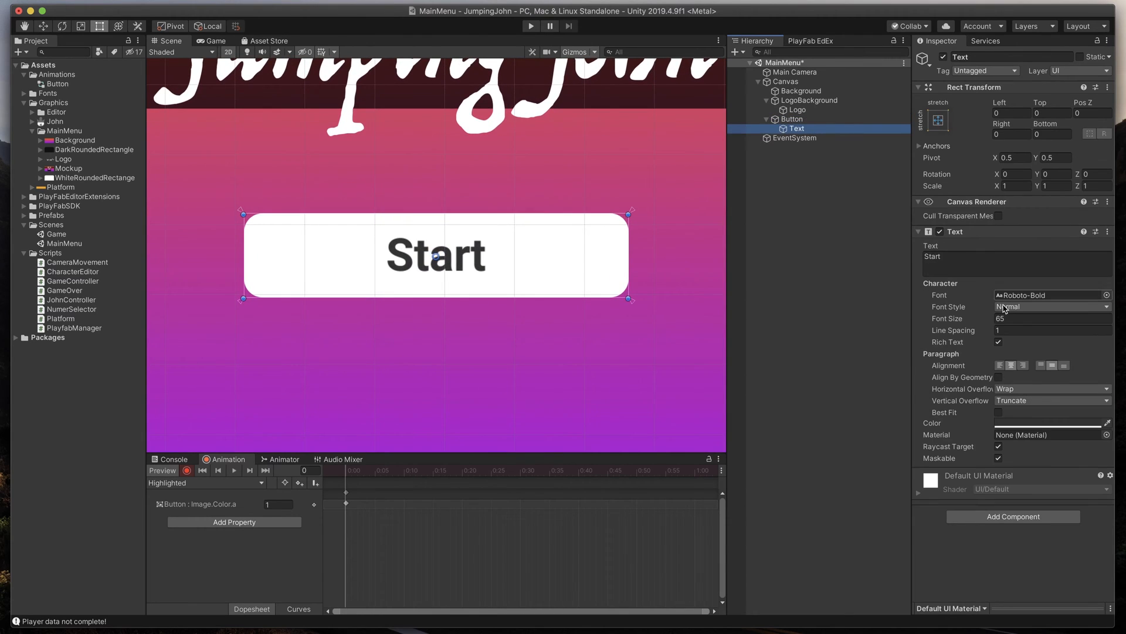
{"action": "left_click", "coordinate": [1052, 423]}
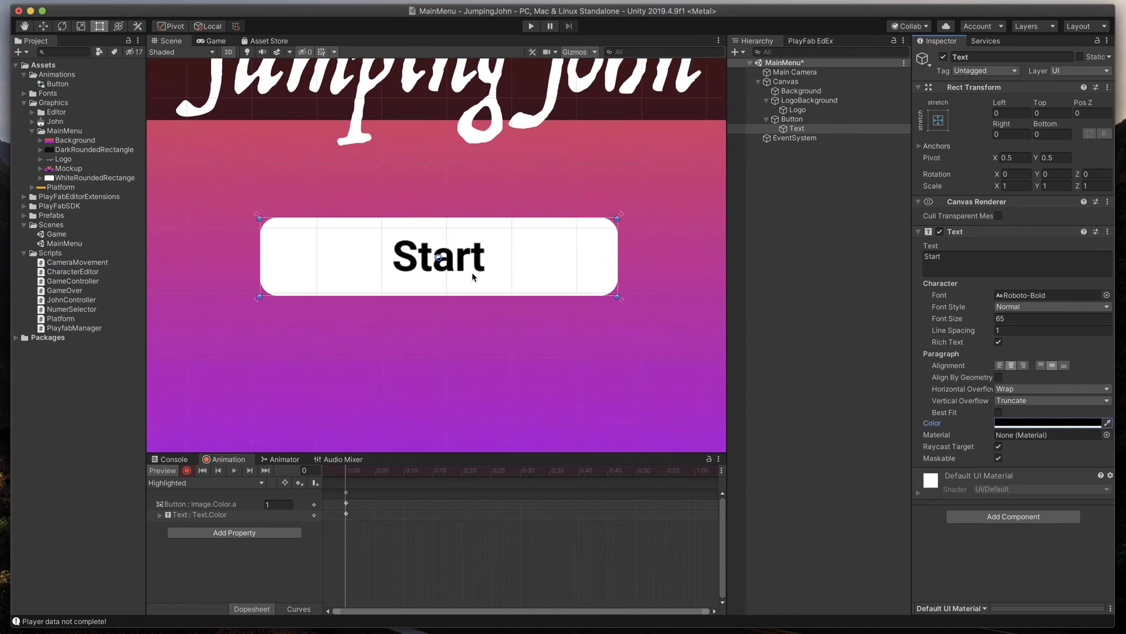
{"action": "left_click", "coordinate": [530, 26]}
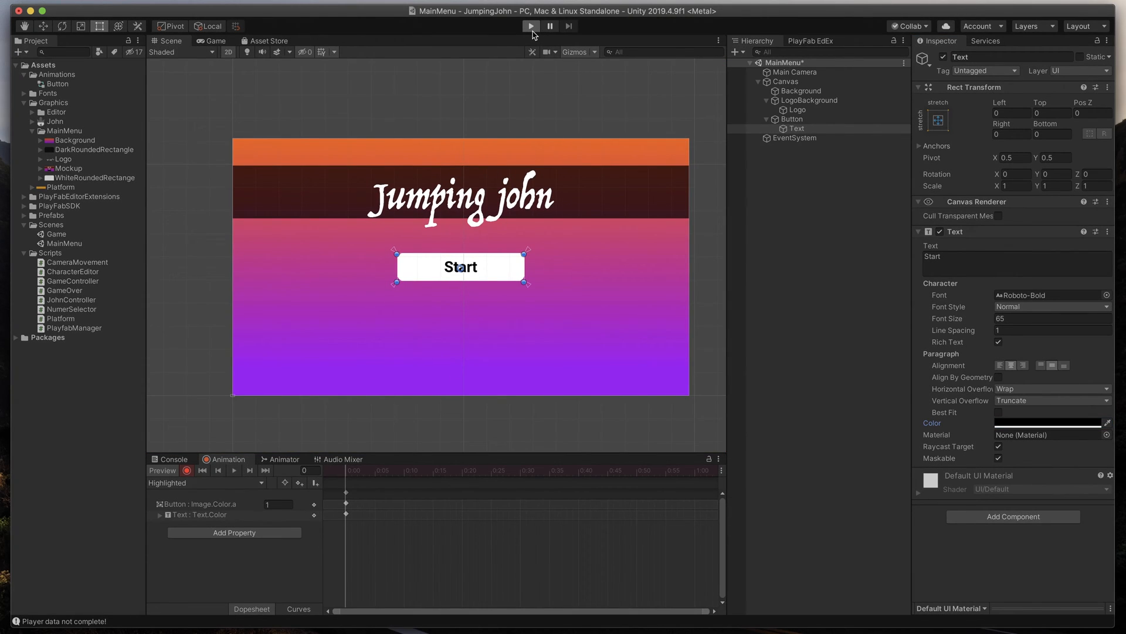
Enter Play mode, select Button, and show its Animator state machine.
{"action": "left_click", "coordinate": [530, 26]}
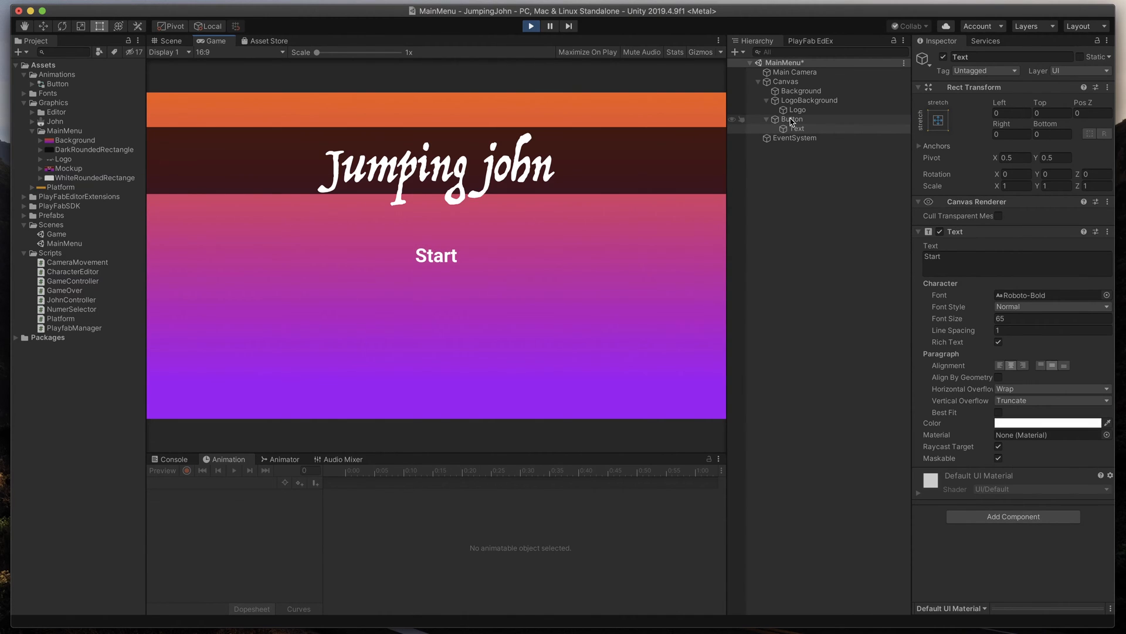
{"action": "left_click", "coordinate": [796, 119]}
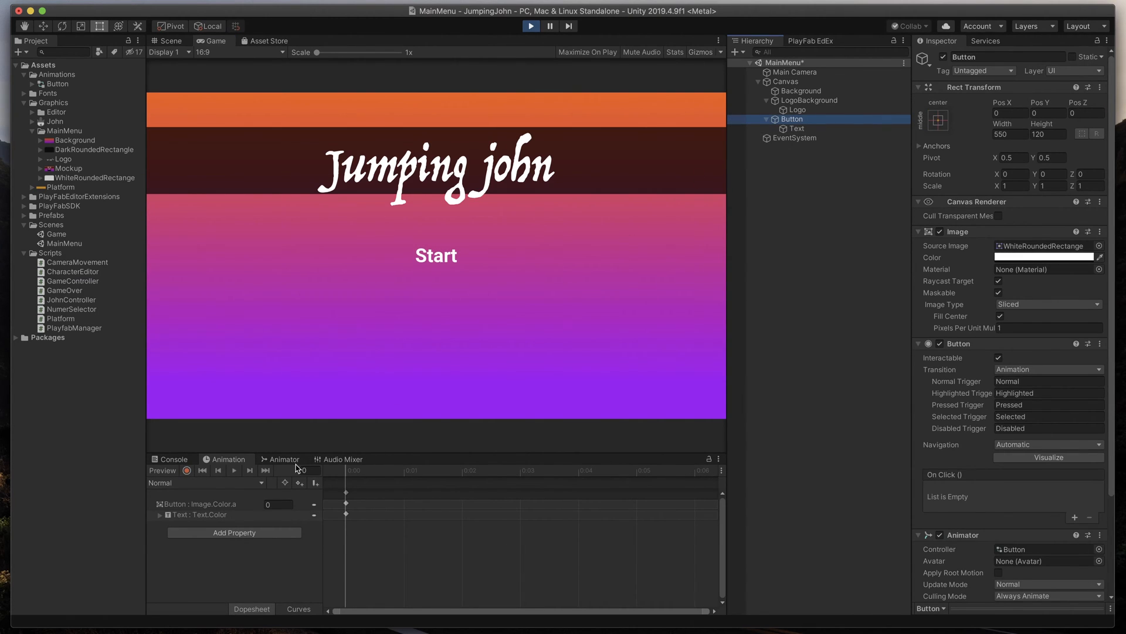
{"action": "left_click", "coordinate": [285, 458]}
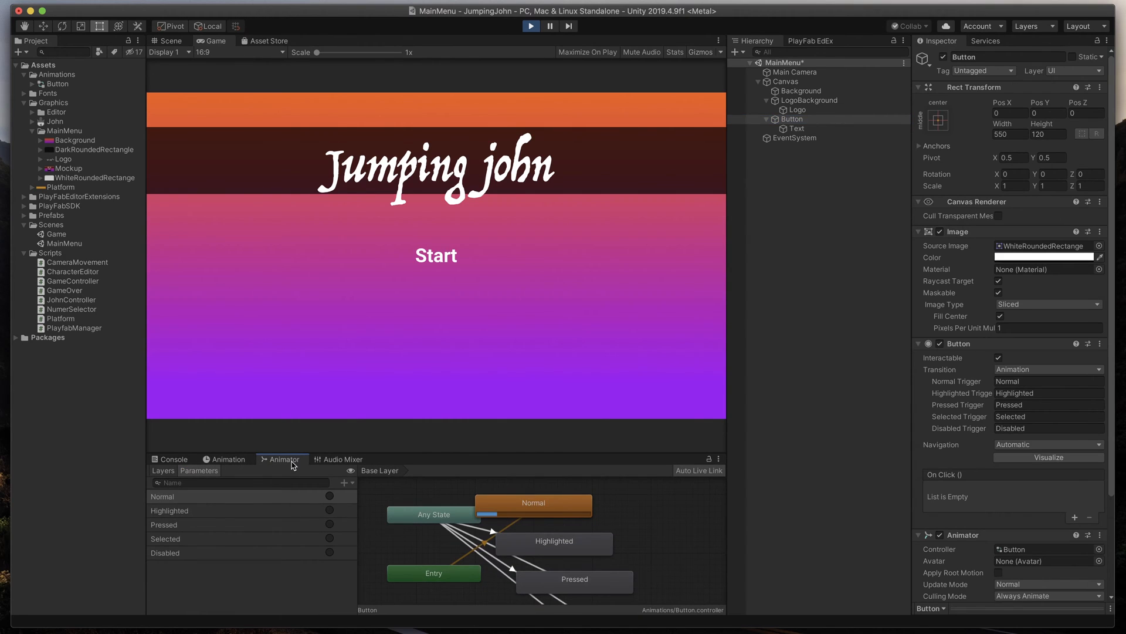
Set the Any State transition duration to 0.1 seconds, then stop Play mode.
{"action": "left_click", "coordinate": [433, 514]}
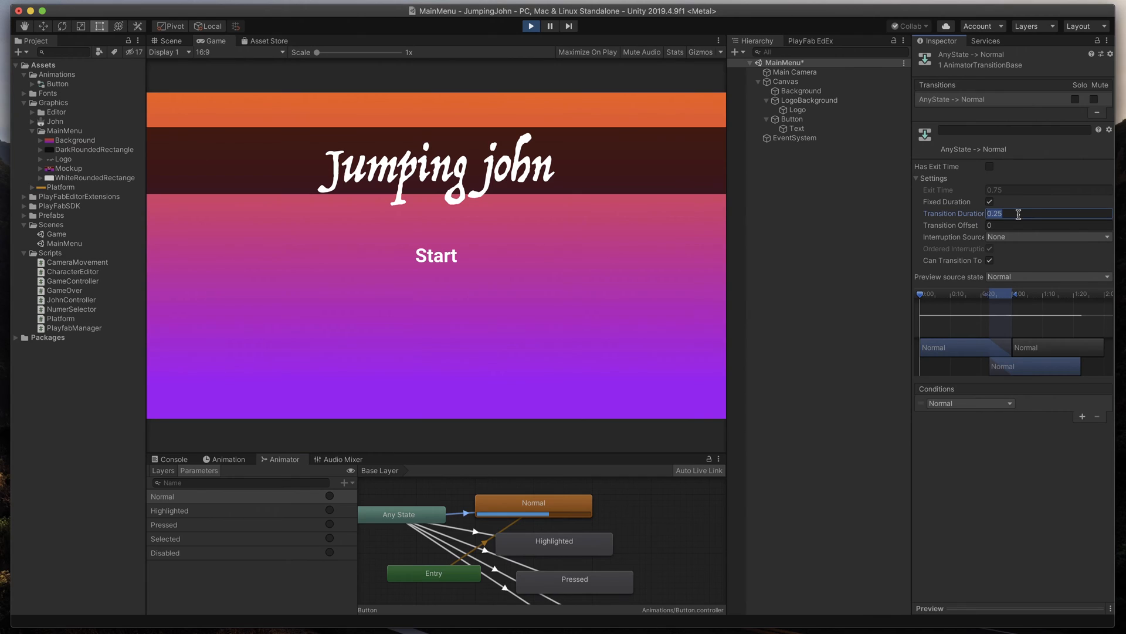
{"action": "type", "text": "0.1"}
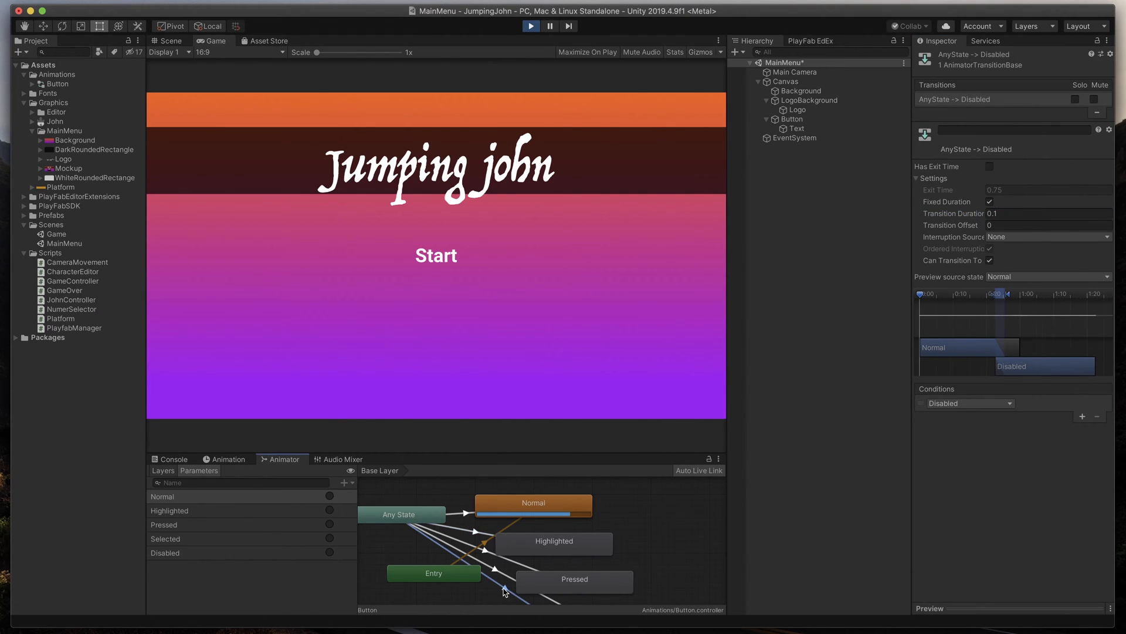
{"action": "mouse_move", "coordinate": [510, 257]}
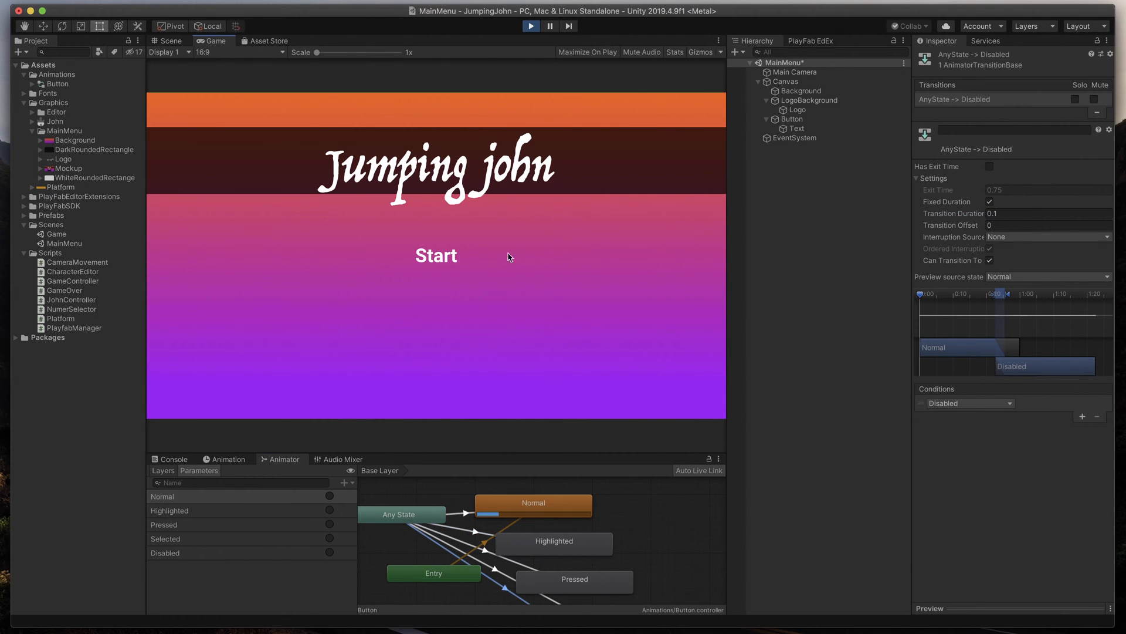
{"action": "mouse_move", "coordinate": [613, 278]}
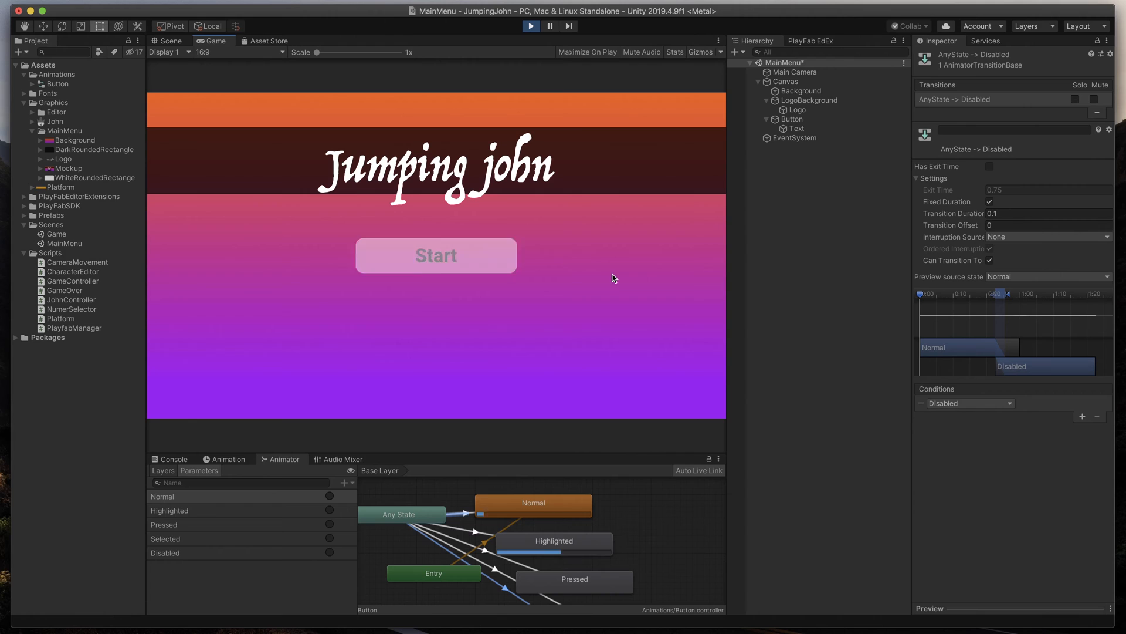
{"action": "left_click", "coordinate": [530, 26]}
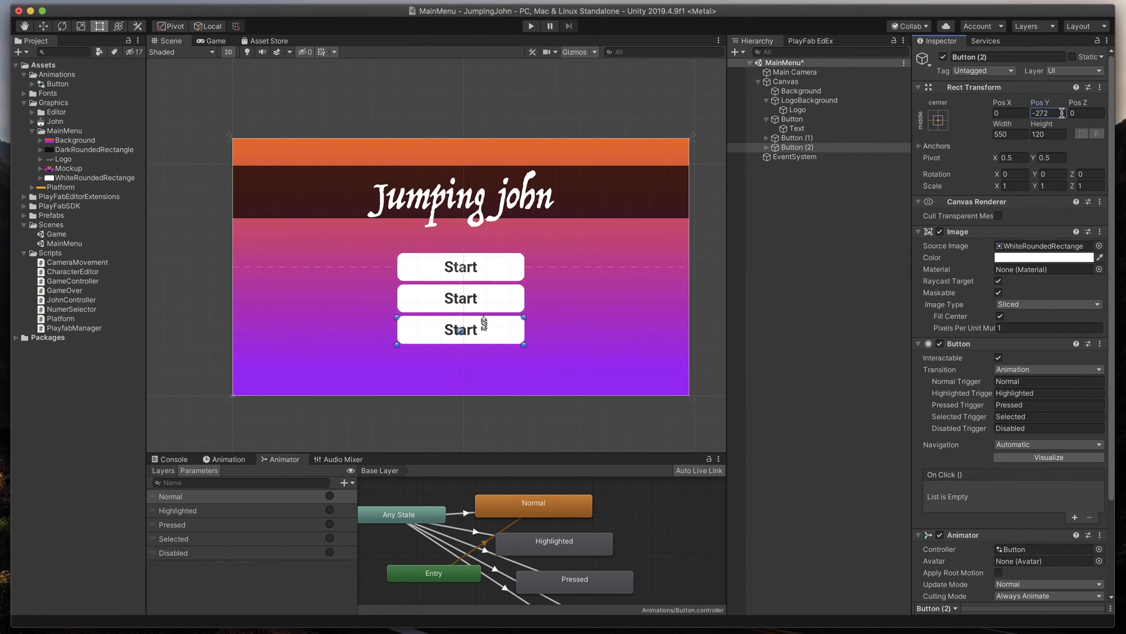
Relabel the two duplicated buttons' text to 'Settings' and 'Quit'.
{"action": "left_click", "coordinate": [796, 147]}
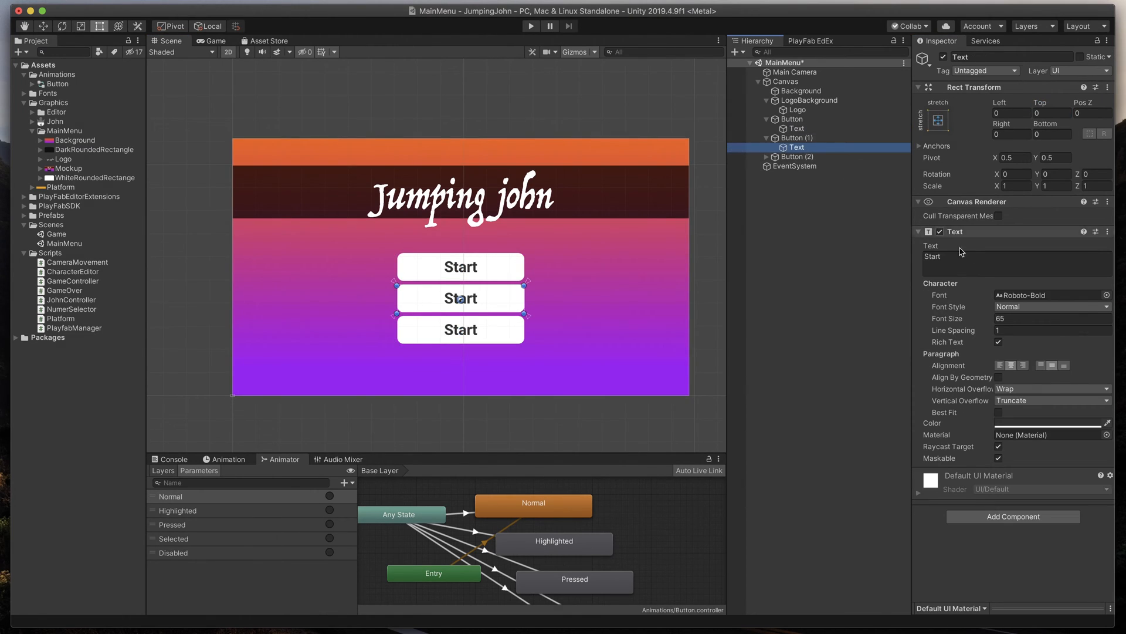
{"action": "type", "text": "Setting"}
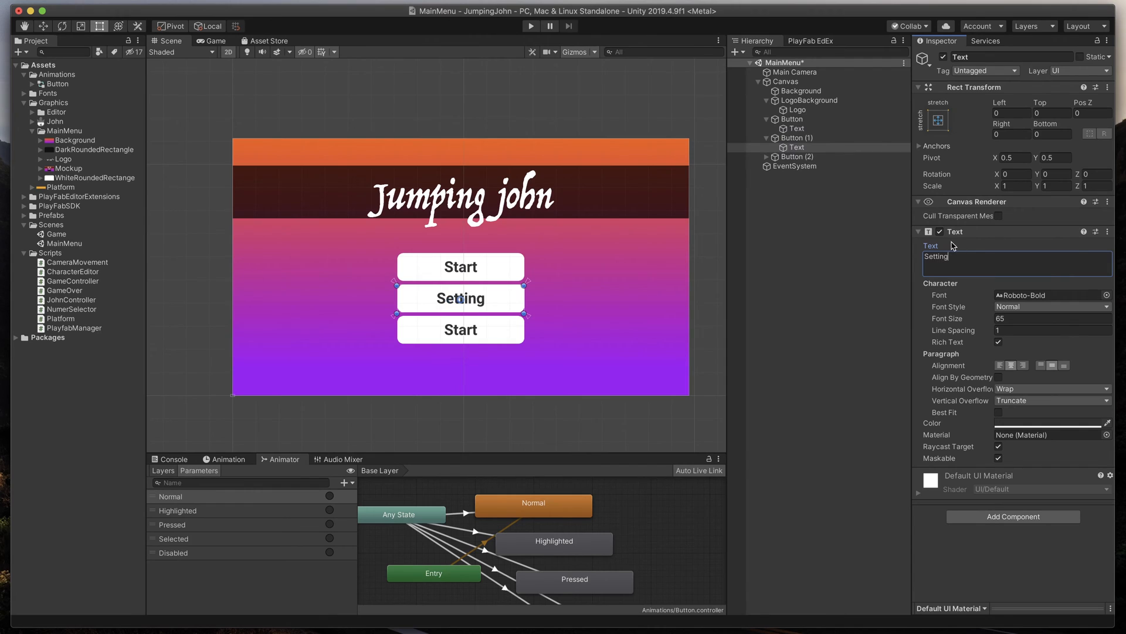
{"action": "left_click", "coordinate": [796, 157]}
{"action": "type", "text": "Q"}
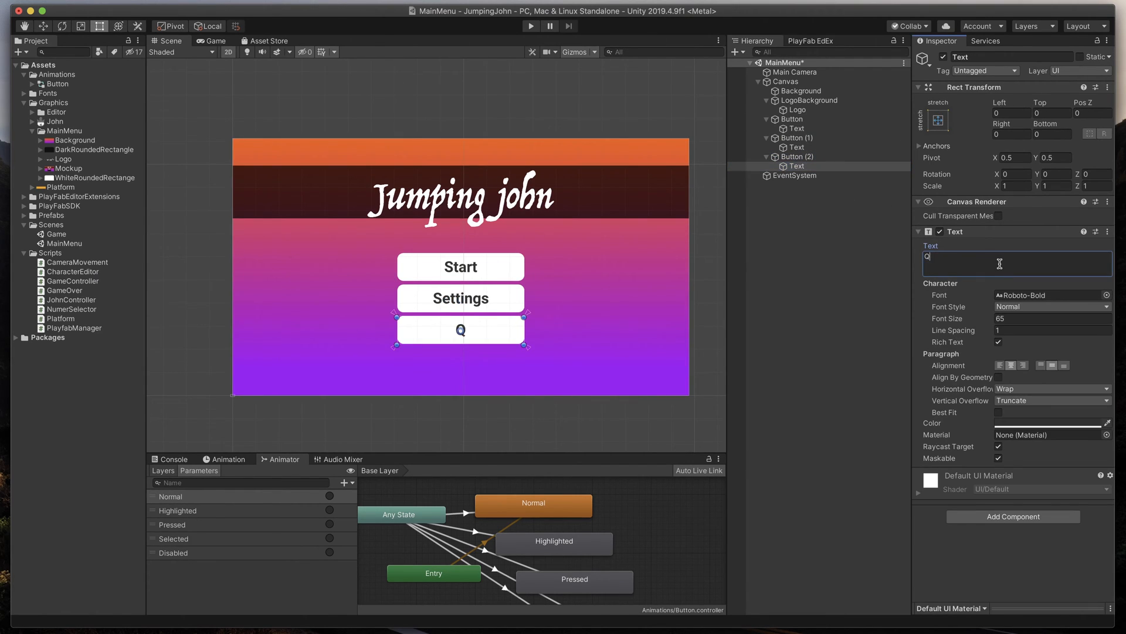
{"action": "type", "text": "uit"}
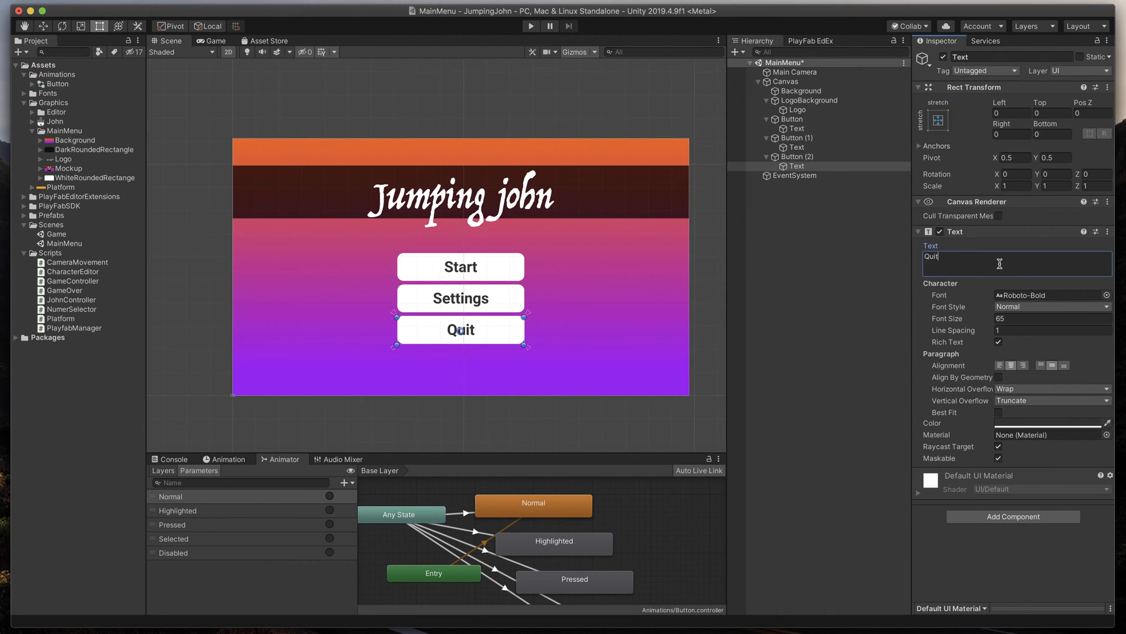
Name the three button objects Start, Settings and Exit in the Hierarchy.
{"action": "left_click", "coordinate": [790, 119]}
{"action": "type", "text": "Start"}
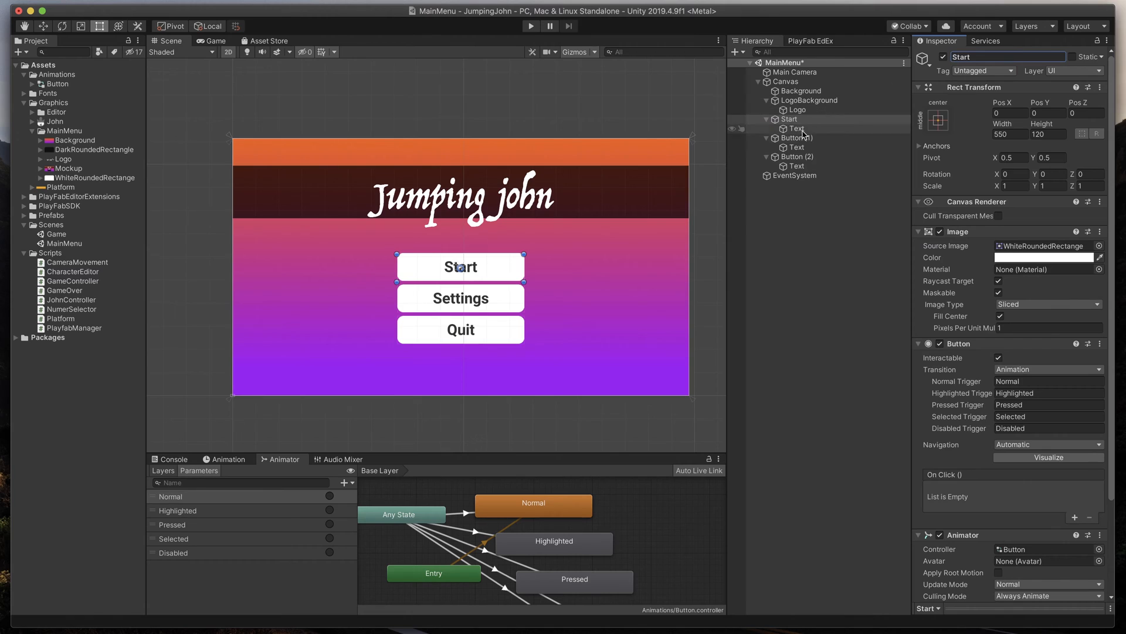
{"action": "left_click", "coordinate": [792, 137]}
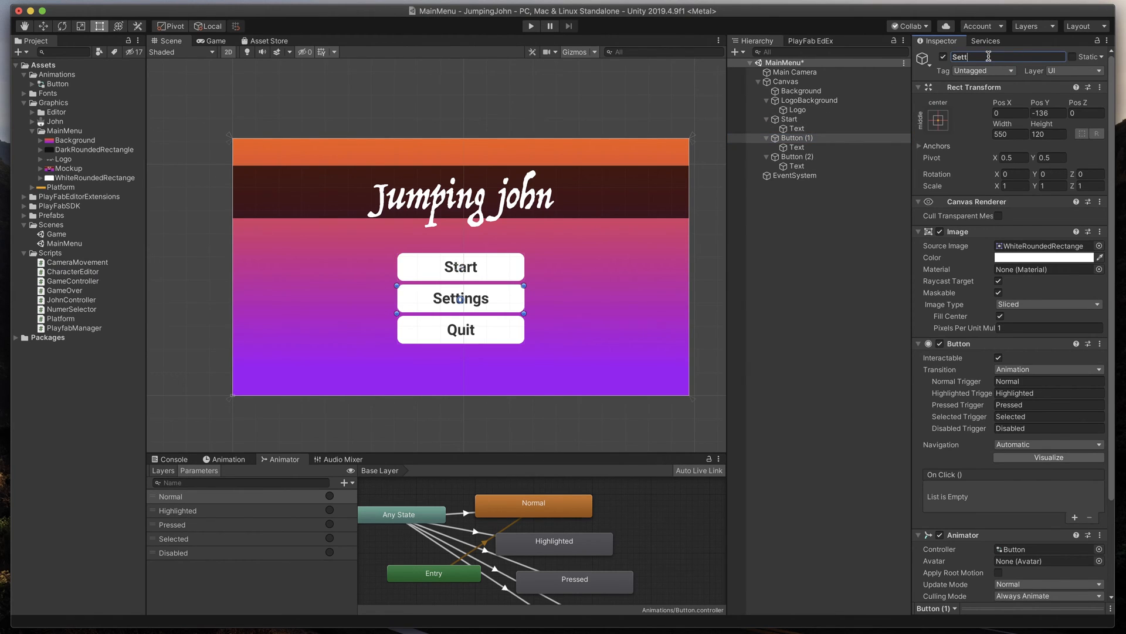
{"action": "left_click", "coordinate": [800, 157]}
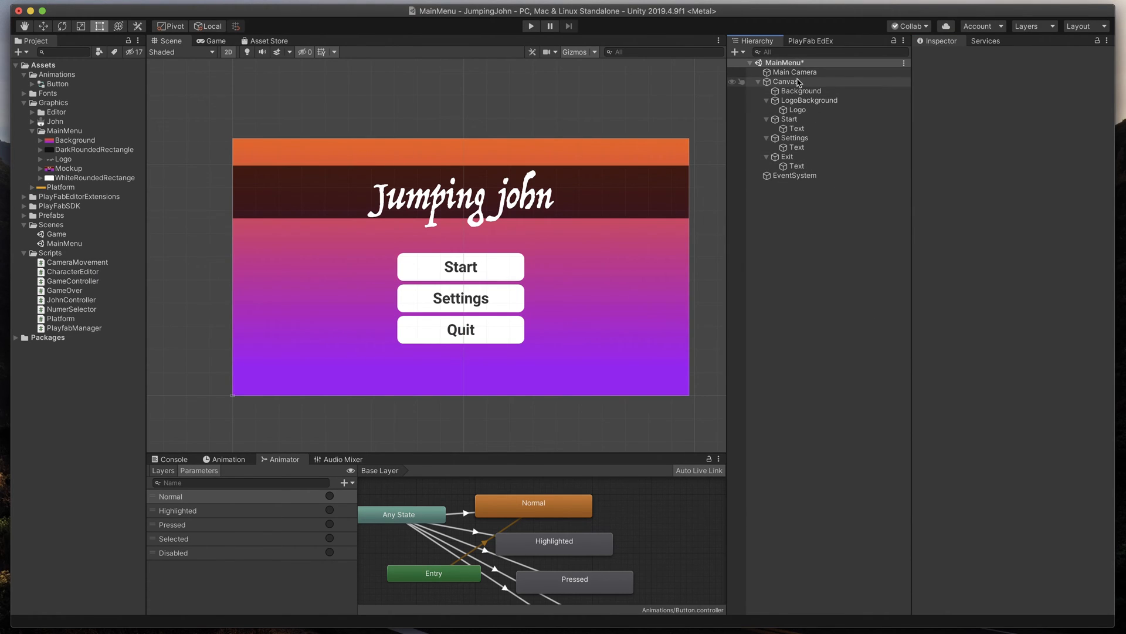
{"action": "right_click", "coordinate": [788, 81]}
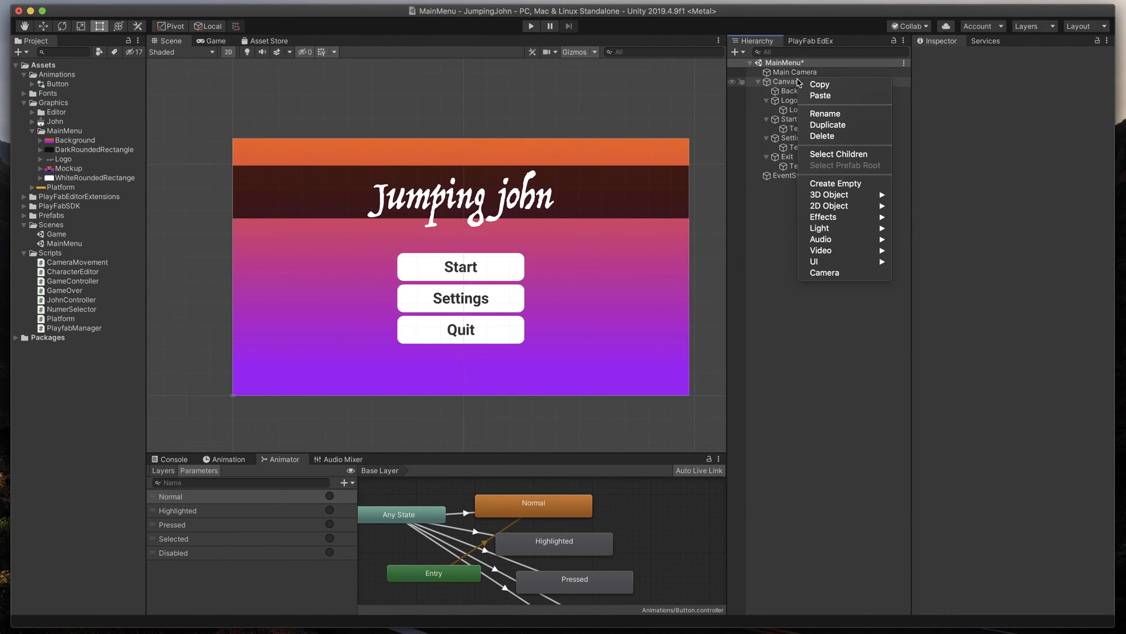
{"action": "mouse_move", "coordinate": [839, 229]}
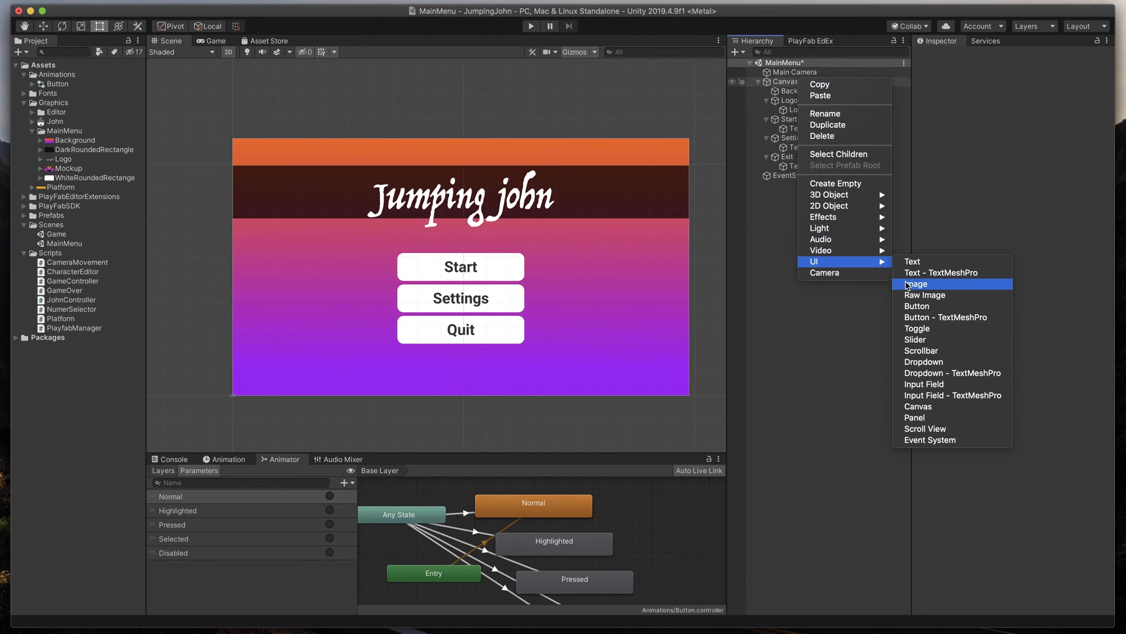
Add a dark rounded UI Image 'ButtonsBackground' under Canvas and nest the three buttons inside.
{"action": "left_click", "coordinate": [916, 283]}
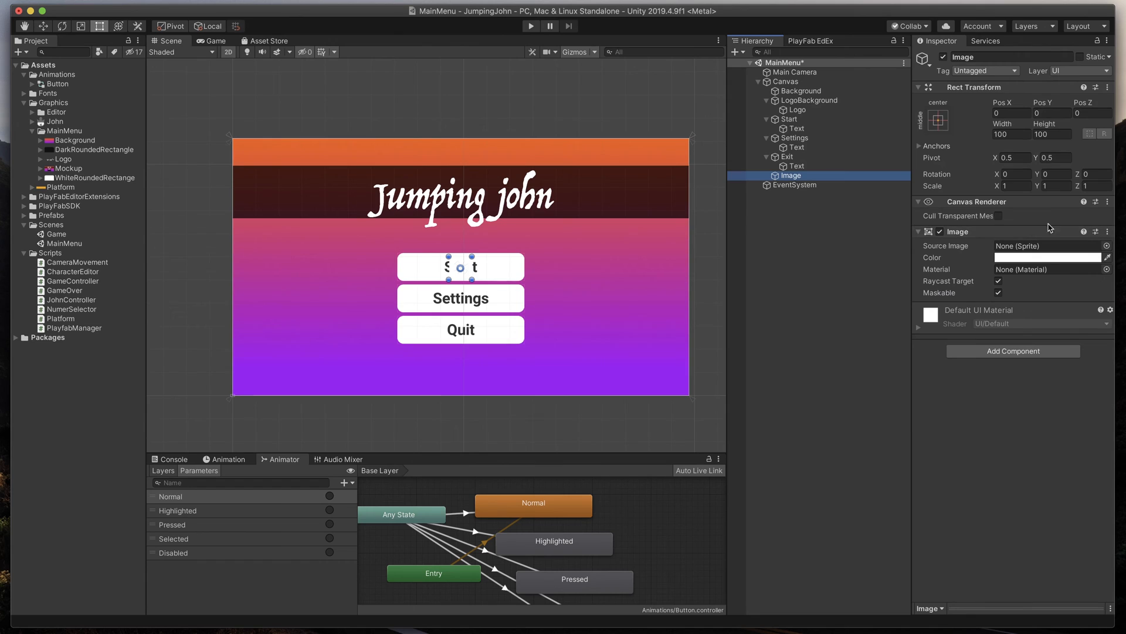
{"action": "left_click", "coordinate": [1107, 246]}
{"action": "type", "text": "ButtonsBackground"}
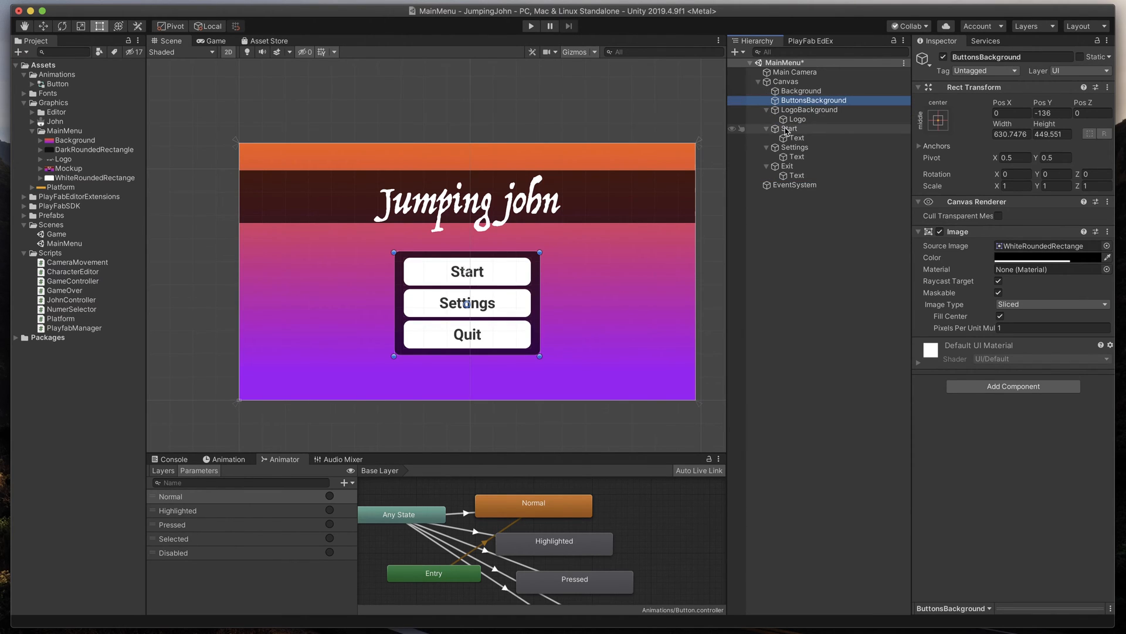
{"action": "left_click", "coordinate": [791, 128]}
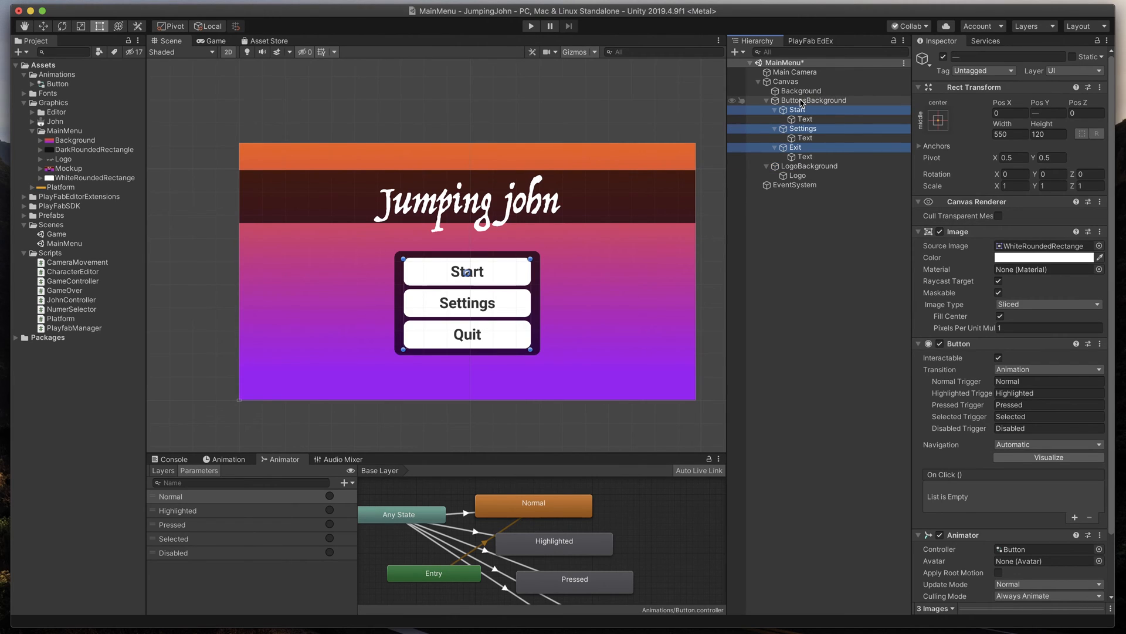
{"action": "mouse_move", "coordinate": [827, 252]}
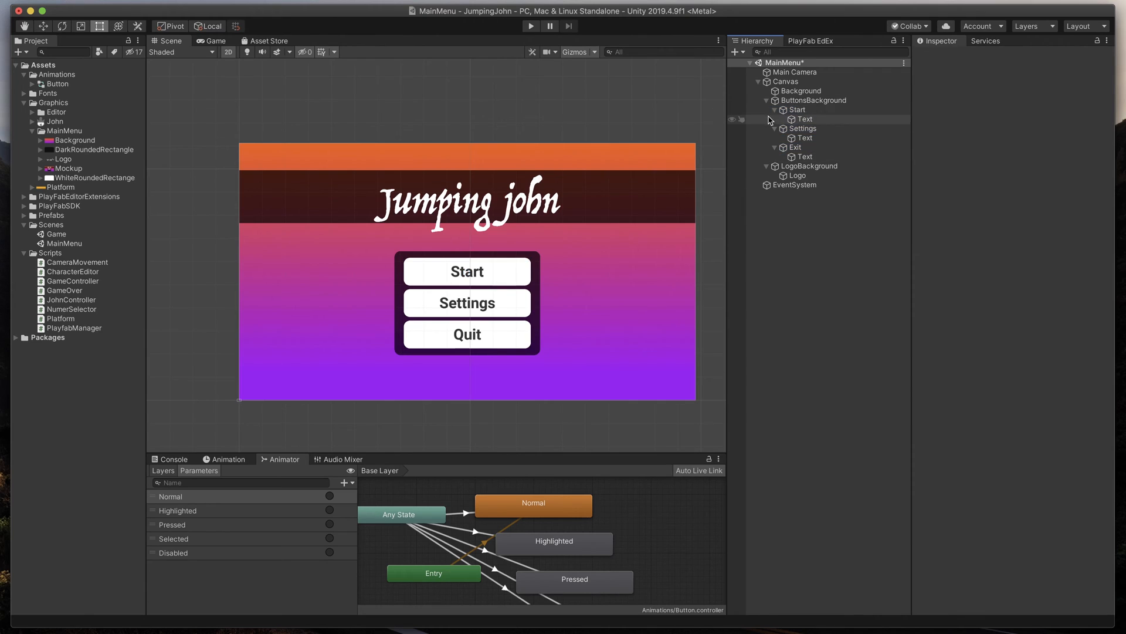
{"action": "left_click", "coordinate": [775, 109]}
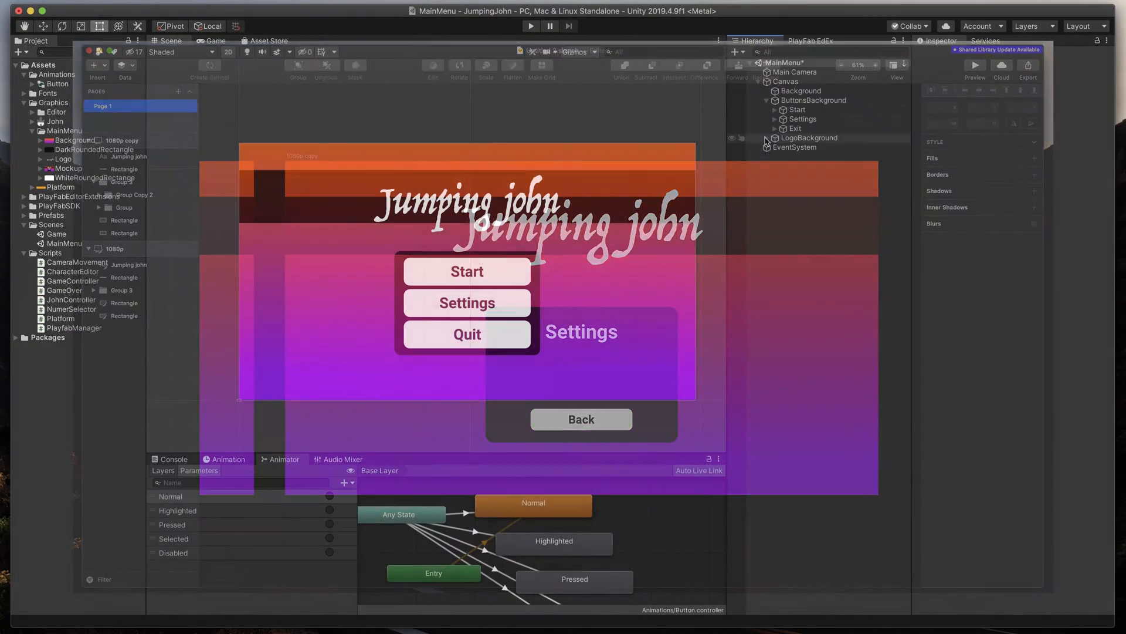
Duplicate ButtonsBackground as SettingsBackground and delete its Start and Settings buttons.
{"action": "right_click", "coordinate": [796, 100]}
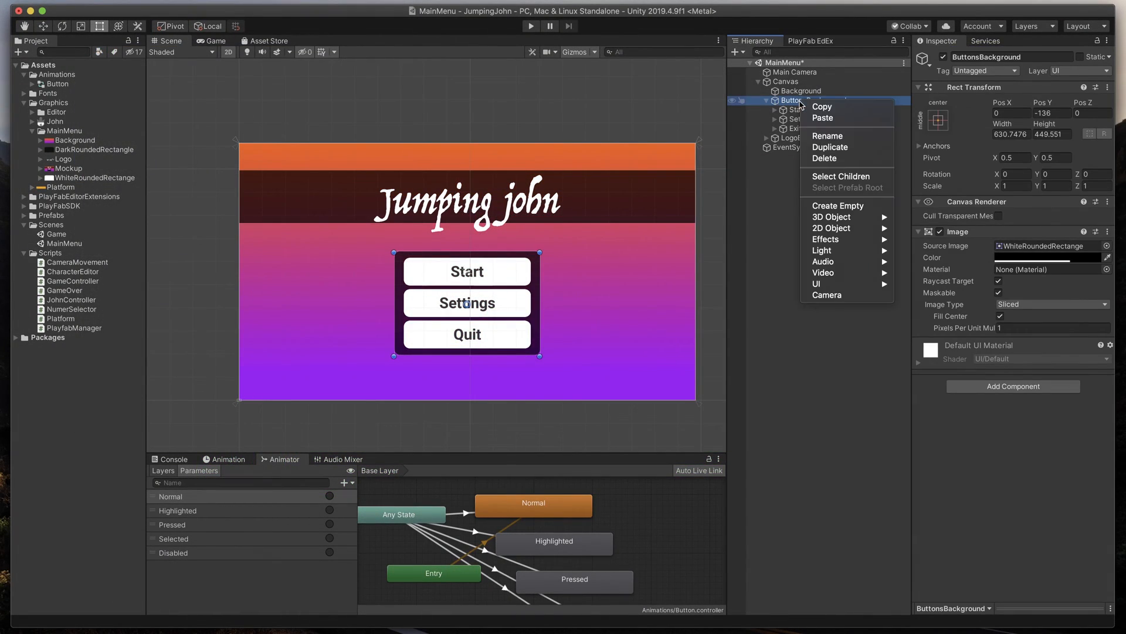
{"action": "left_click", "coordinate": [829, 146]}
{"action": "type", "text": "SettingsBackgr"}
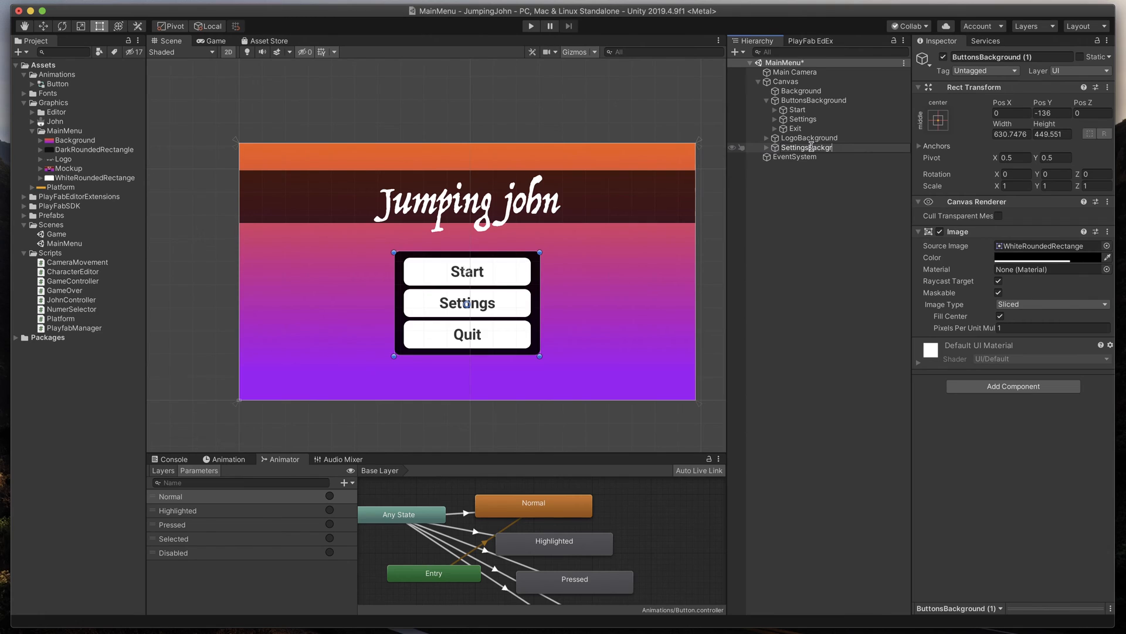
{"action": "left_click", "coordinate": [816, 148]}
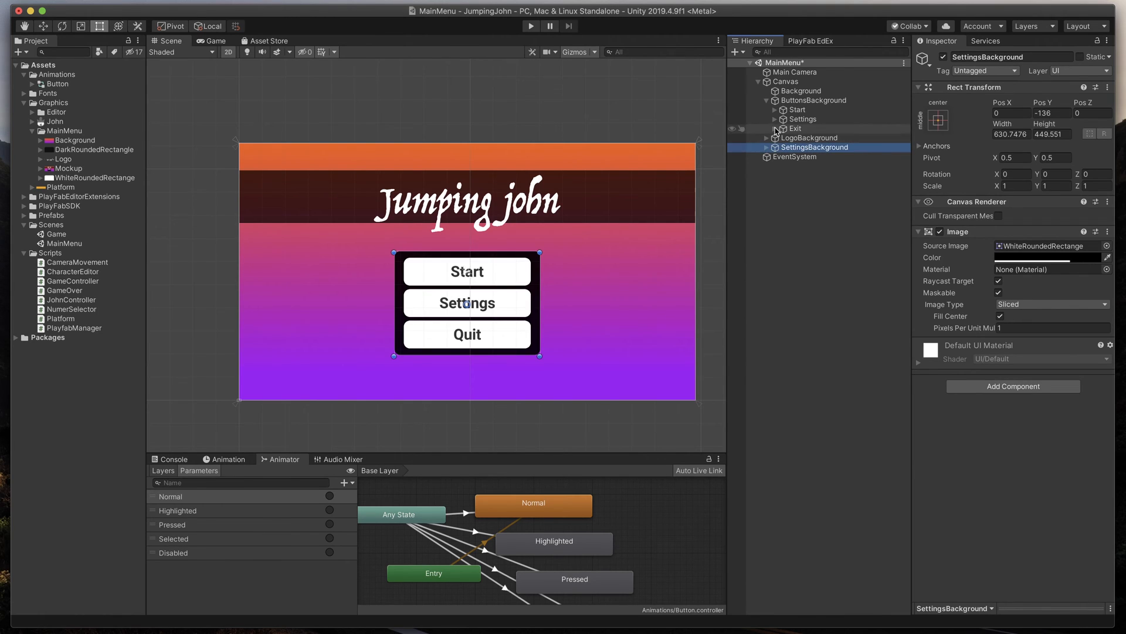
{"action": "left_click", "coordinate": [775, 148]}
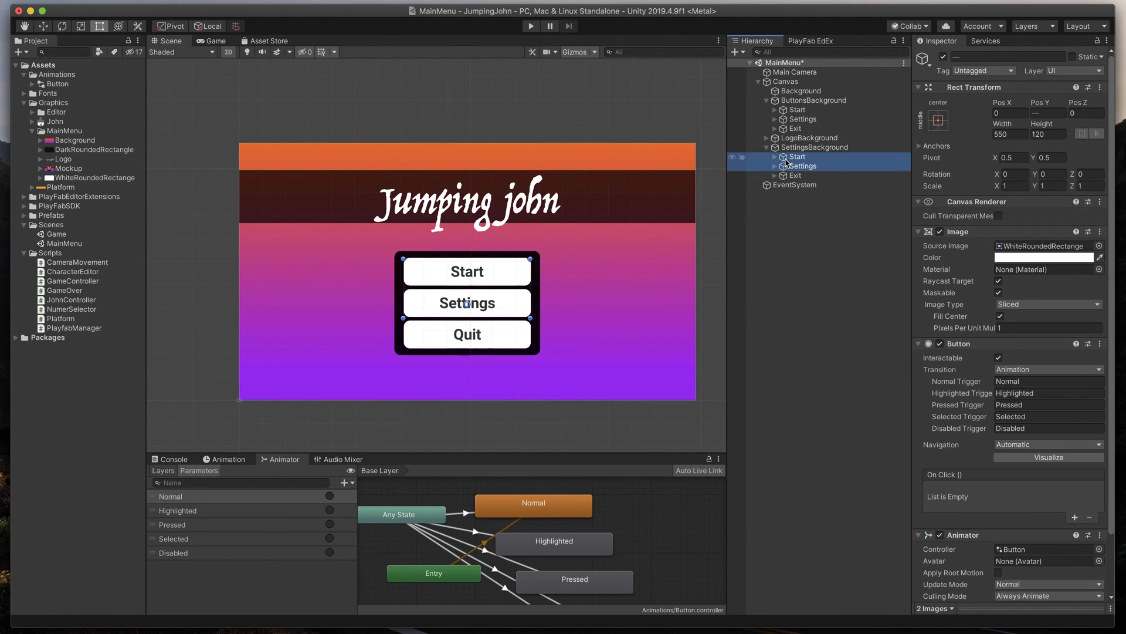
Relabel the remaining button 'Back' and scale it down to 0.7.
{"action": "left_click", "coordinate": [797, 166]}
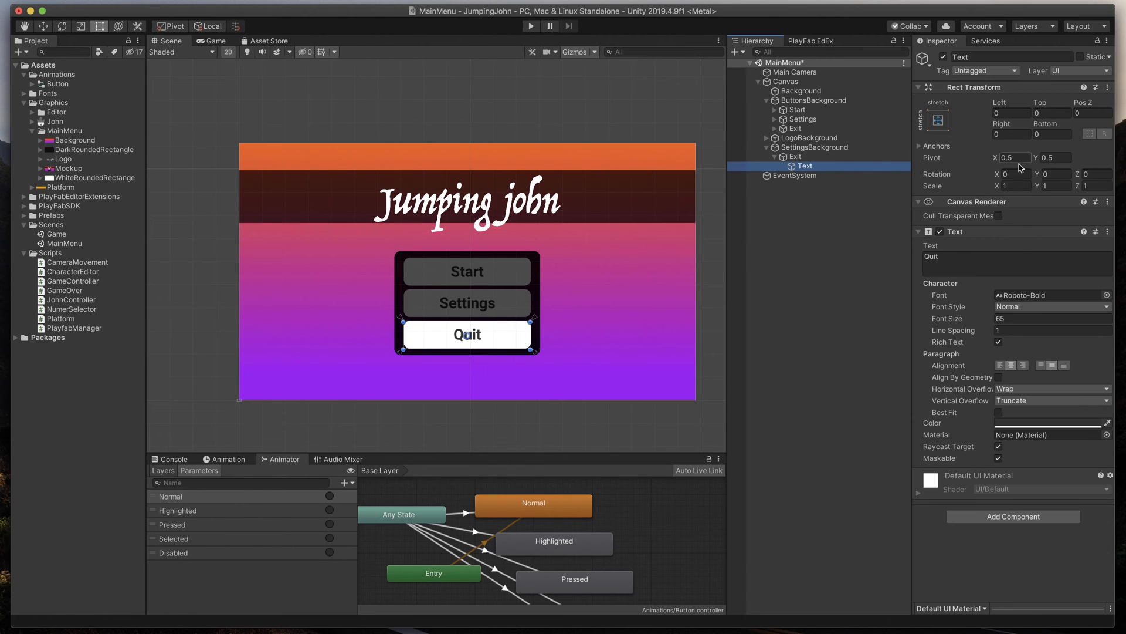
{"action": "type", "text": "Back"}
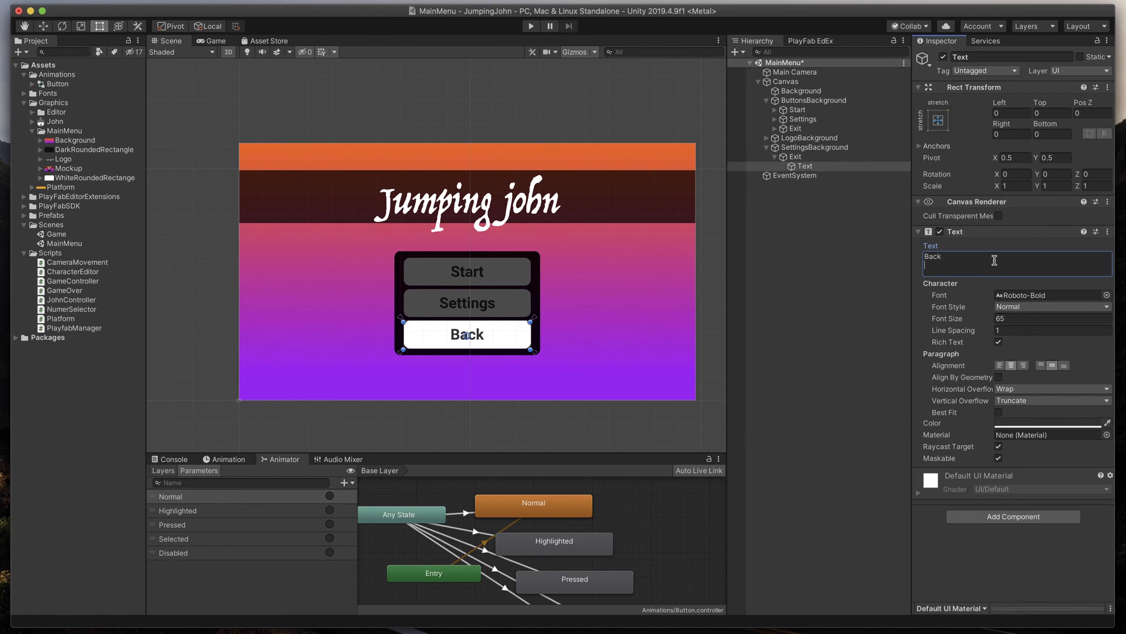
{"action": "left_click", "coordinate": [794, 157]}
{"action": "type", "text": "0.7"}
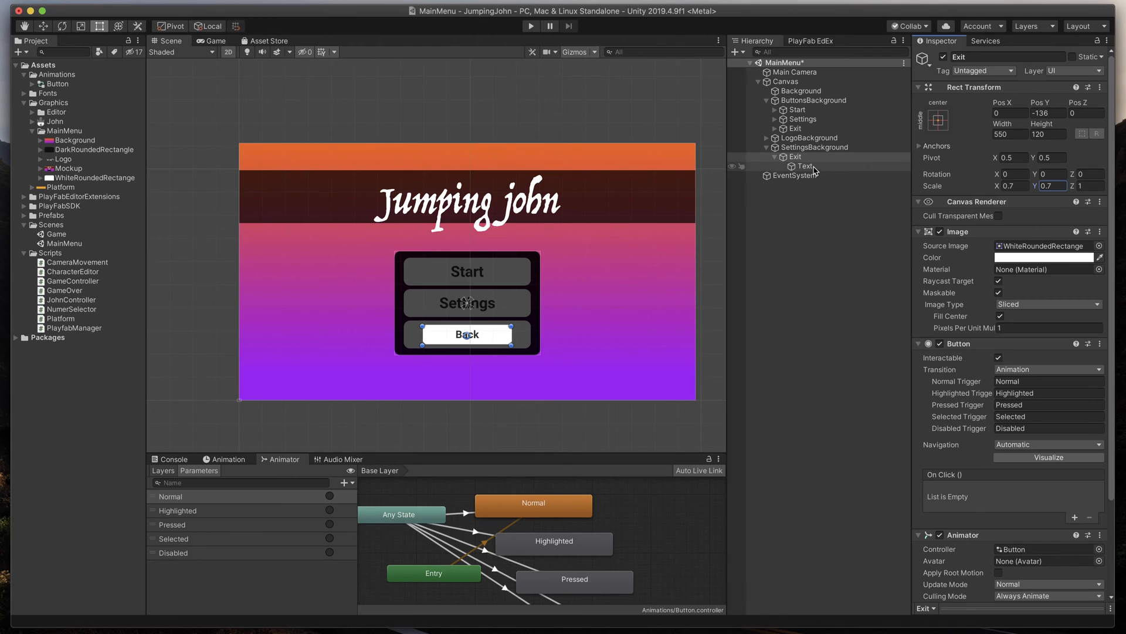
{"action": "left_click", "coordinate": [816, 147]}
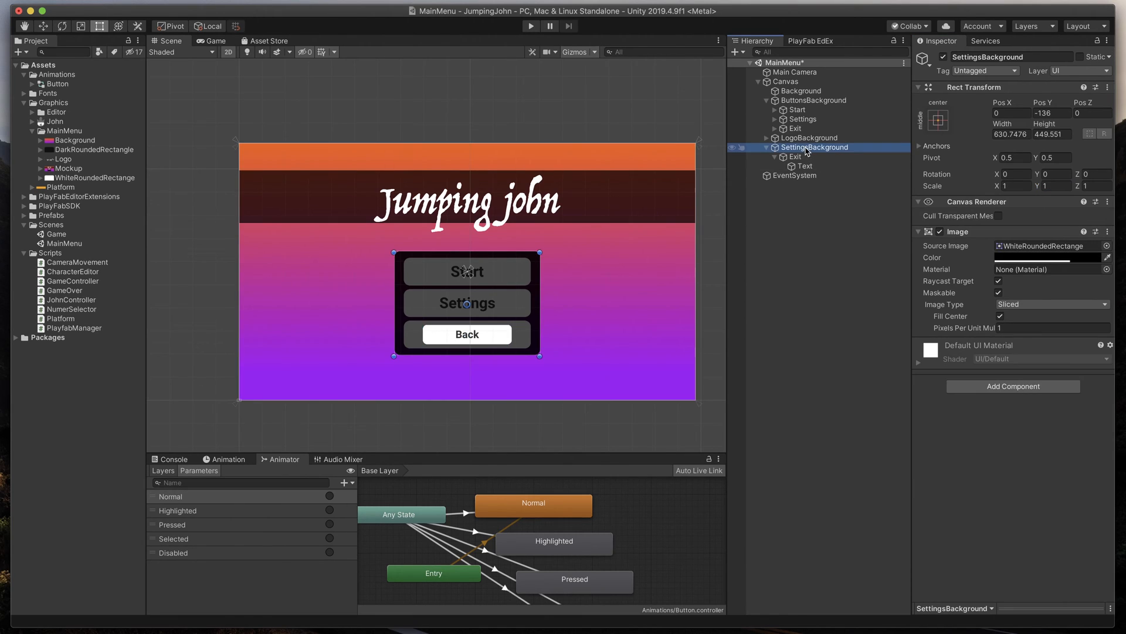
Add a SettingsHeader text in white 65-point Roboto-Bold reading 'Settings' to SettingsBackground.
{"action": "right_click", "coordinate": [815, 147]}
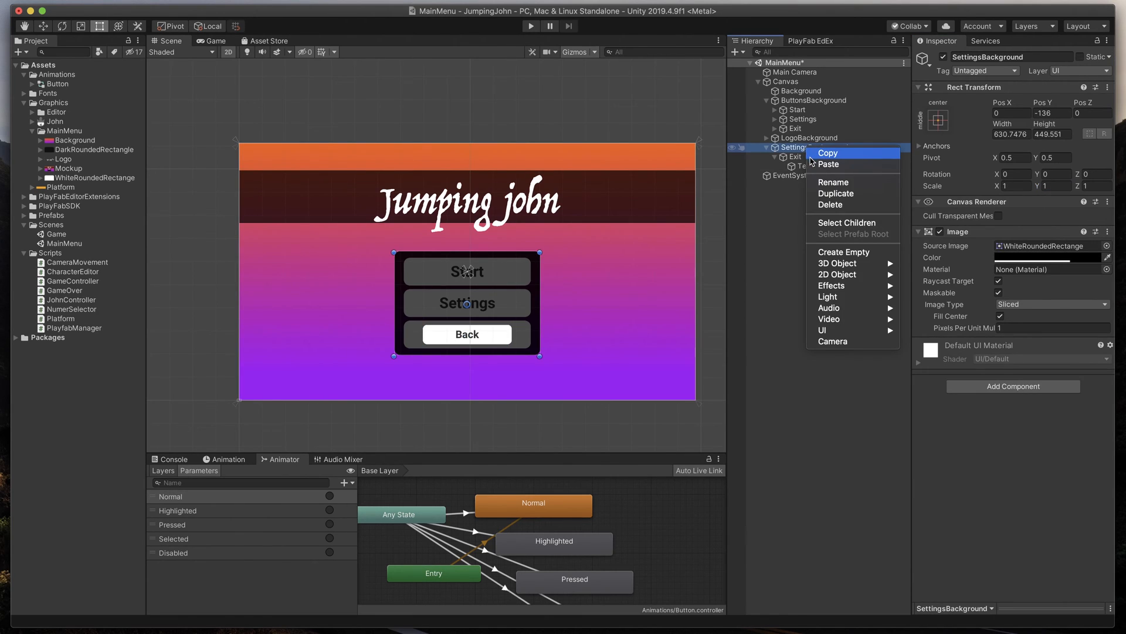
{"action": "mouse_move", "coordinate": [852, 331]}
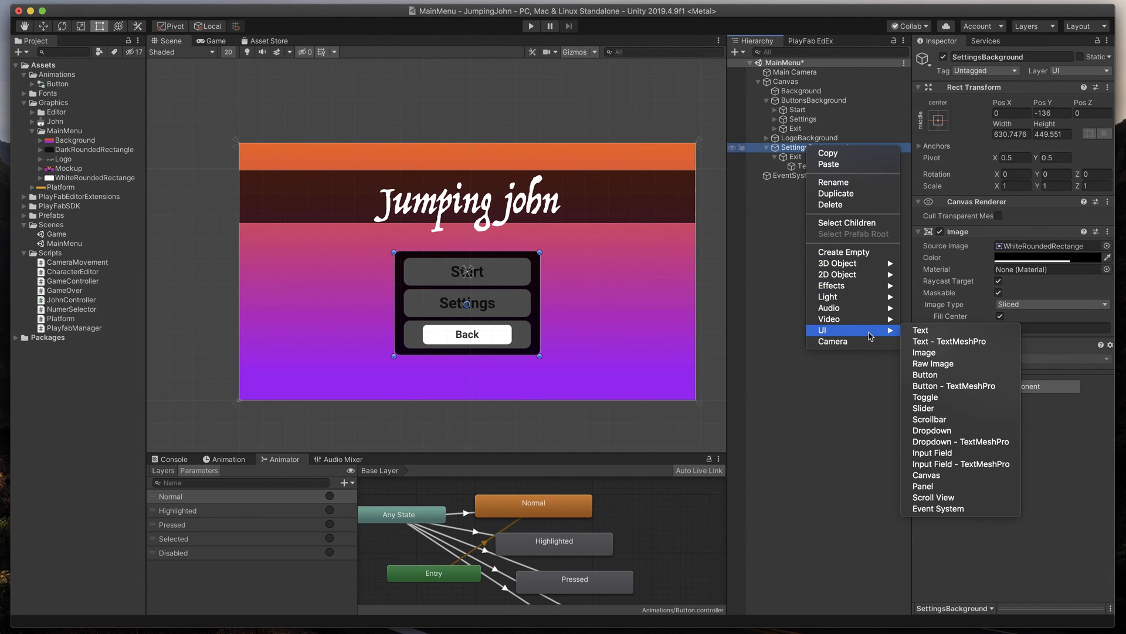
{"action": "mouse_move", "coordinate": [922, 329]}
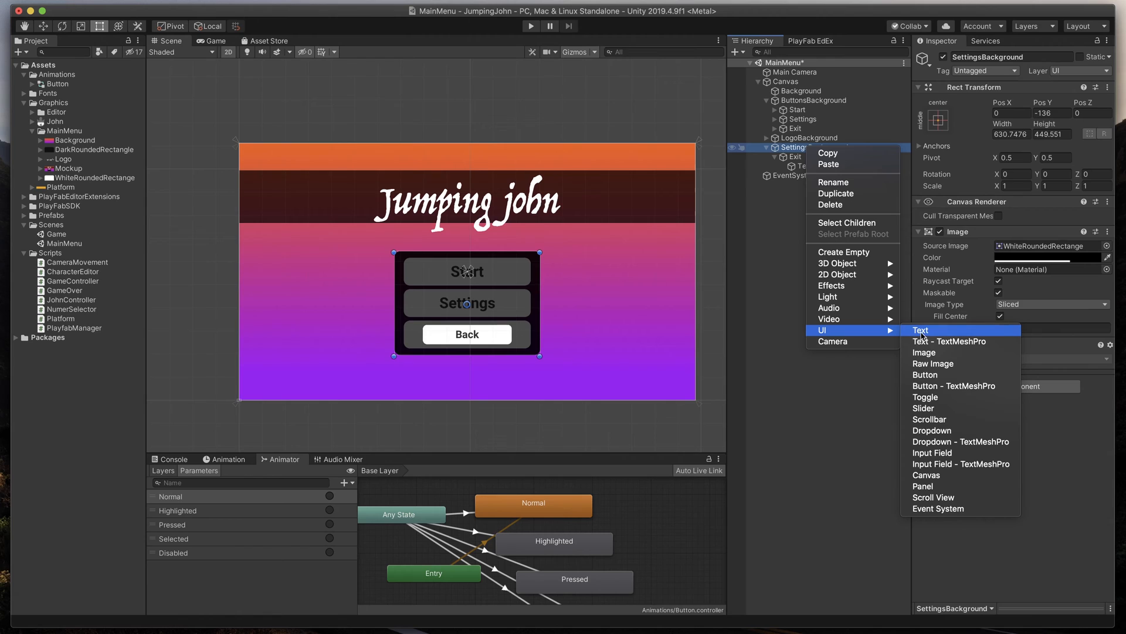
{"action": "left_click", "coordinate": [921, 330]}
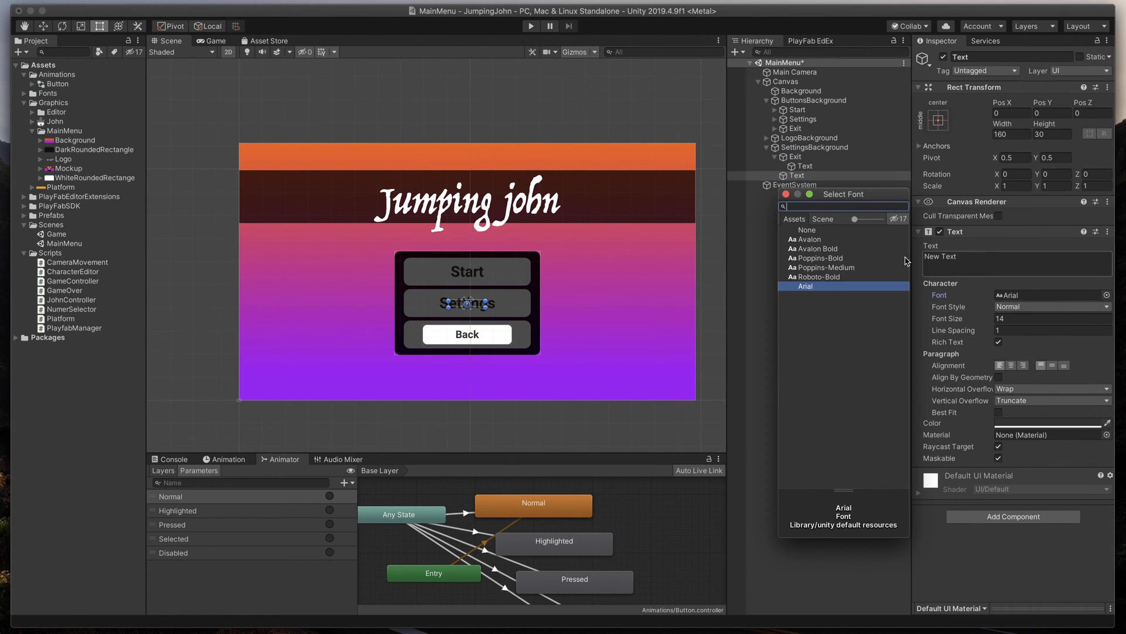
{"action": "left_click", "coordinate": [819, 276]}
{"action": "type", "text": "65"}
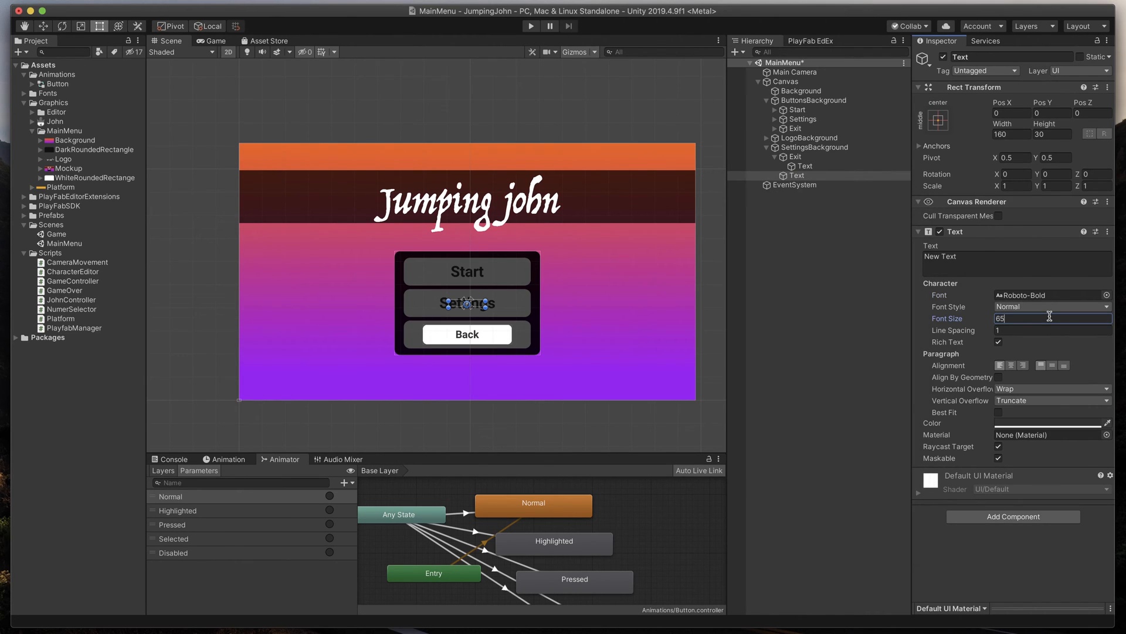
{"action": "left_click", "coordinate": [1052, 422]}
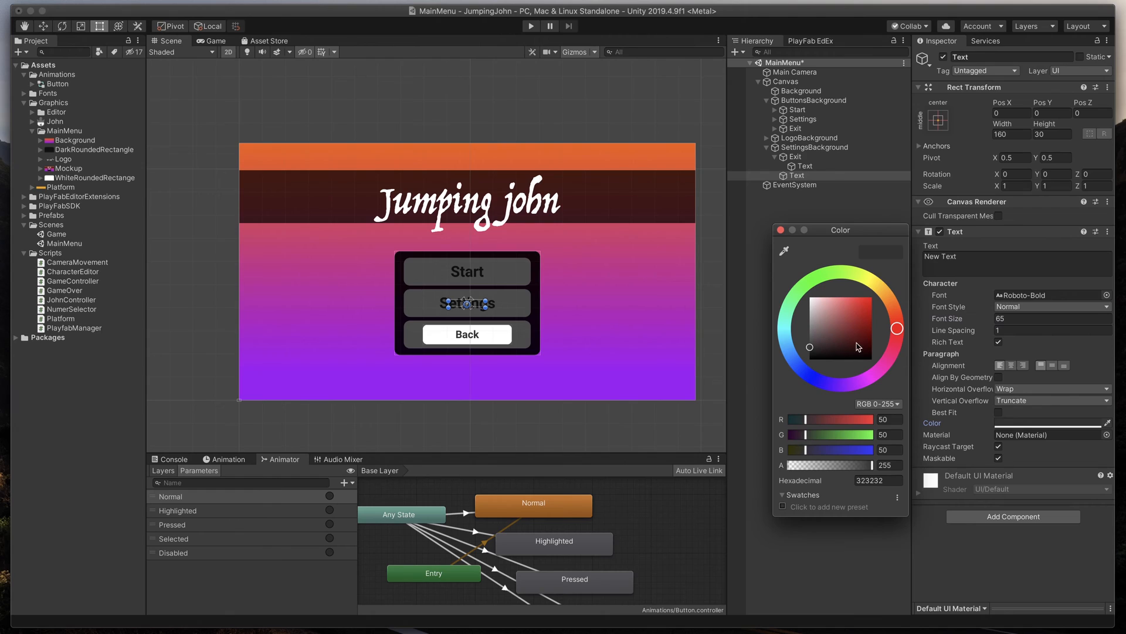
{"action": "left_click", "coordinate": [1013, 256]}
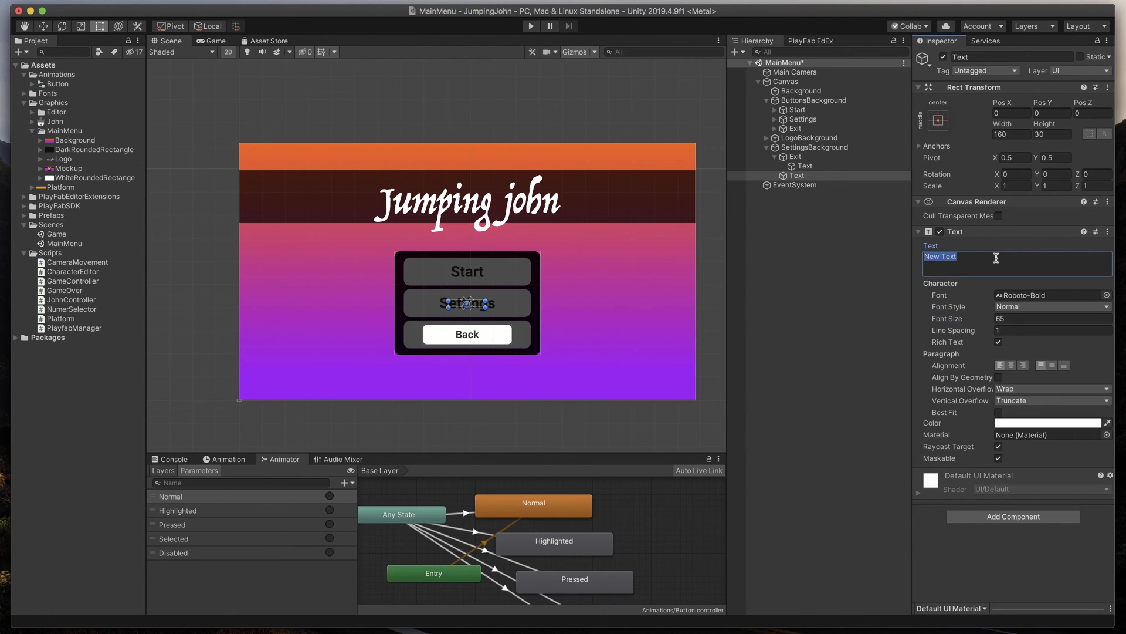
{"action": "type", "text": "Settings"}
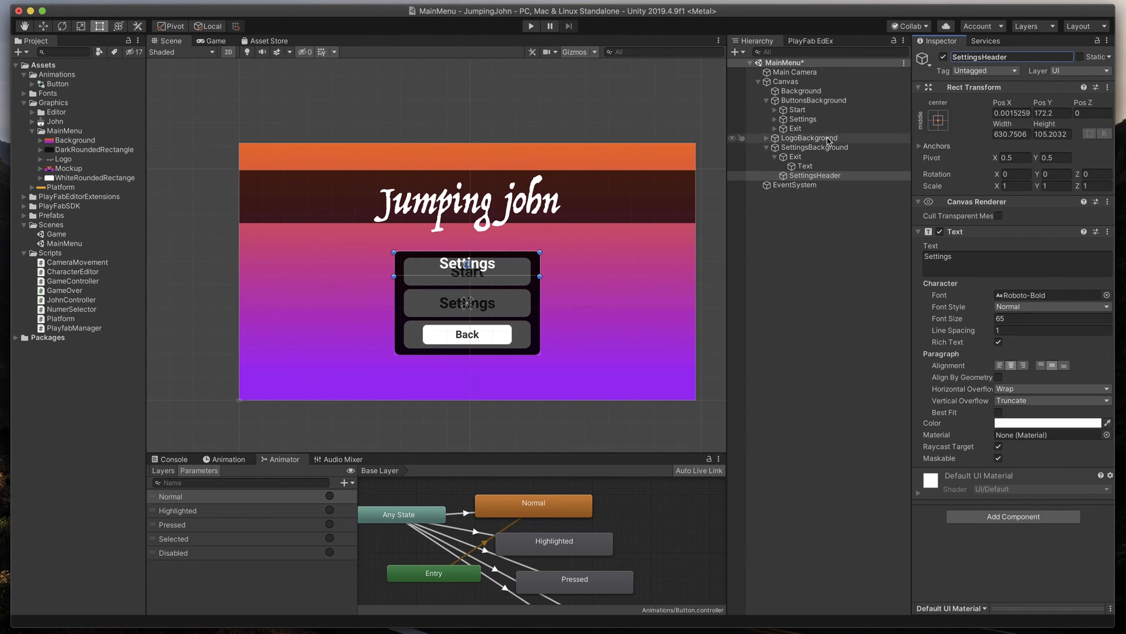
Give the Settings button two On Click SetActive entries: SettingsBackground on, ButtonsBackground off.
{"action": "left_click", "coordinate": [816, 147]}
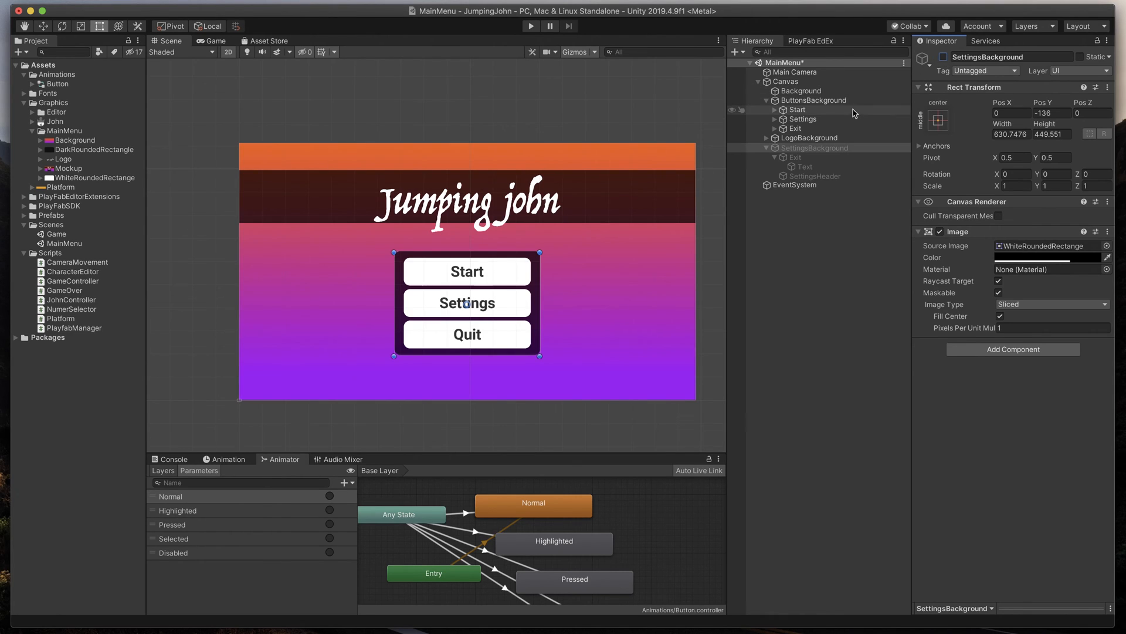
{"action": "left_click", "coordinate": [802, 119]}
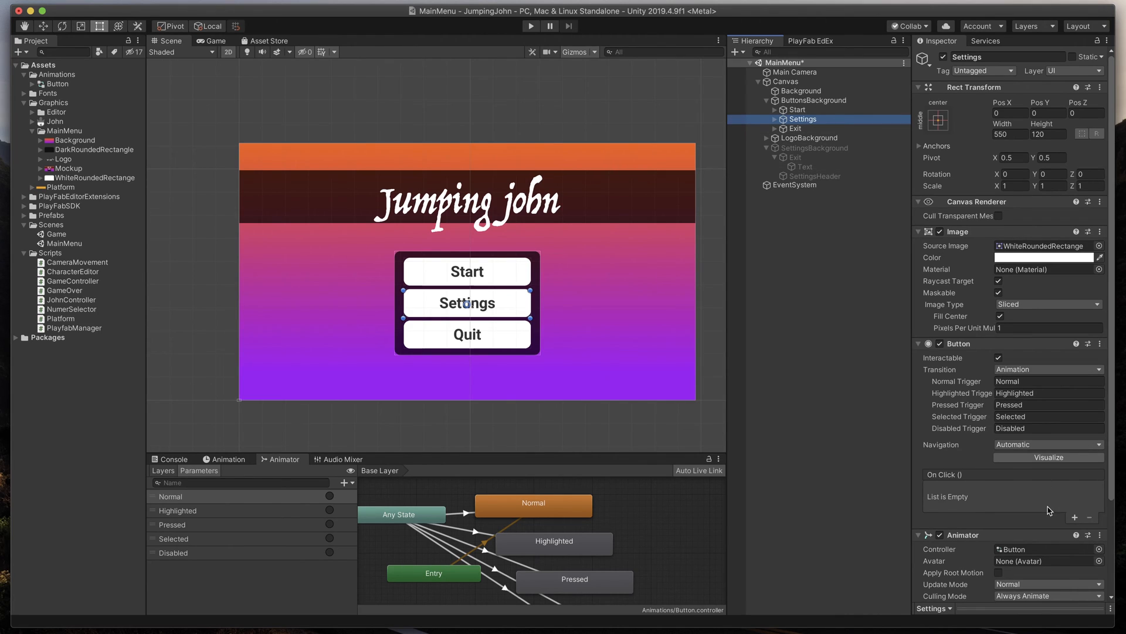
{"action": "left_click", "coordinate": [1075, 516]}
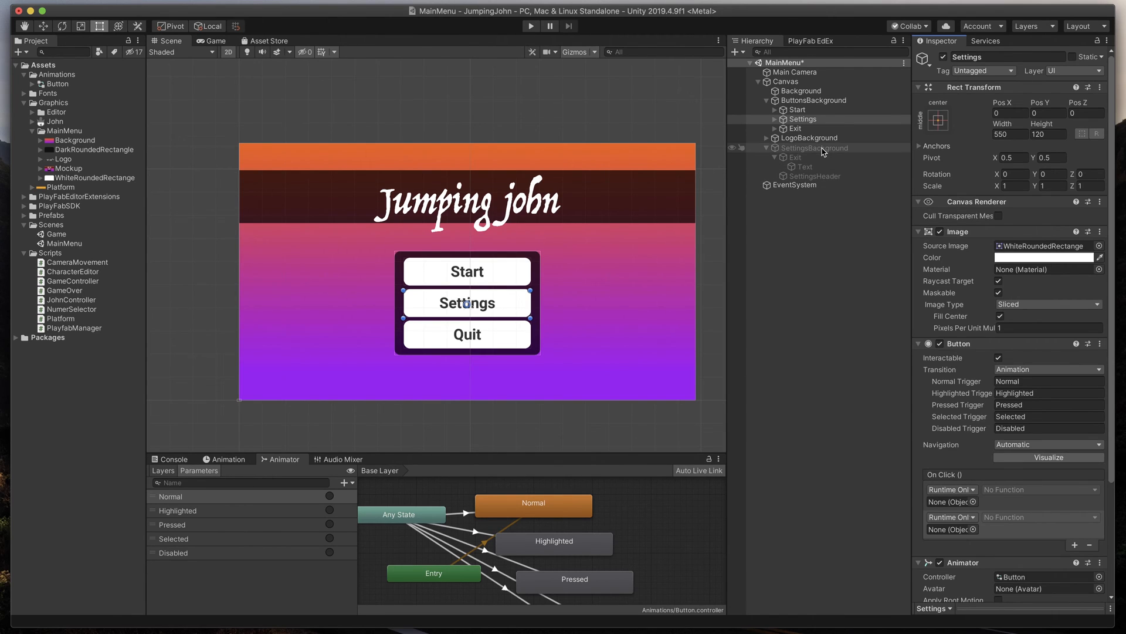
{"action": "left_click", "coordinate": [803, 119]}
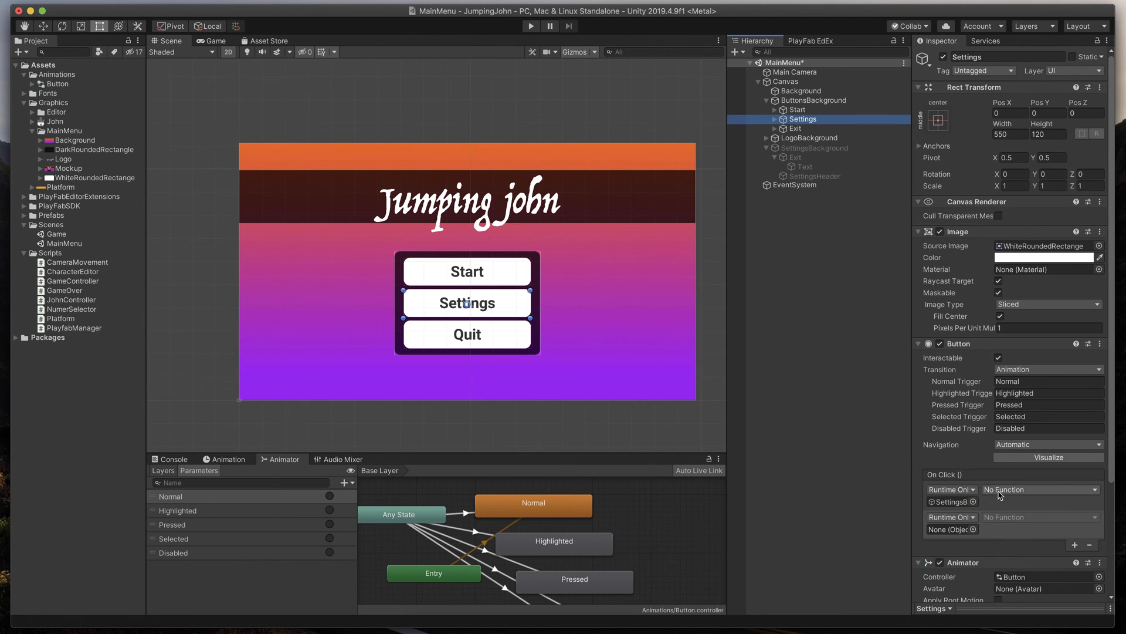
{"action": "left_click", "coordinate": [1037, 489]}
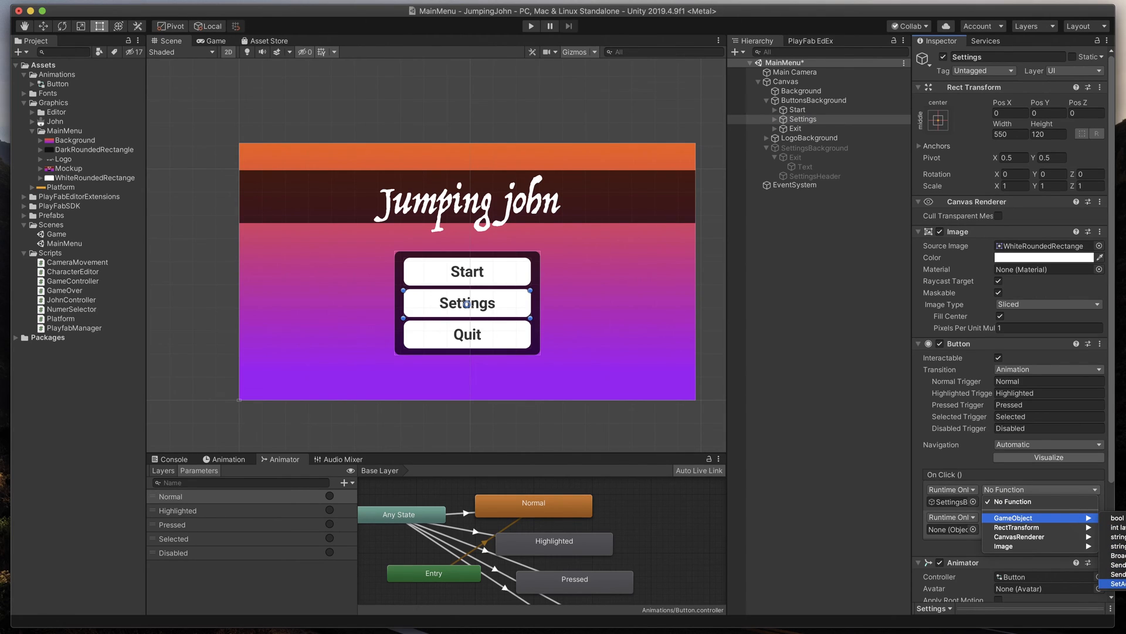
{"action": "left_click", "coordinate": [1118, 583]}
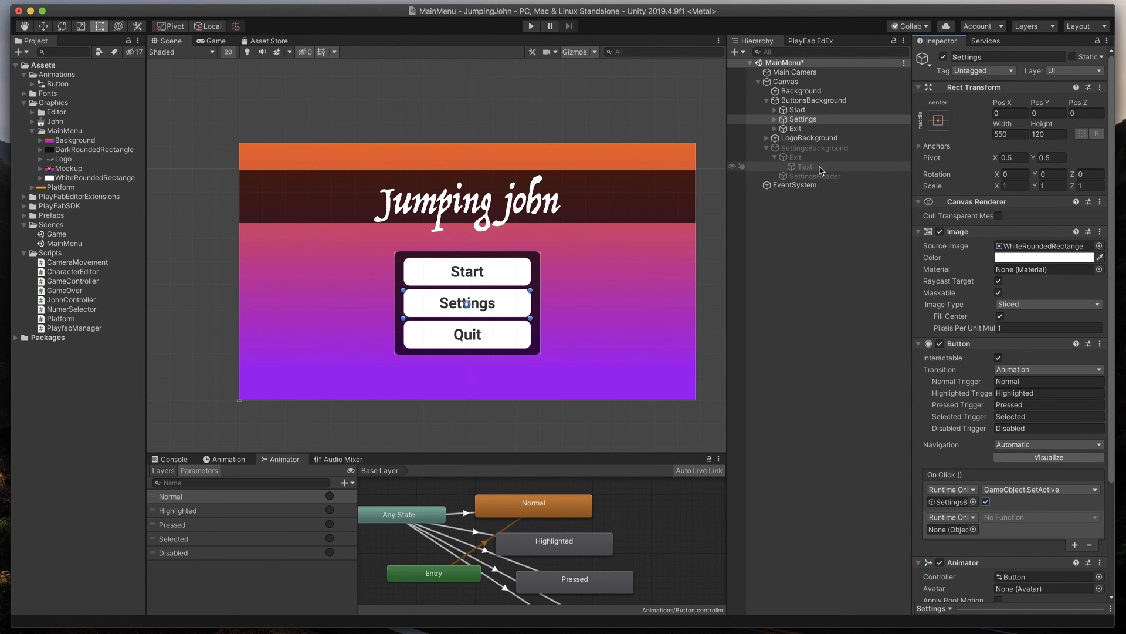
{"action": "left_click", "coordinate": [802, 119]}
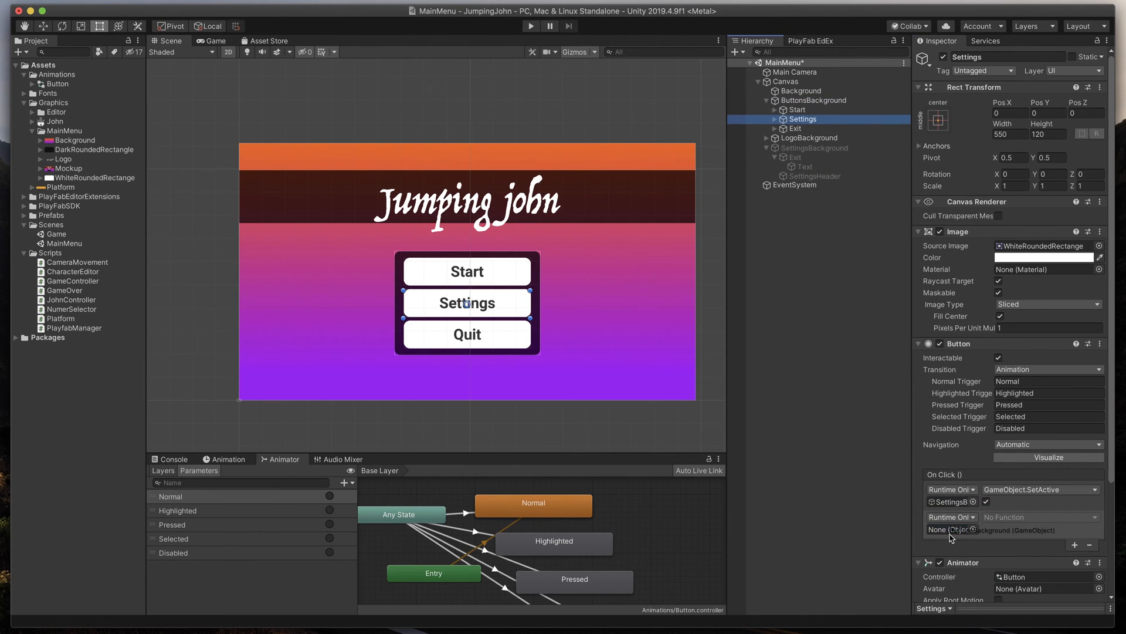
{"action": "left_click", "coordinate": [1040, 518]}
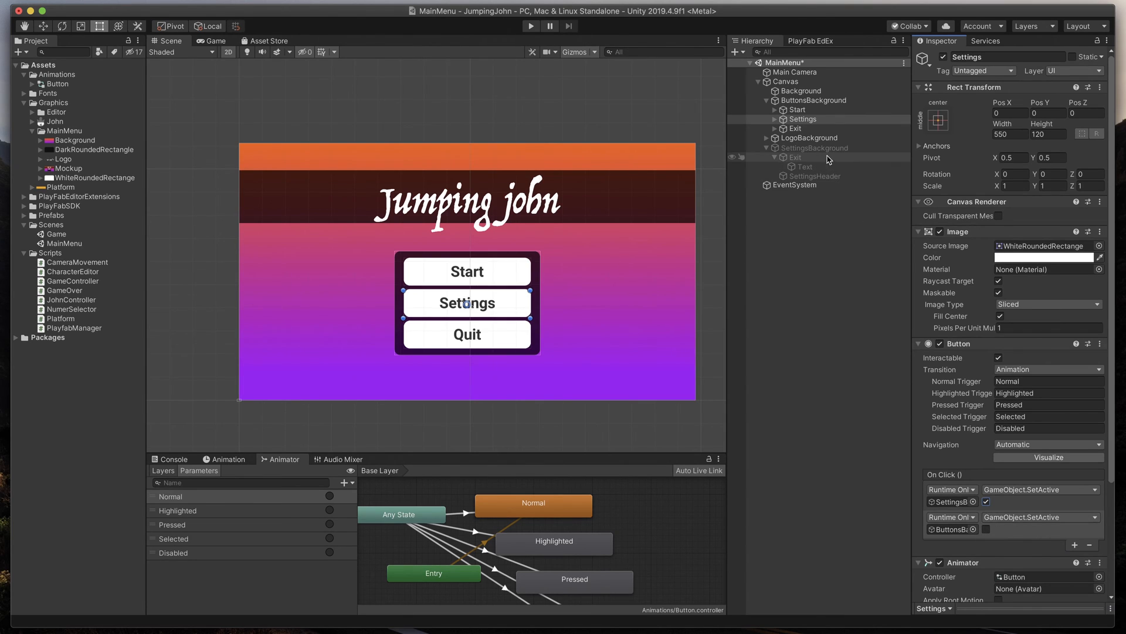
Give Back two On Click SetActive entries, ButtonsBackground on and SettingsBackground off, then deactivate SettingsBackground.
{"action": "left_click", "coordinate": [819, 148]}
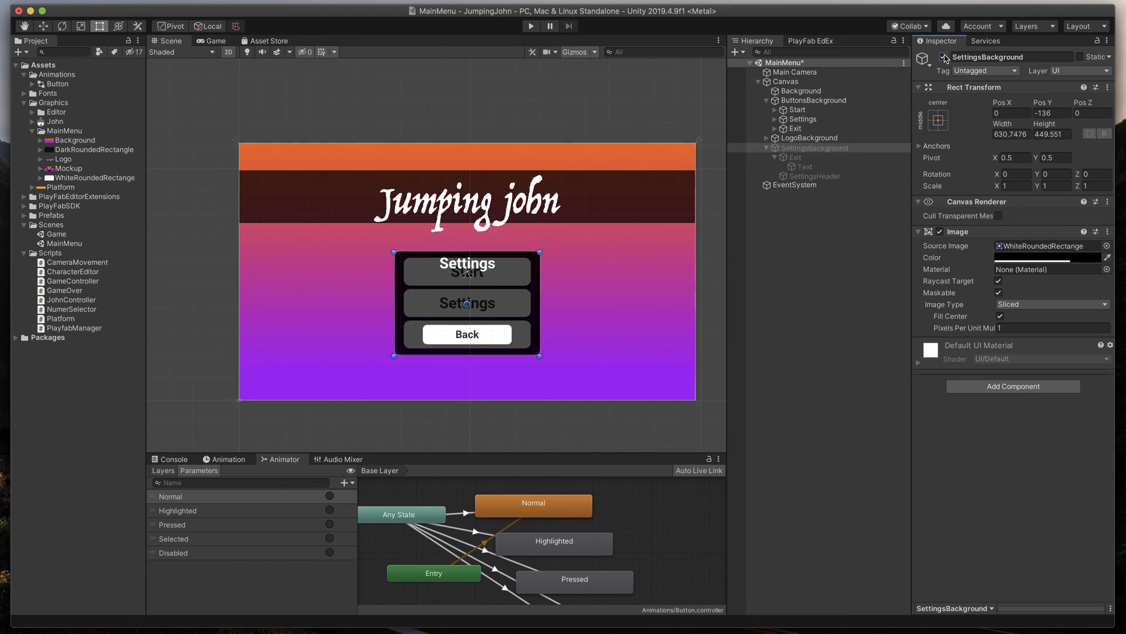
{"action": "left_click", "coordinate": [794, 156]}
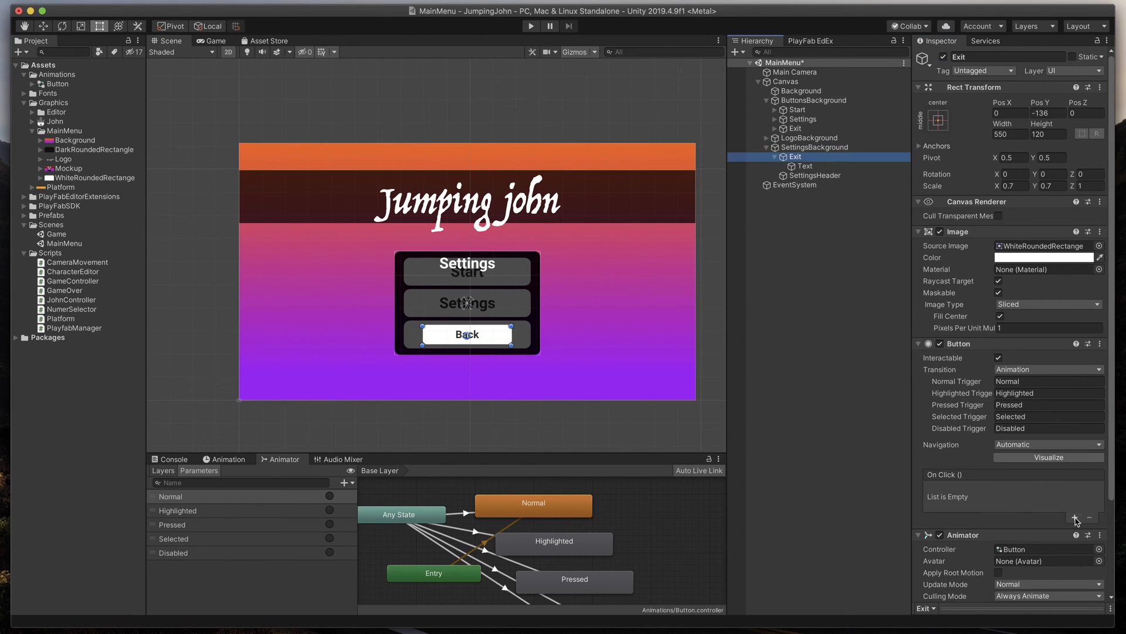
{"action": "left_click", "coordinate": [1075, 521]}
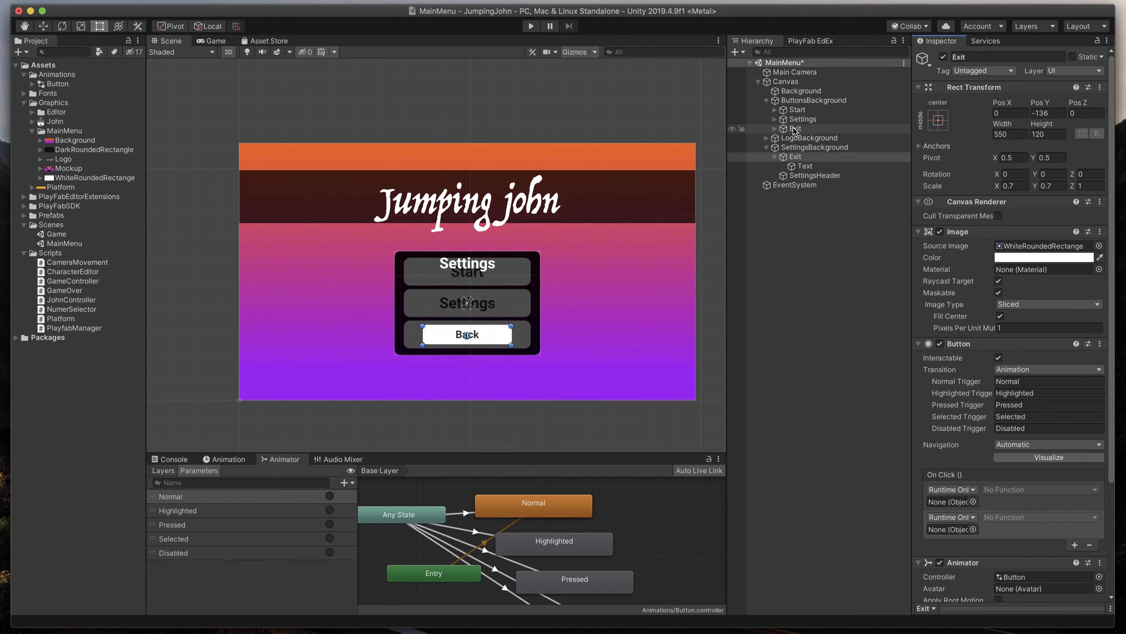
{"action": "left_click", "coordinate": [815, 147]}
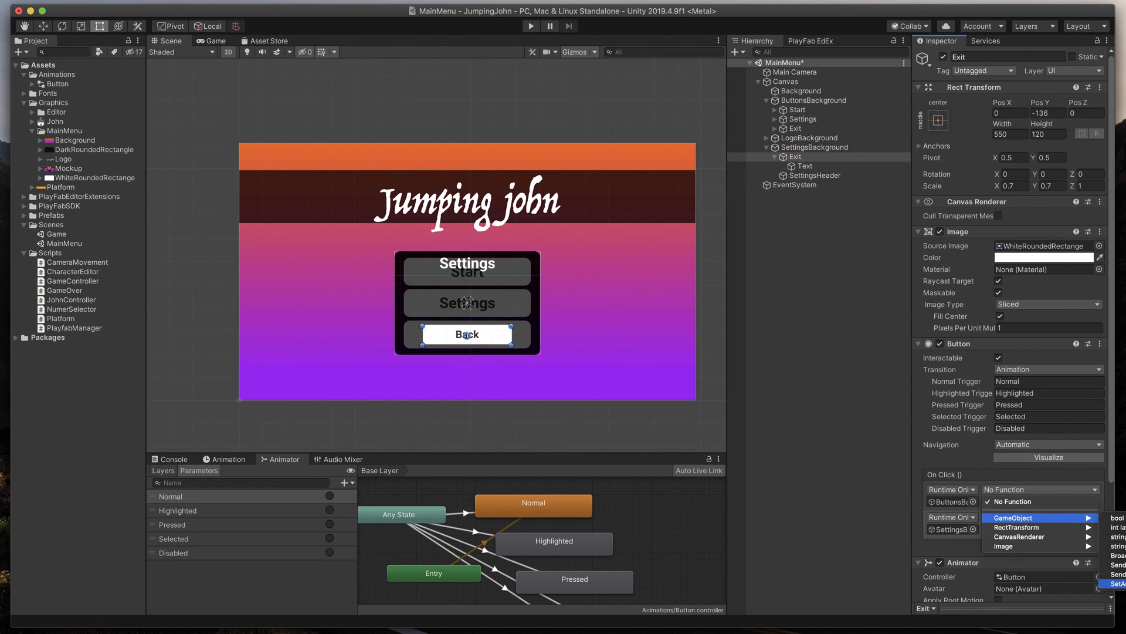
{"action": "left_click", "coordinate": [1117, 585]}
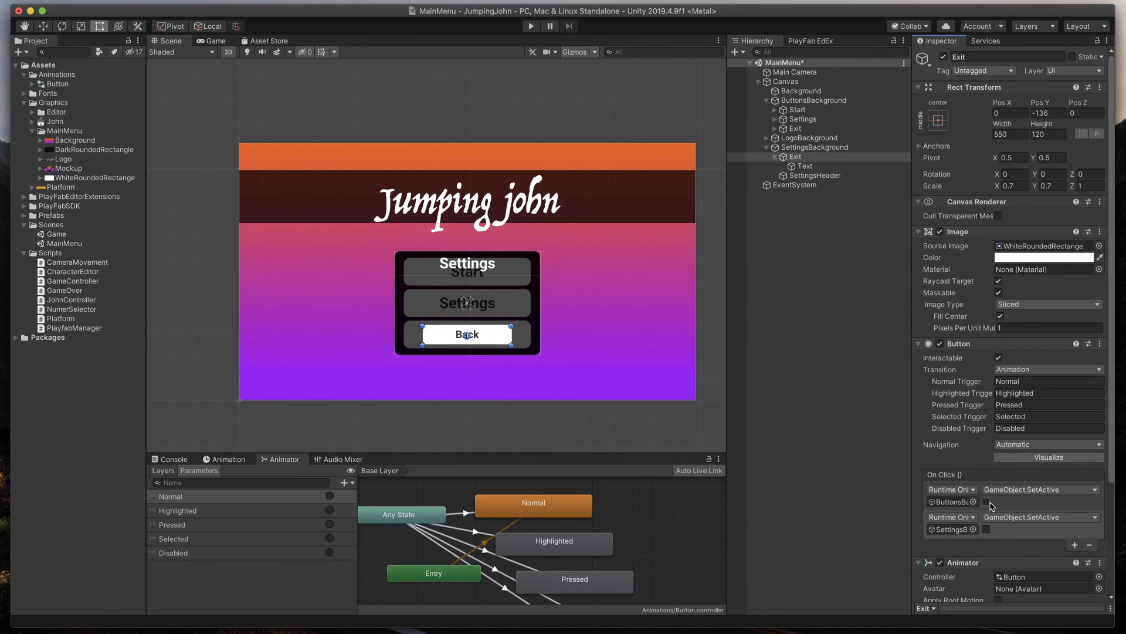
{"action": "left_click", "coordinate": [988, 501]}
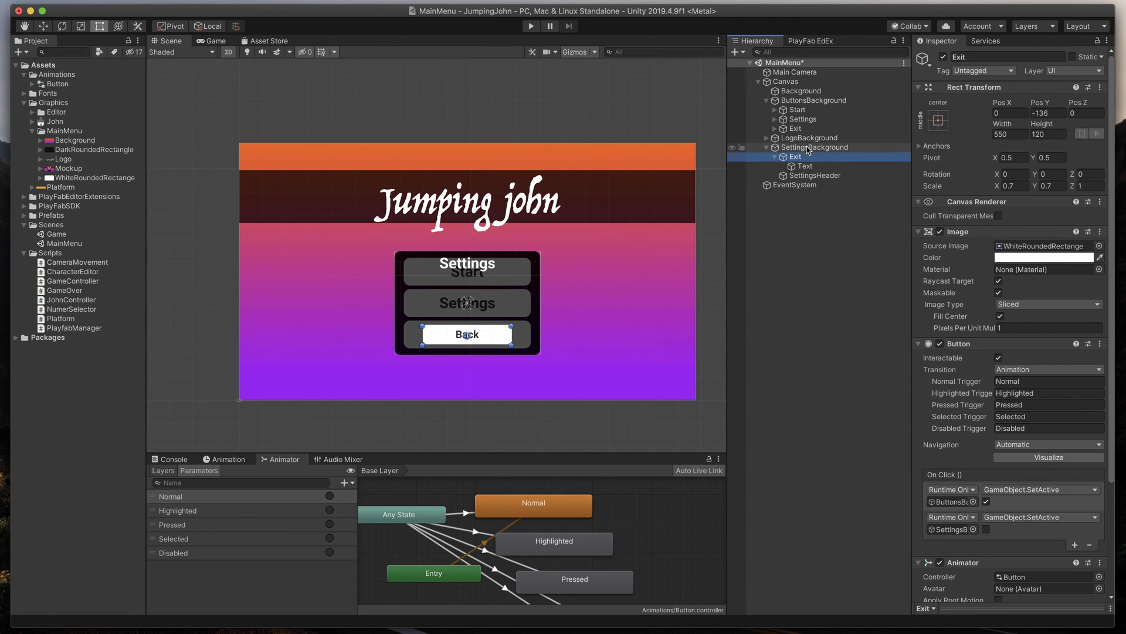
{"action": "left_click", "coordinate": [815, 147]}
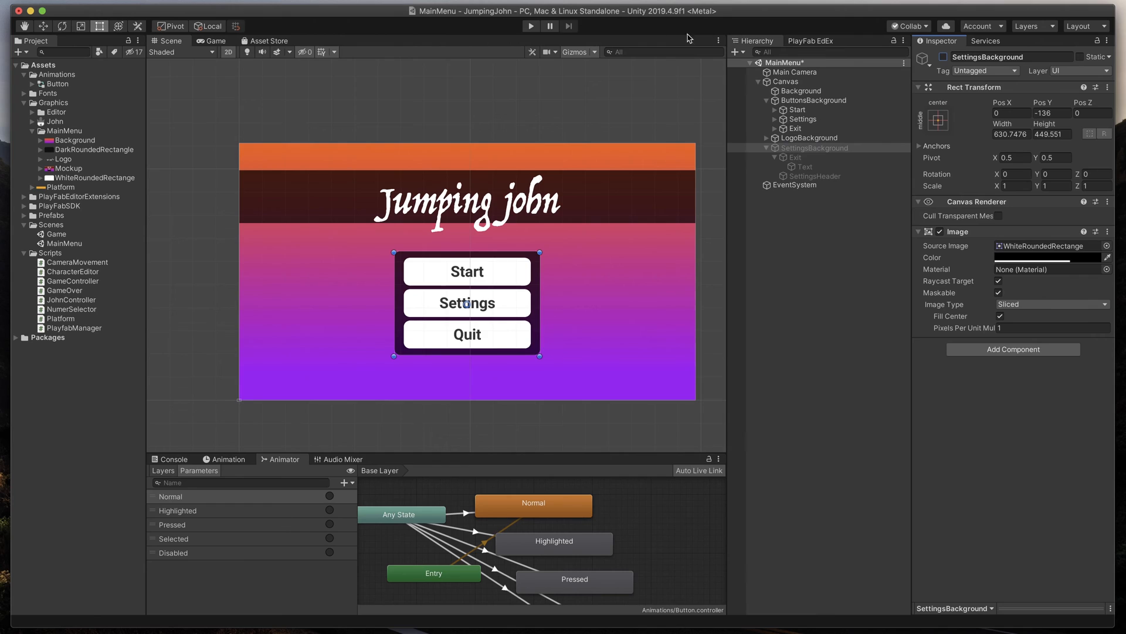
Play-test the Settings and Back buttons, then attach a new MainMenu script to the Canvas.
{"action": "left_click", "coordinate": [530, 25]}
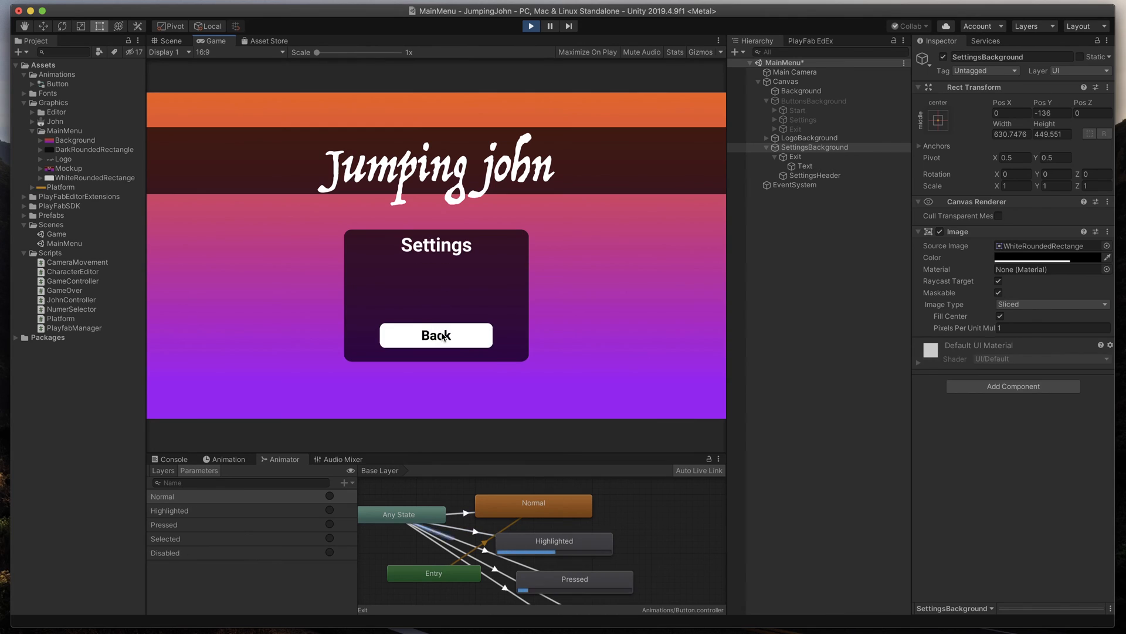
{"action": "left_click", "coordinate": [436, 335]}
{"action": "type", "text": "MainMenu"}
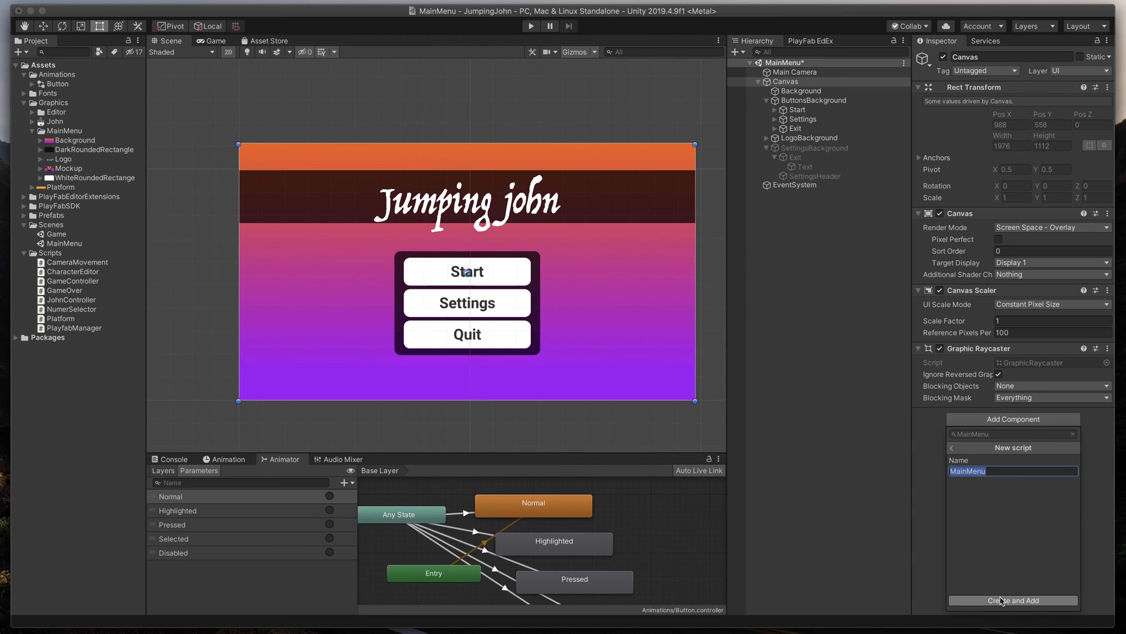
{"action": "left_click", "coordinate": [1012, 599]}
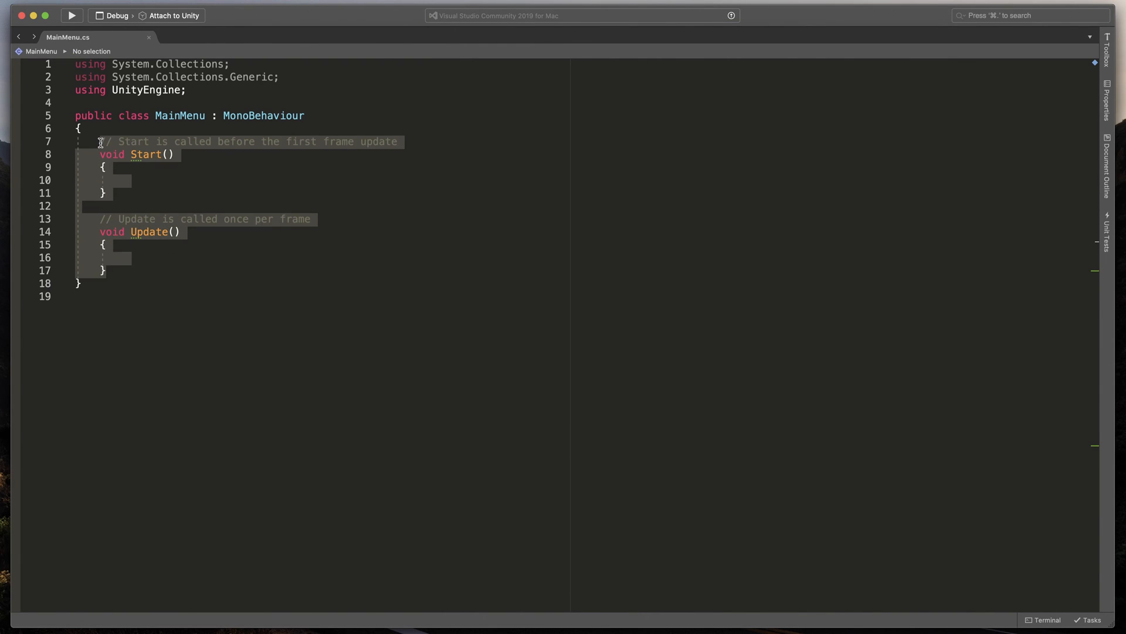
Write public void ExitButton() calling Application.Quit() and Debug.Log("Game closed").
{"action": "type", "text": "public void"}
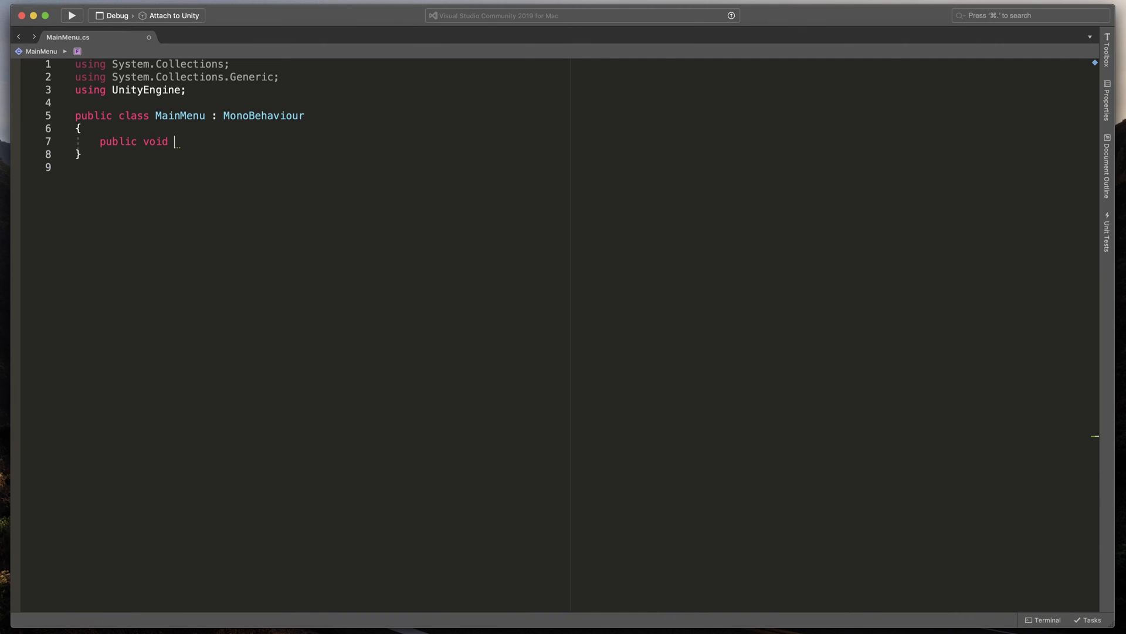
{"action": "type", "text": "Exit"}
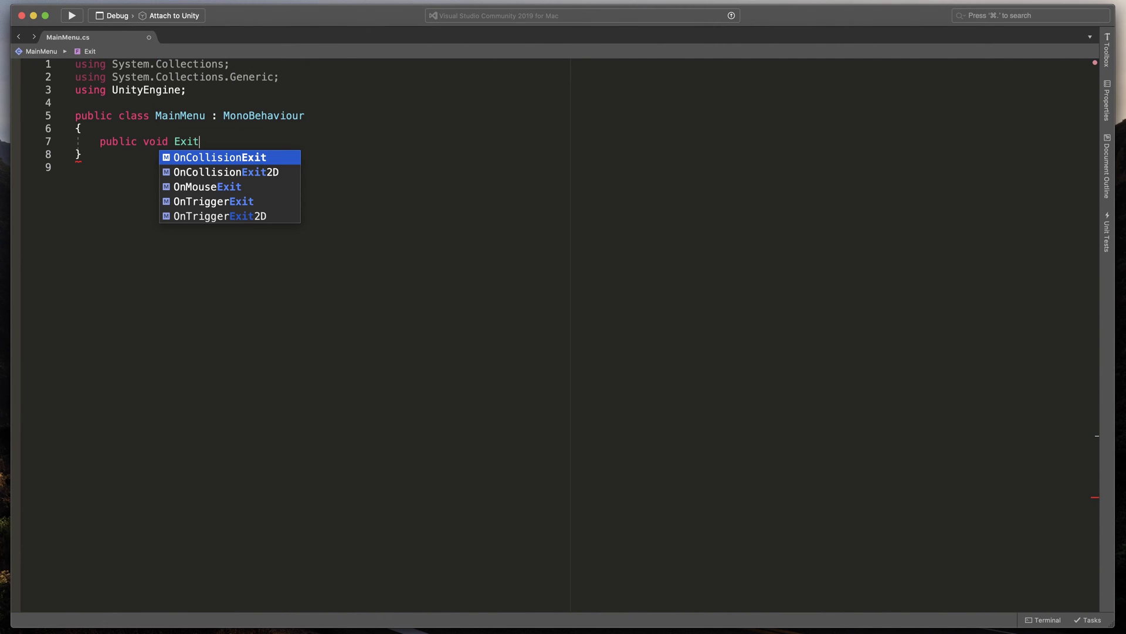
{"action": "type", "text": "Button()"}
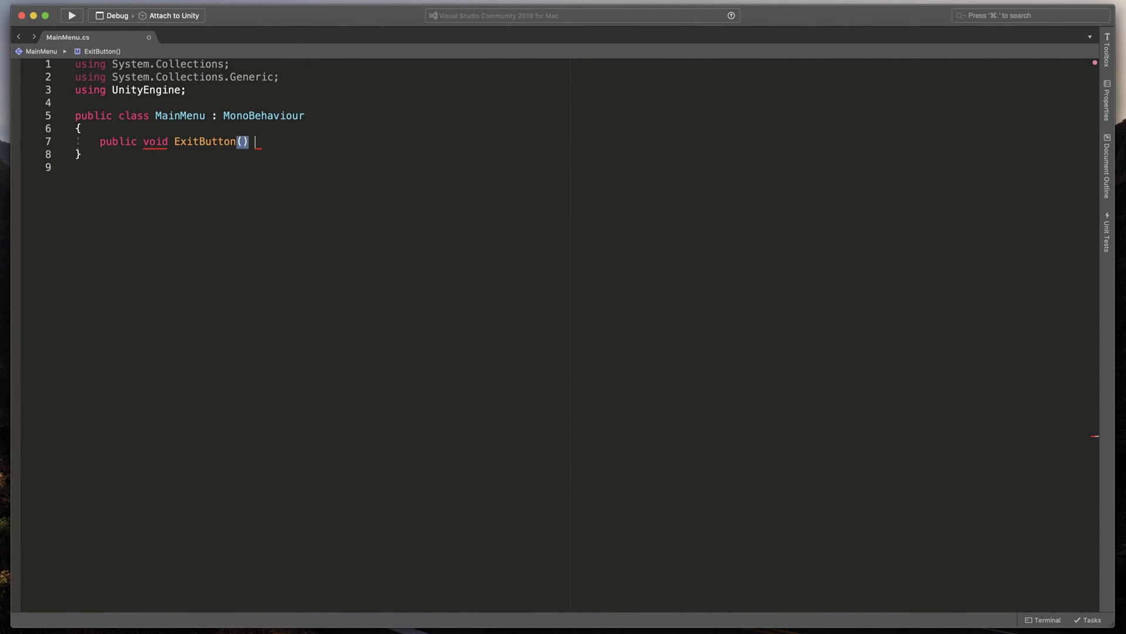
{"action": "type", "text": "{"}
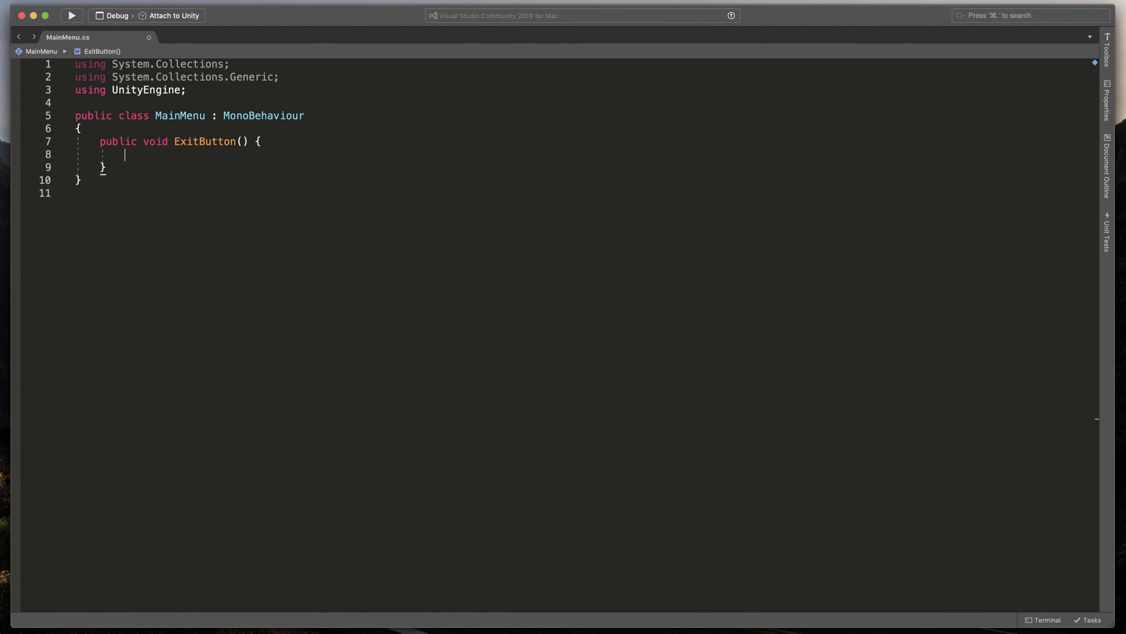
{"action": "type", "text": "Application"}
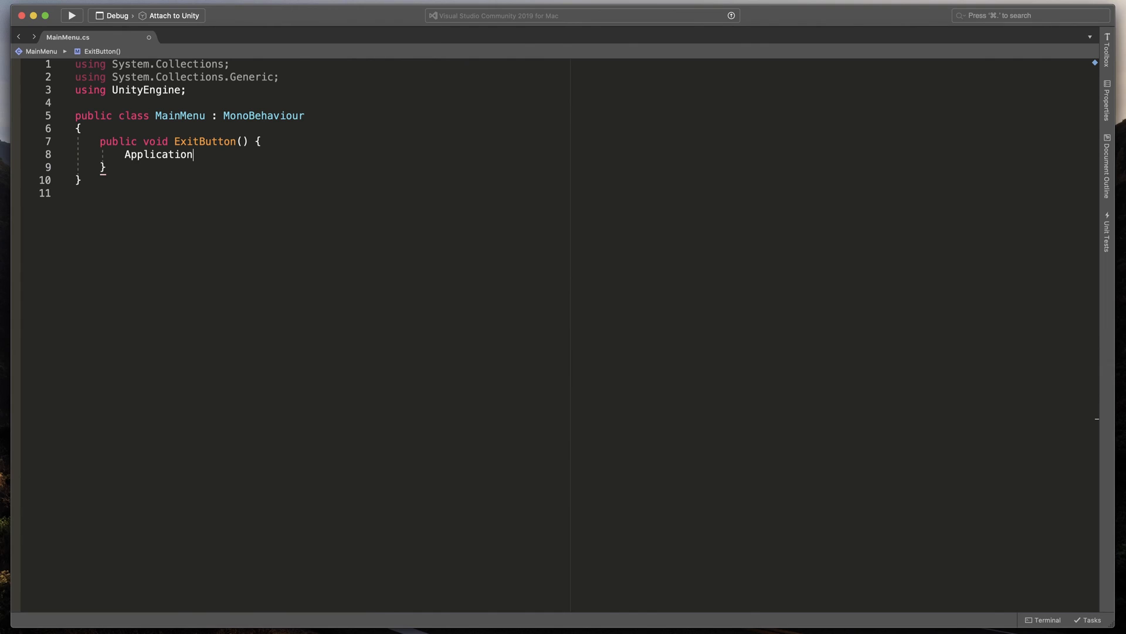
{"action": "type", "text": ".qui"}
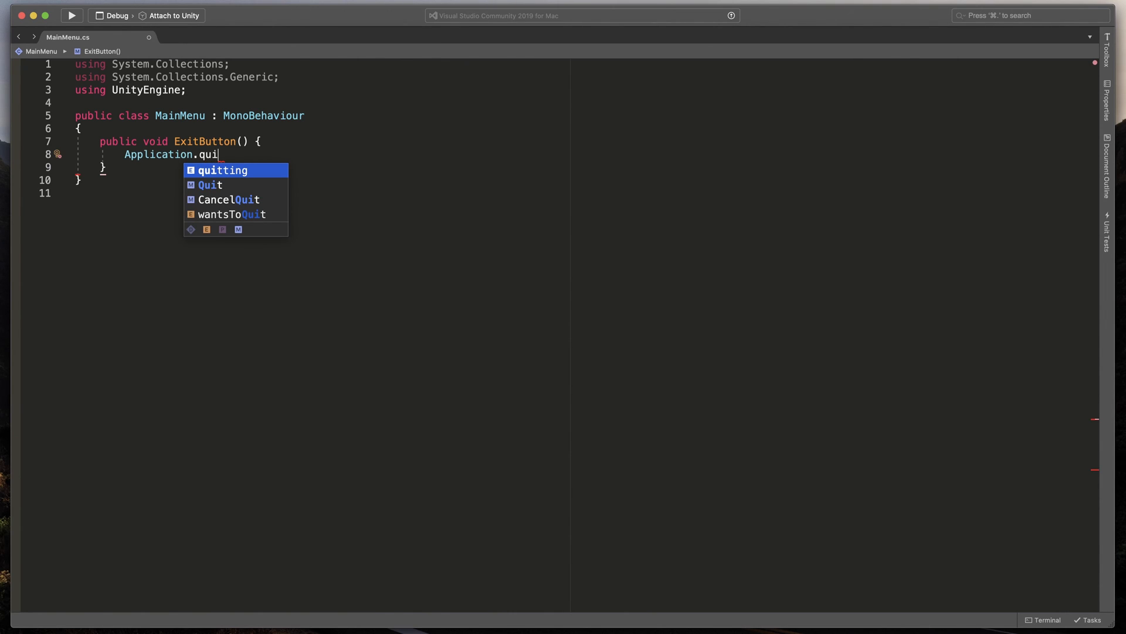
{"action": "left_click", "coordinate": [210, 185]}
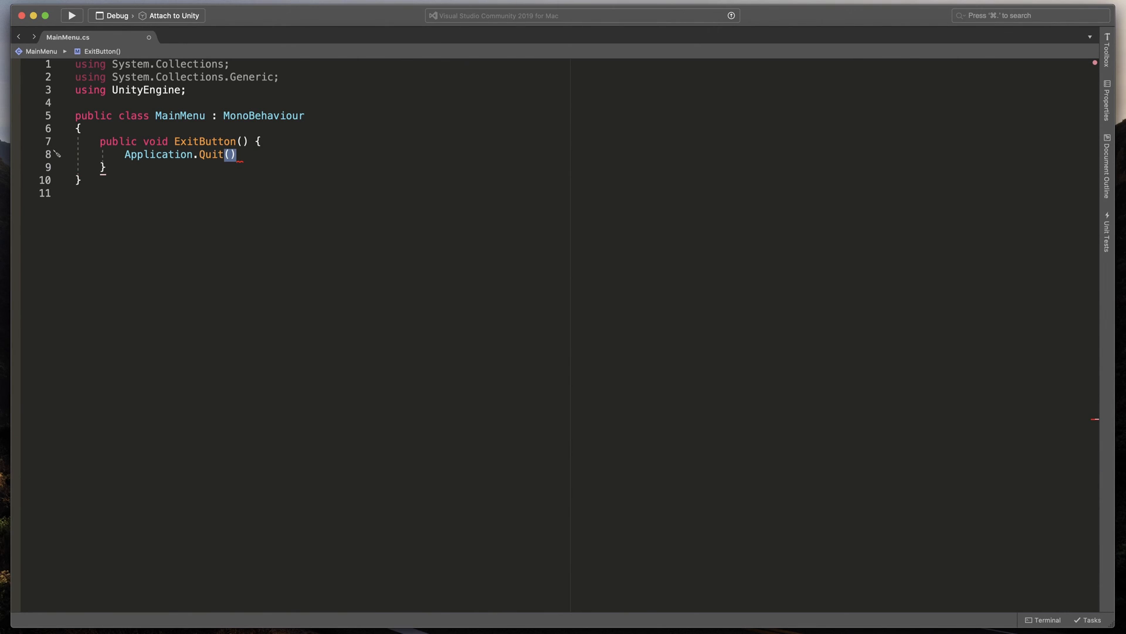
{"action": "type", "text": ";"}
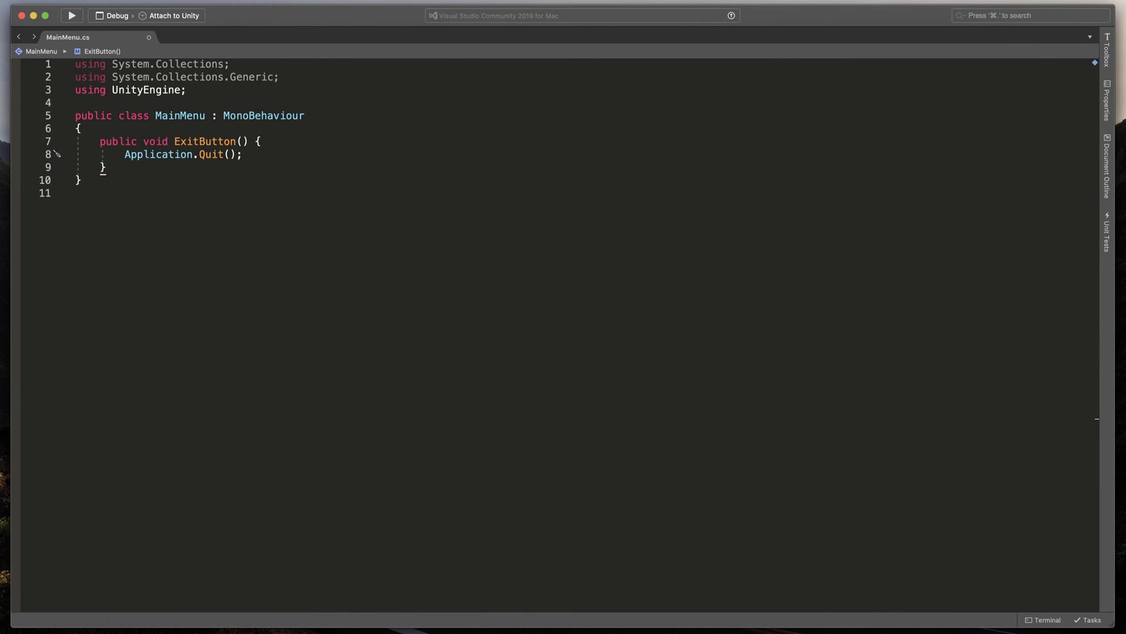
{"action": "type", "text": "Debug"}
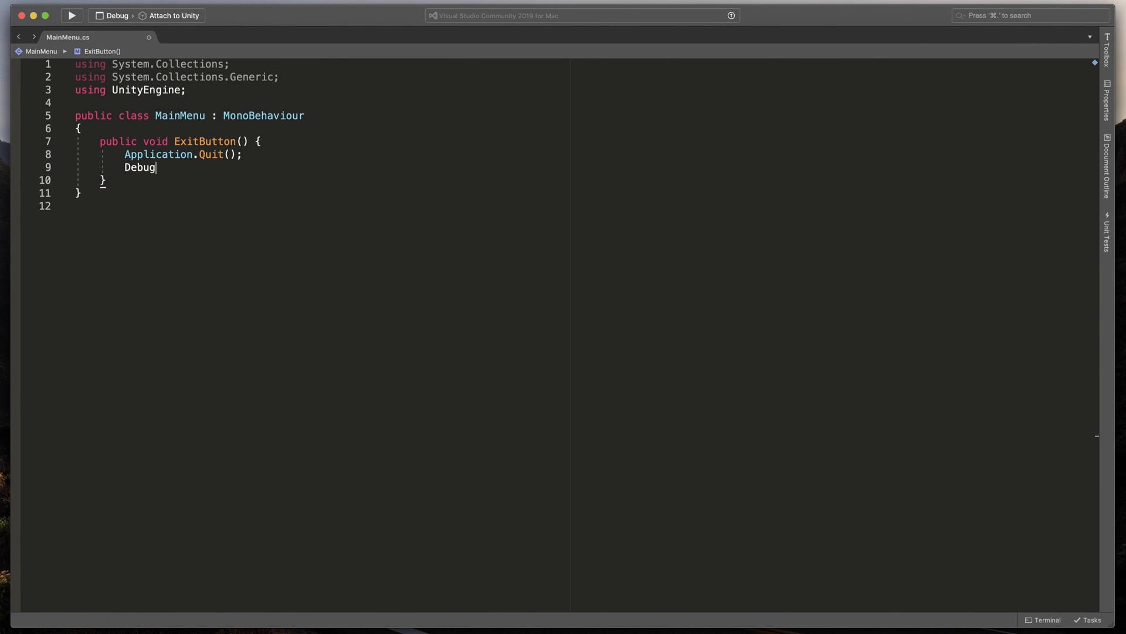
{"action": "type", "text": ".Log()"}
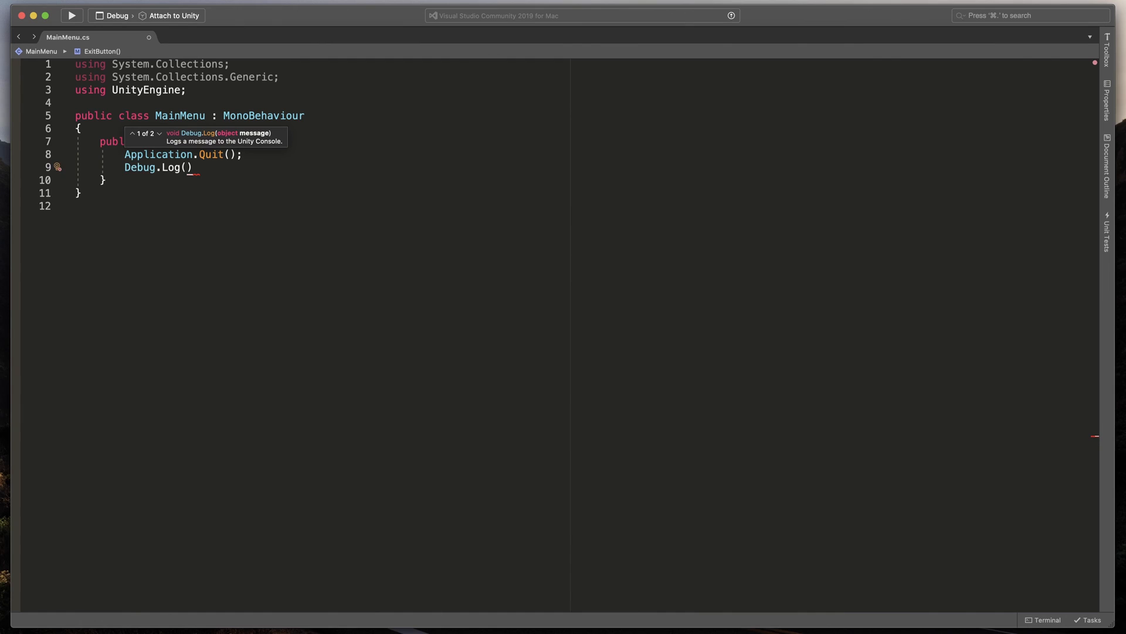
{"action": "type", "text": "\"\""}
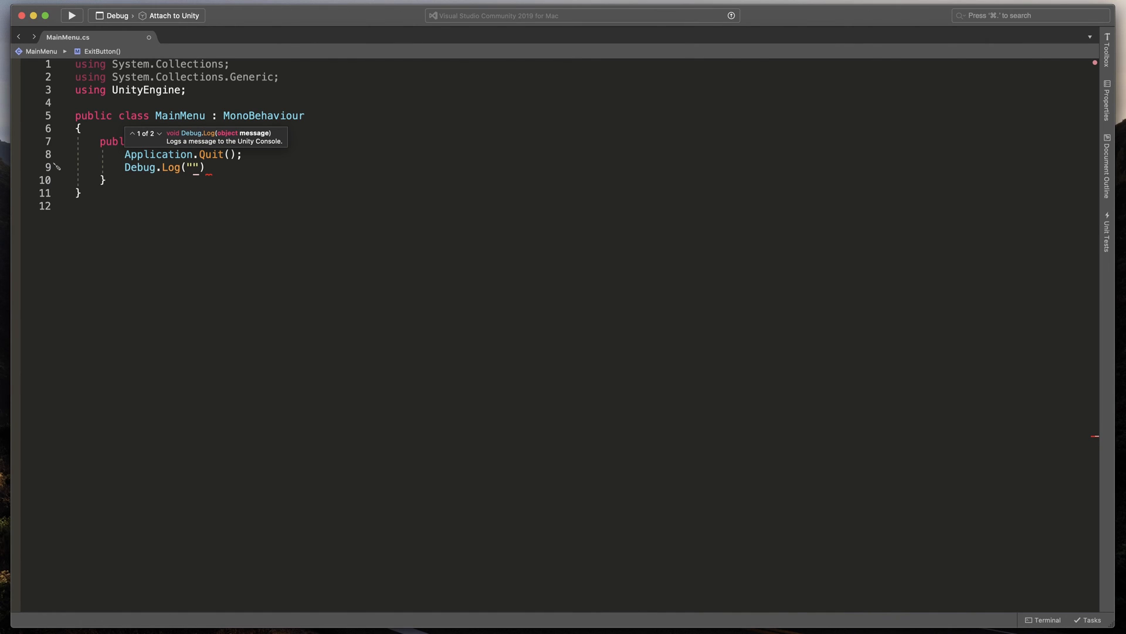
{"action": "type", "text": "Game closed"}
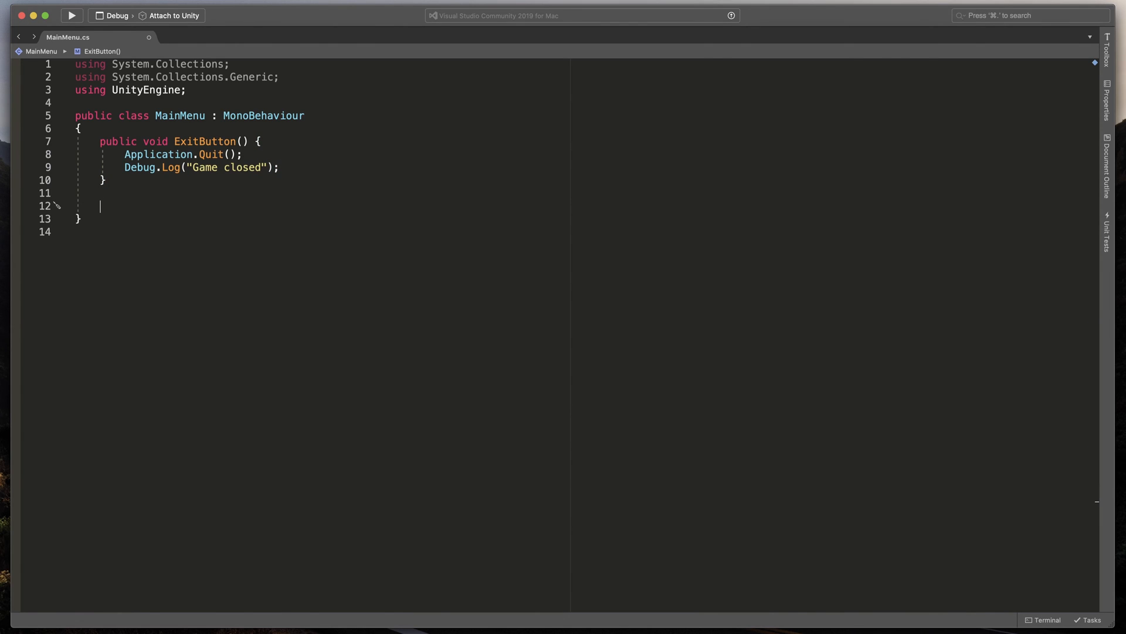
Type an empty public void StartGame() { } method below ExitButton.
{"action": "type", "text": "public void"}
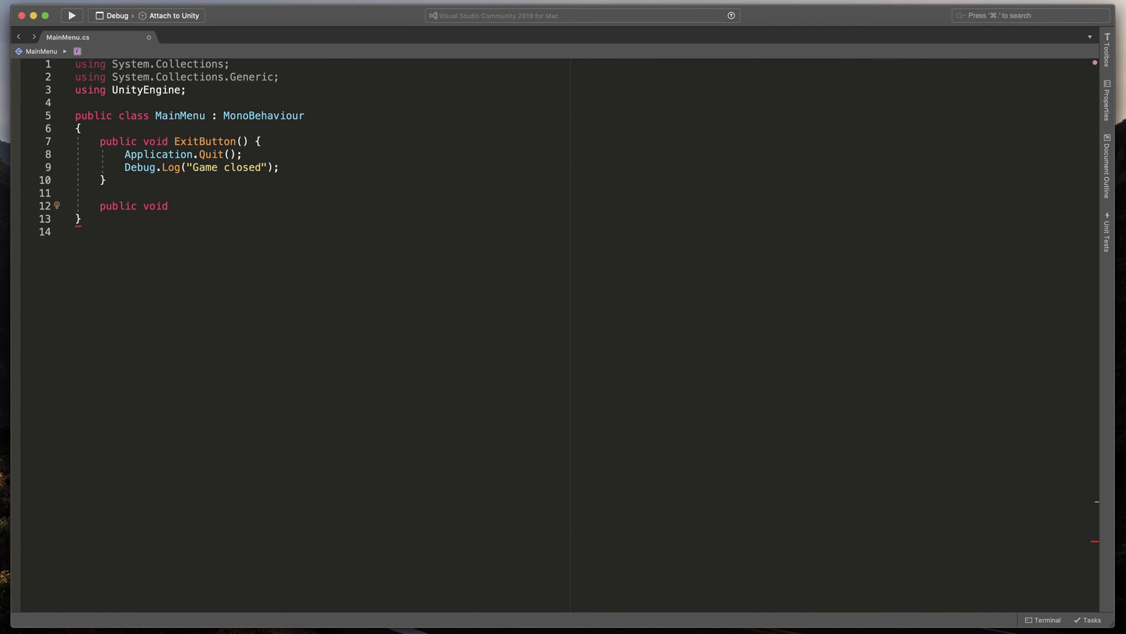
{"action": "type", "text": "StartGame() {"}
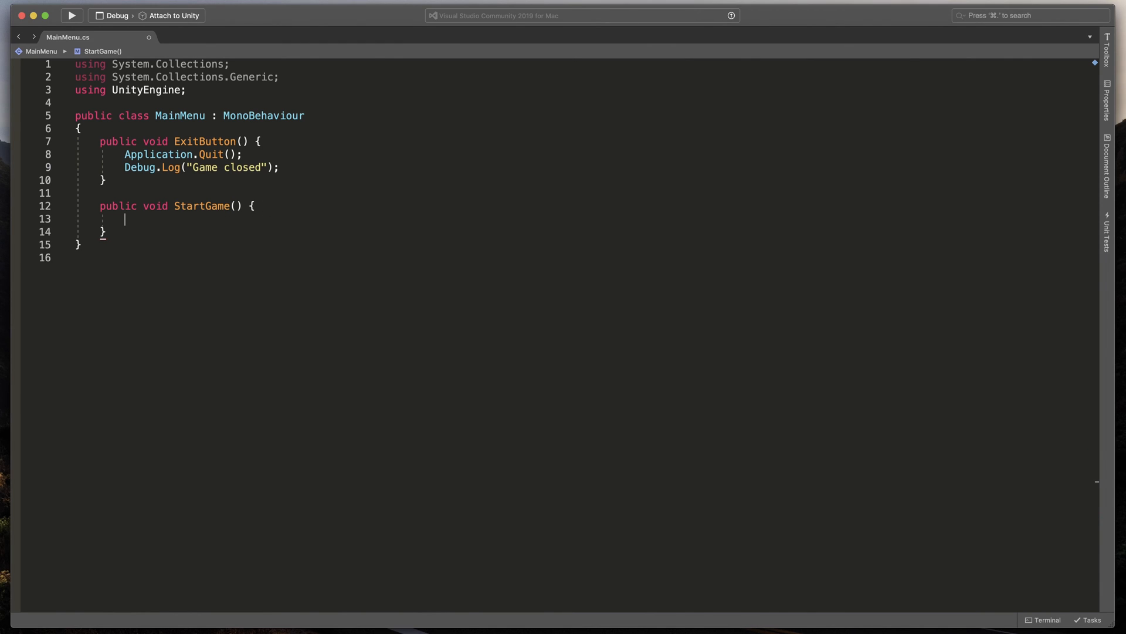
{"action": "mouse_move", "coordinate": [215, 93]}
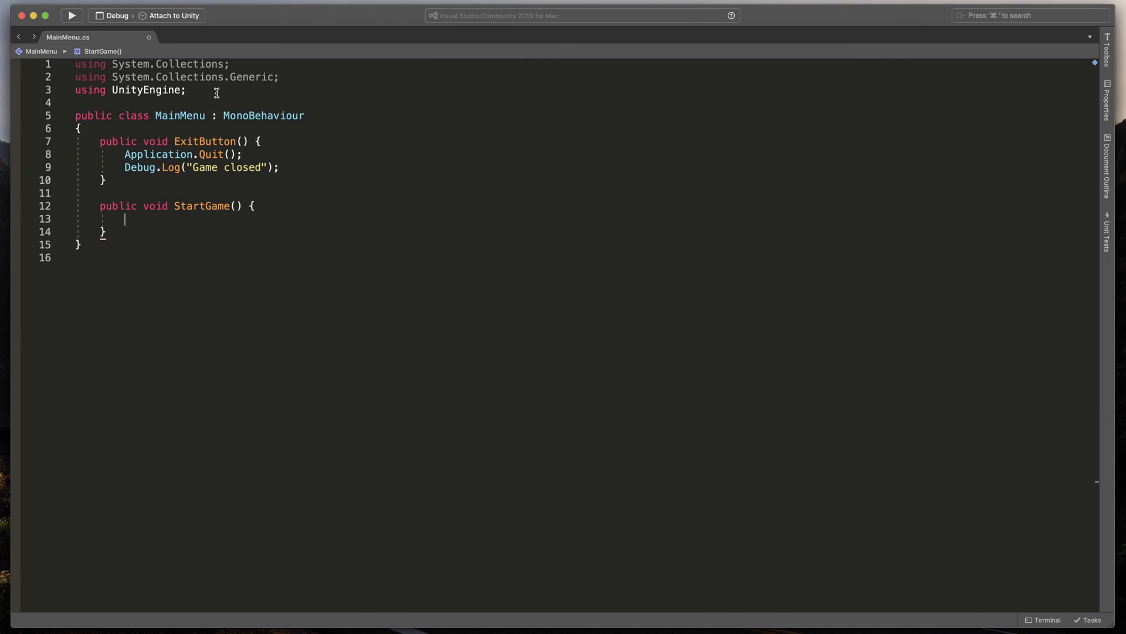
Add 'using UnityEngine.SceneManagement;' below the existing using line.
{"action": "left_click", "coordinate": [187, 90]}
{"action": "type", "text": "using"}
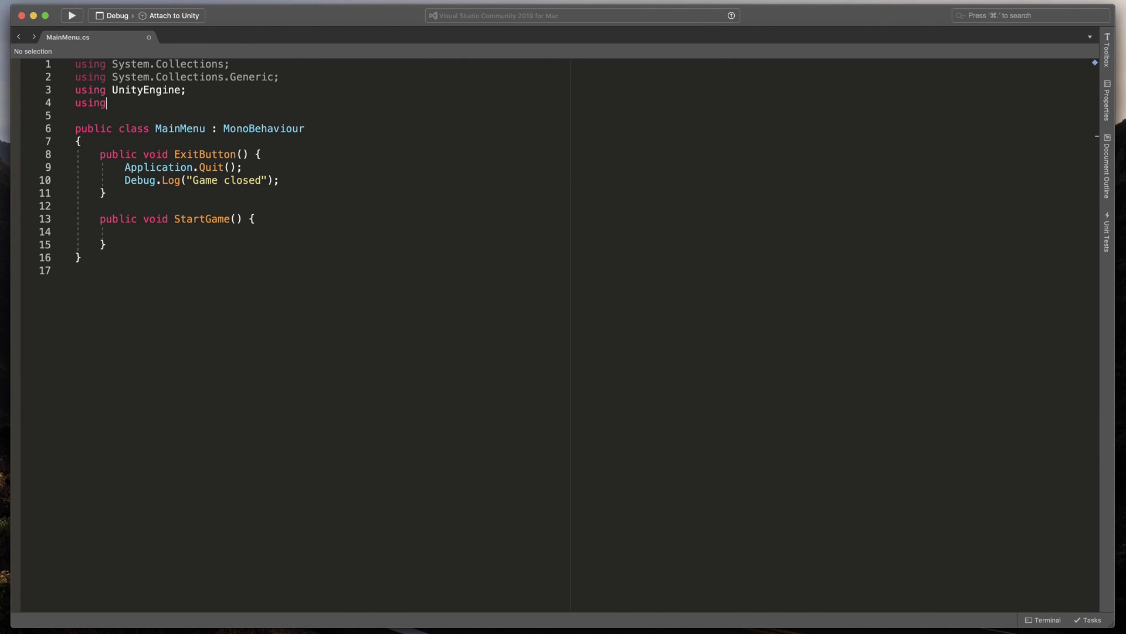
{"action": "type", "text": "UnityEngine"}
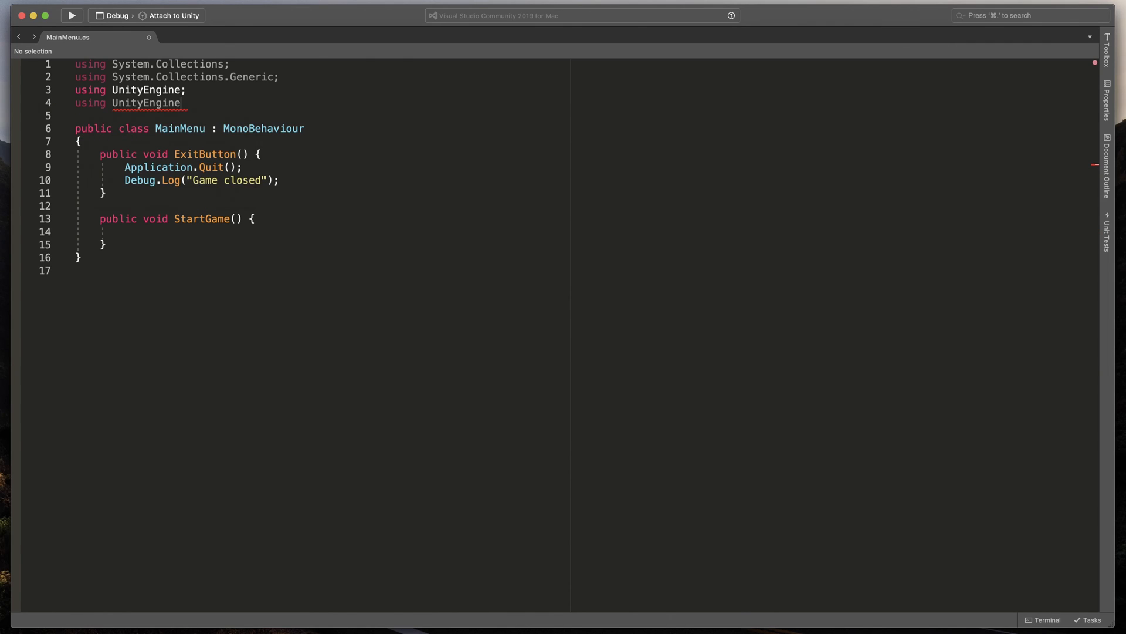
{"action": "type", "text": ".sce"}
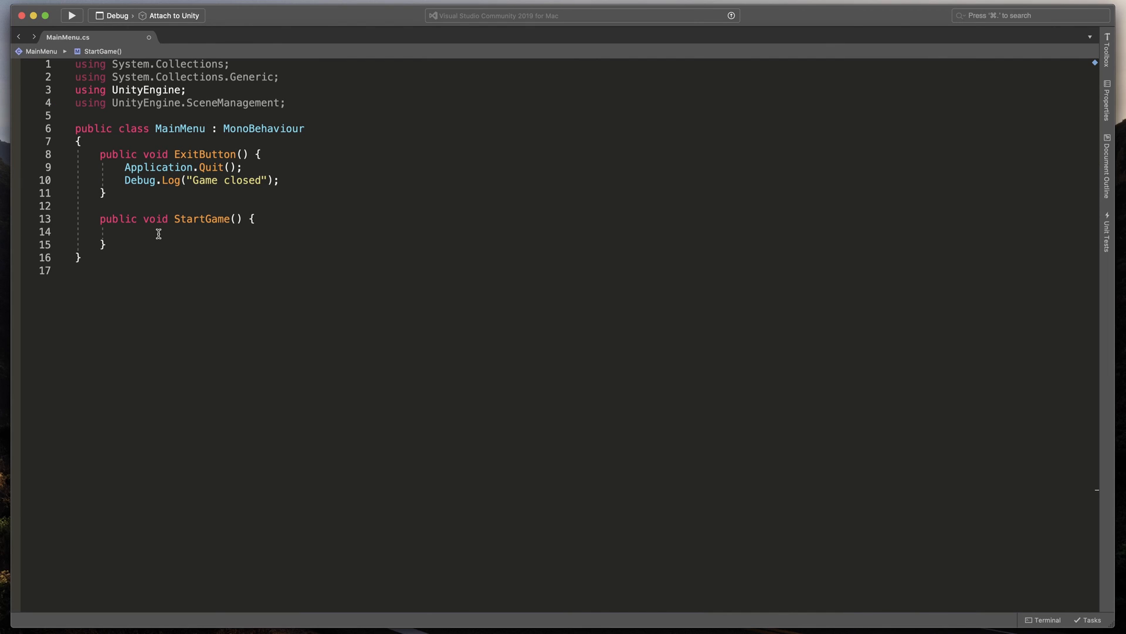
Make StartGame call SceneManager.LoadScene("Game");.
{"action": "type", "text": "sceneManager"}
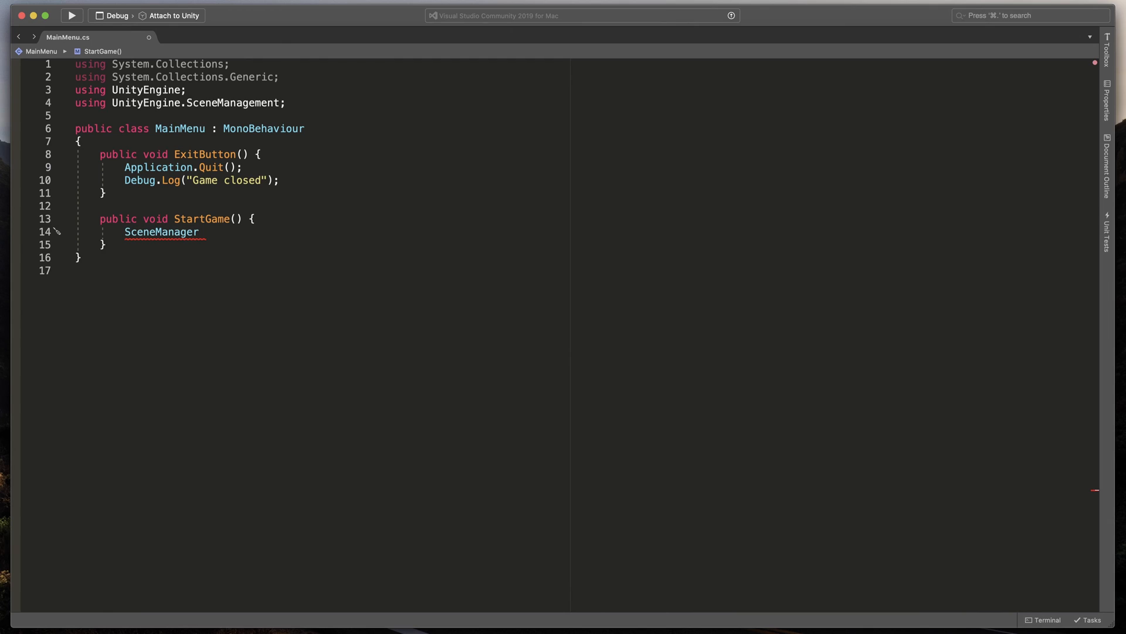
{"action": "type", "text": ".LoadScene"}
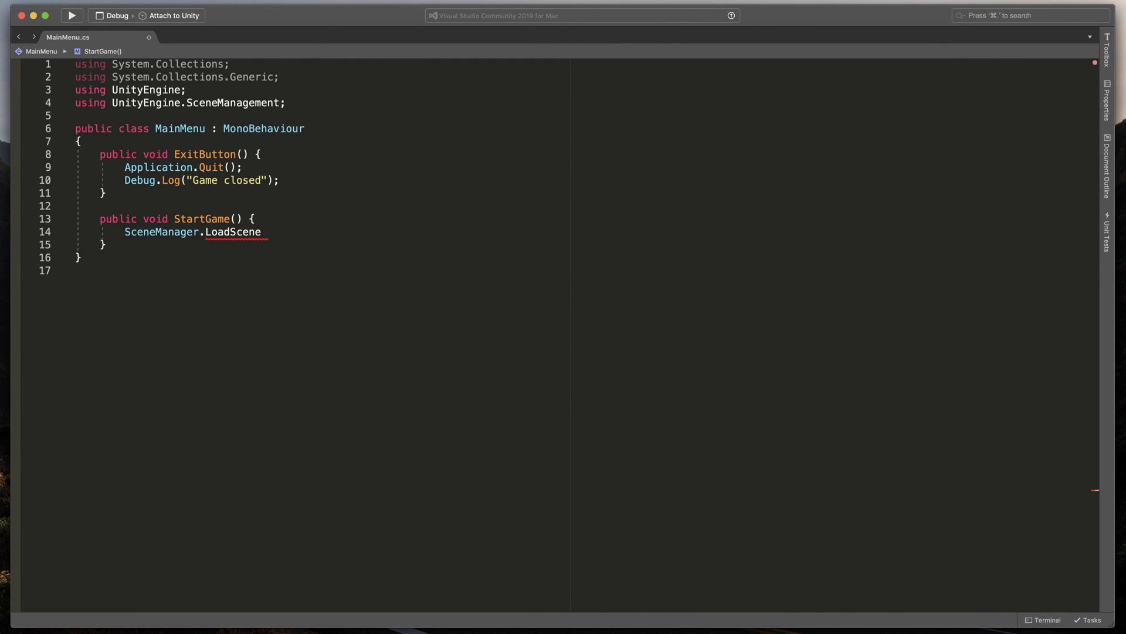
{"action": "type", "text": "(\"\")"}
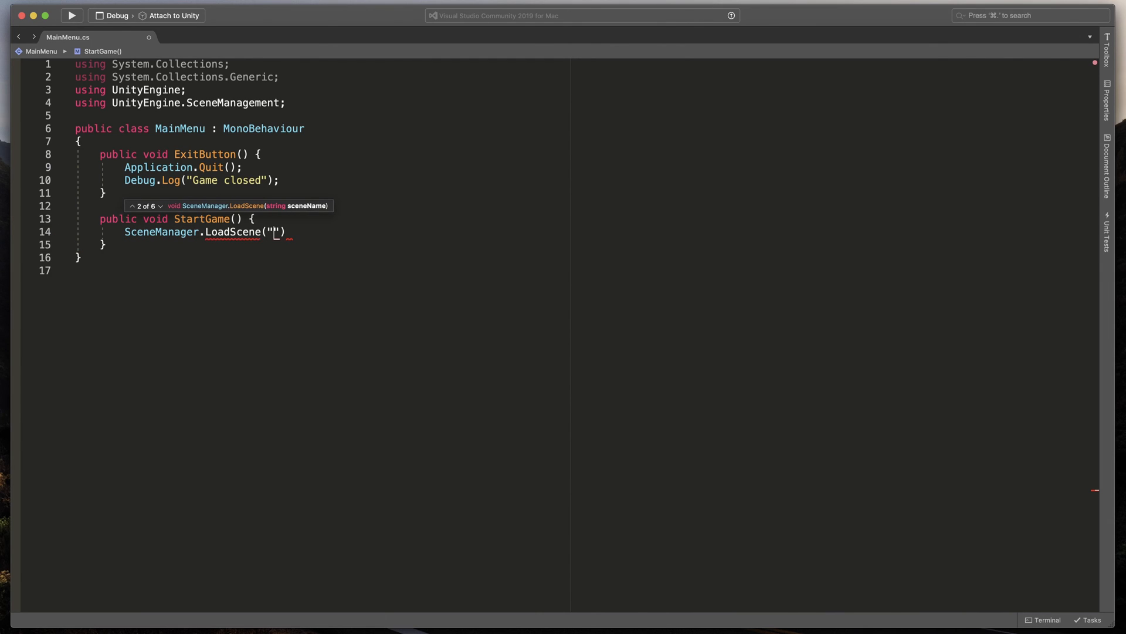
{"action": "type", "text": "Gam"}
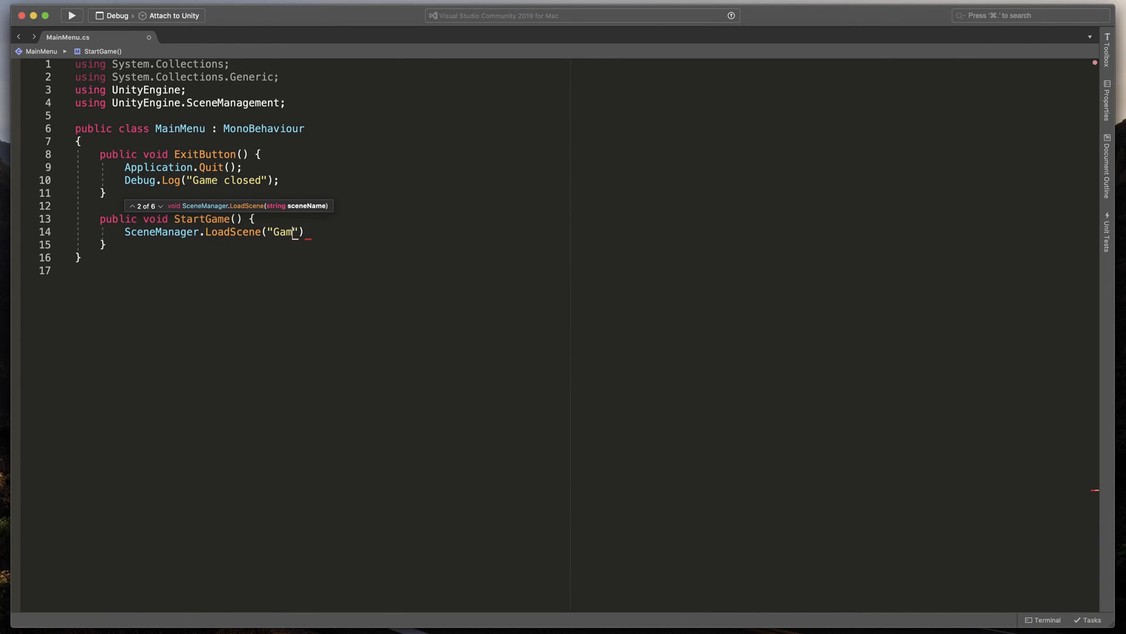
{"action": "type", "text": "e"}
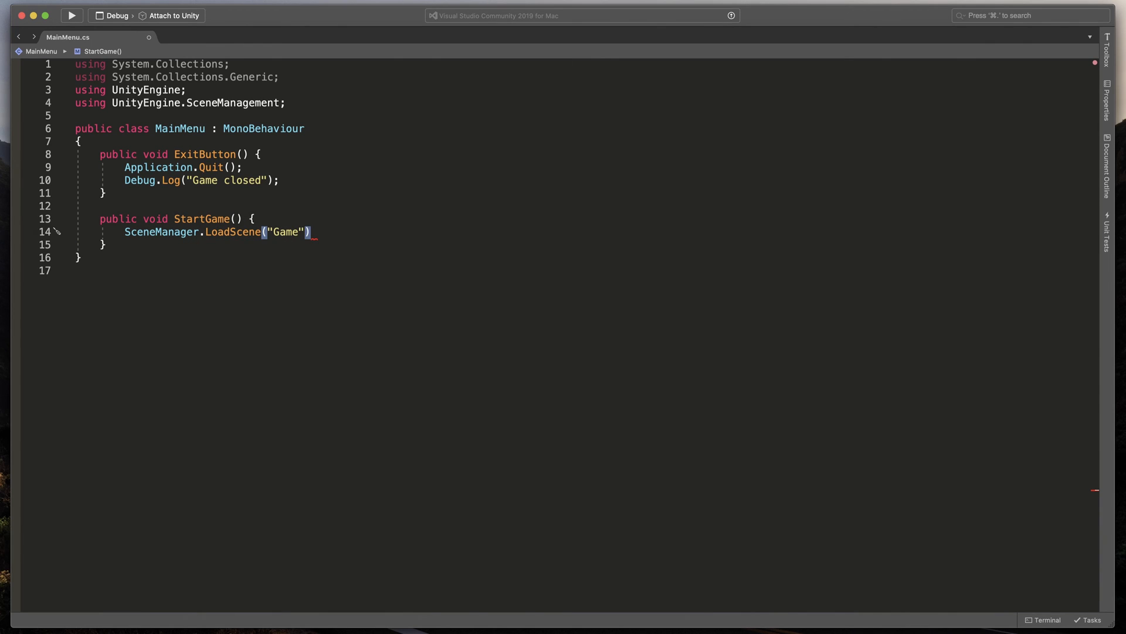
{"action": "type", "text": ";"}
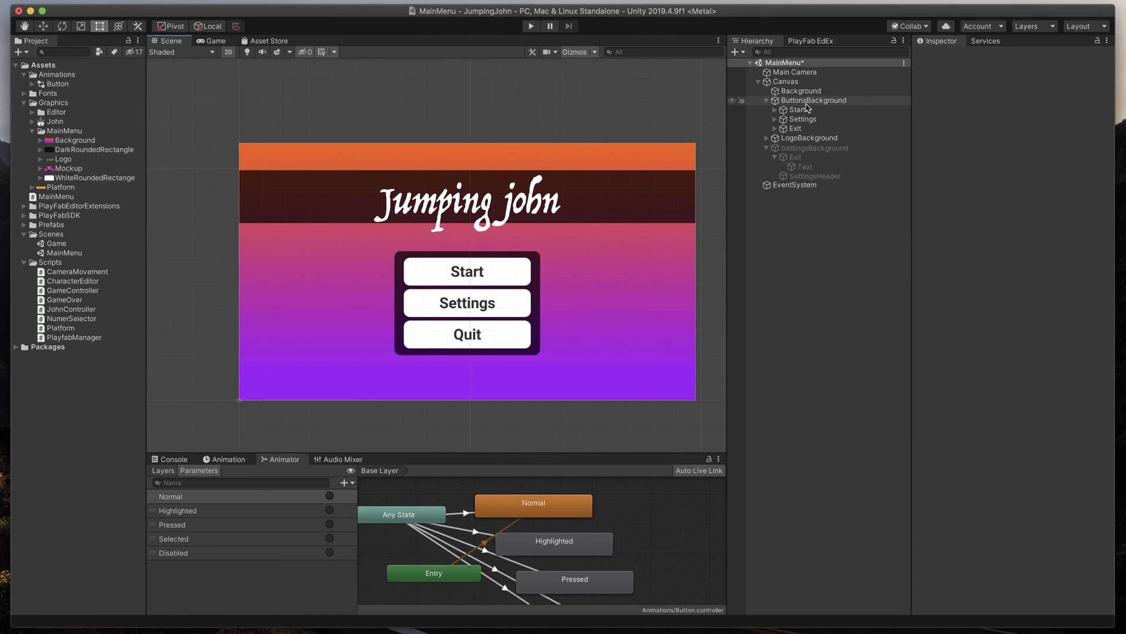
Hook the Start button's On Click event to MainMenu.StartGame on the Canvas.
{"action": "left_click", "coordinate": [797, 109]}
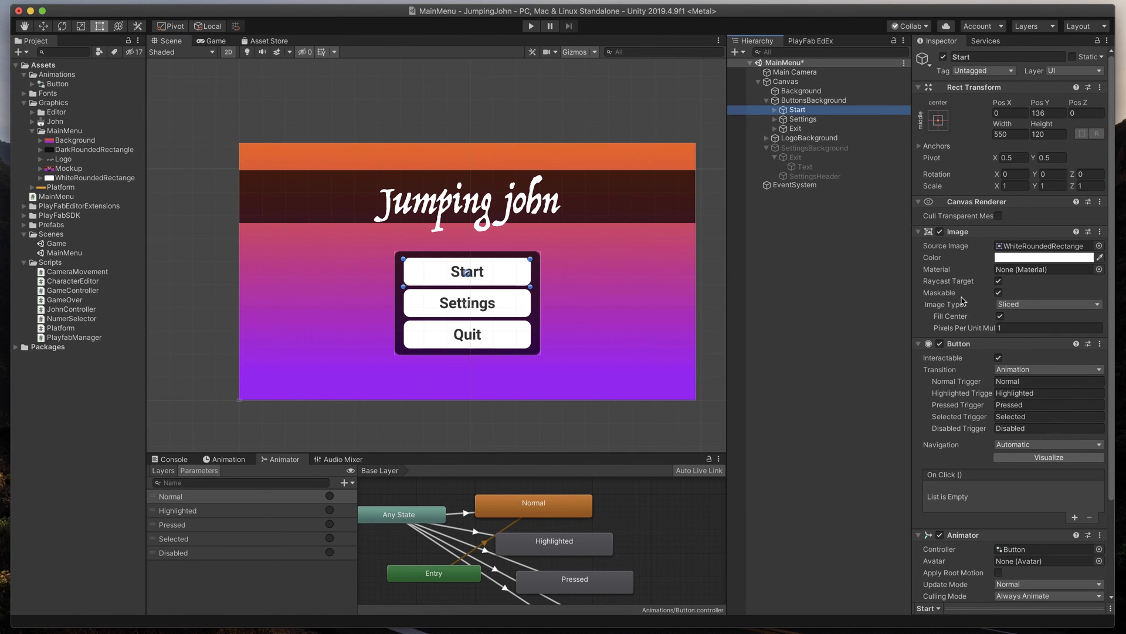
{"action": "left_click", "coordinate": [1075, 517]}
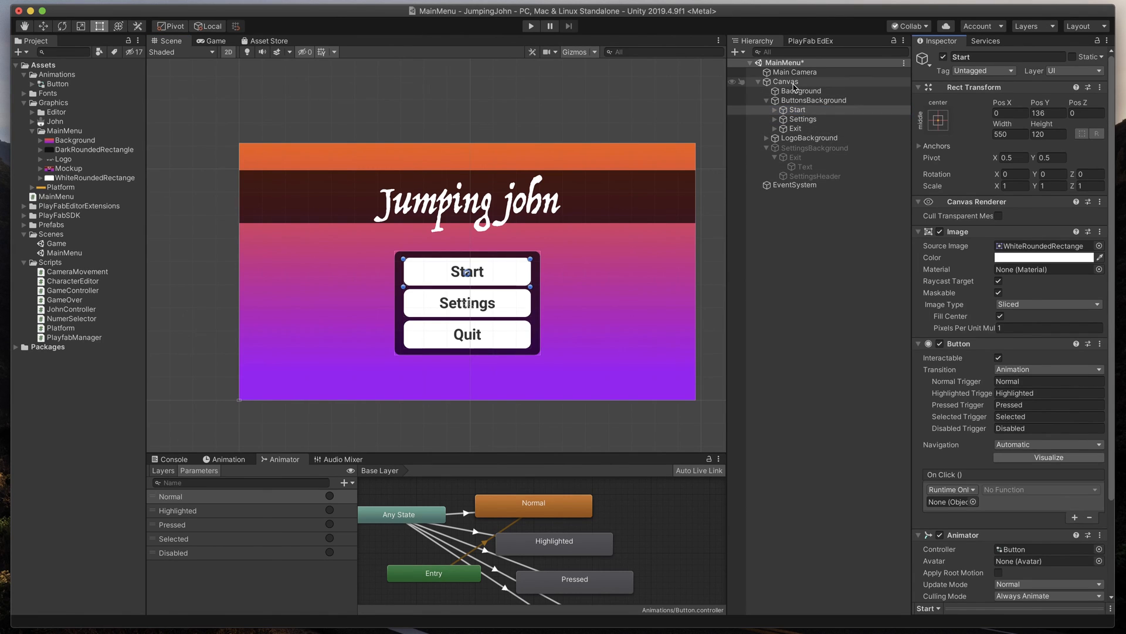
{"action": "left_click", "coordinate": [798, 109]}
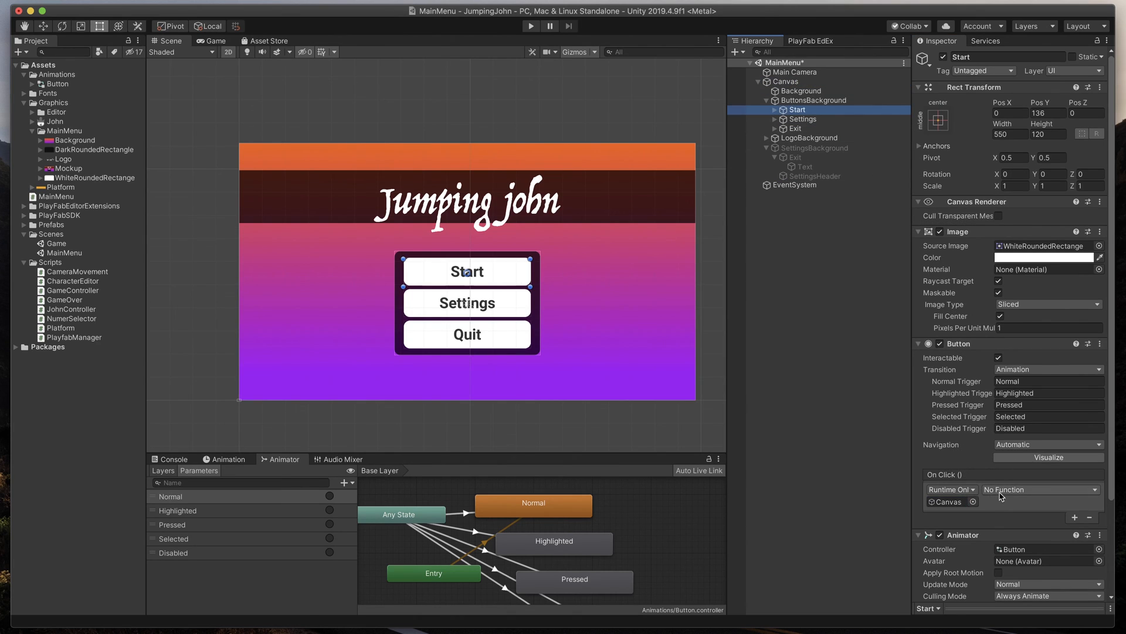
{"action": "left_click", "coordinate": [1040, 490]}
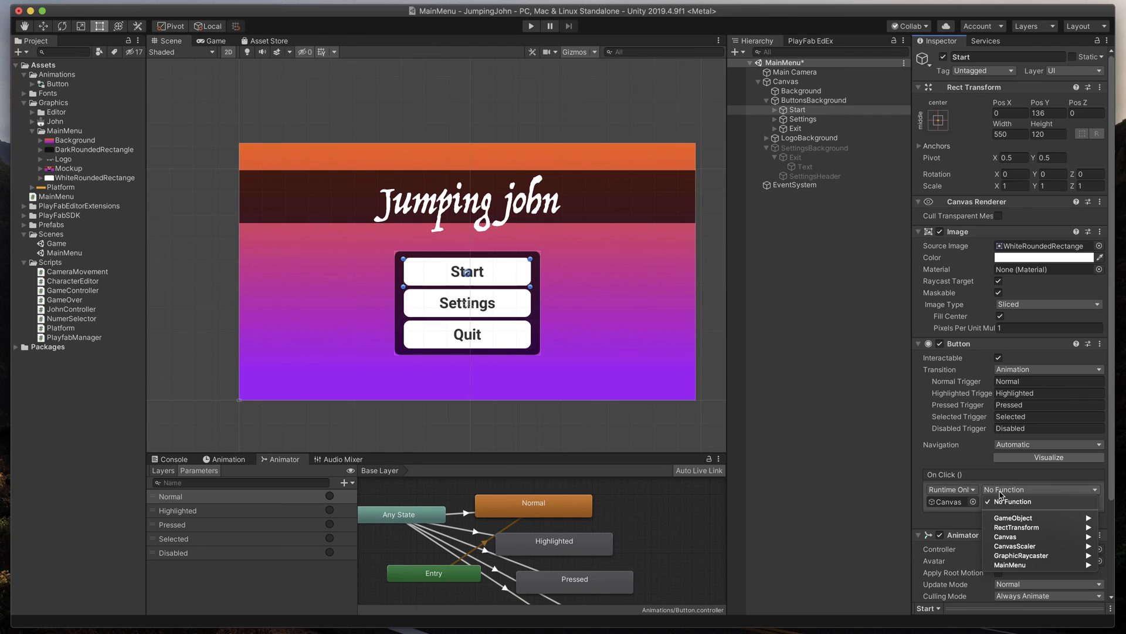
{"action": "mouse_move", "coordinate": [1011, 565]}
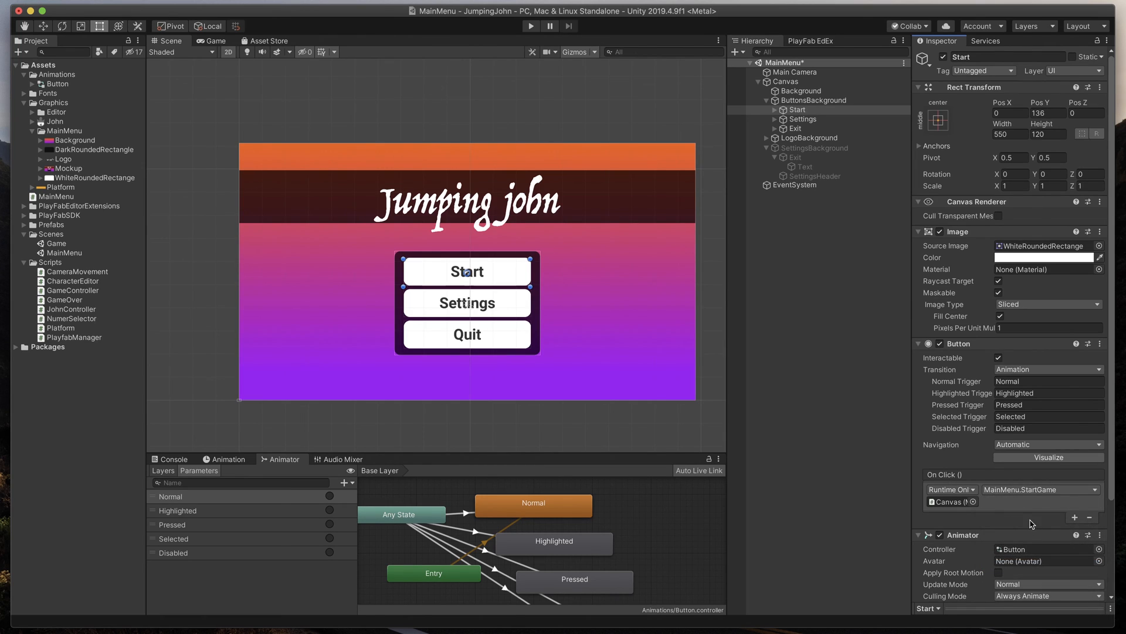
{"action": "left_click", "coordinate": [796, 128]}
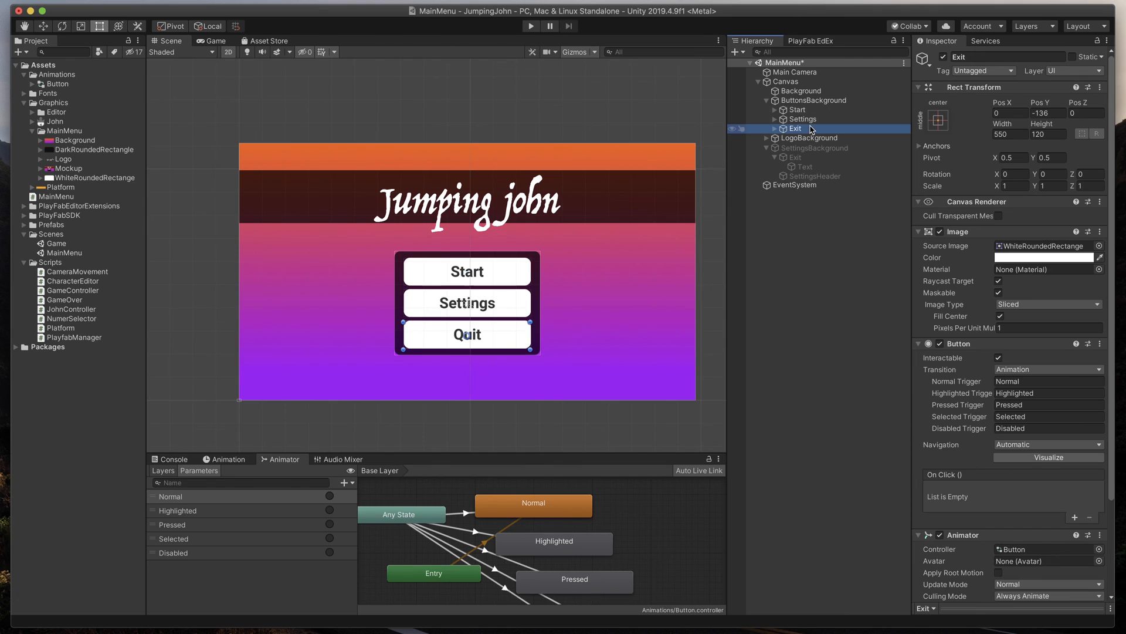
Add an On Click event to the Exit button targeting the Canvas's MainMenu.ExitButton.
{"action": "left_click", "coordinate": [1076, 517]}
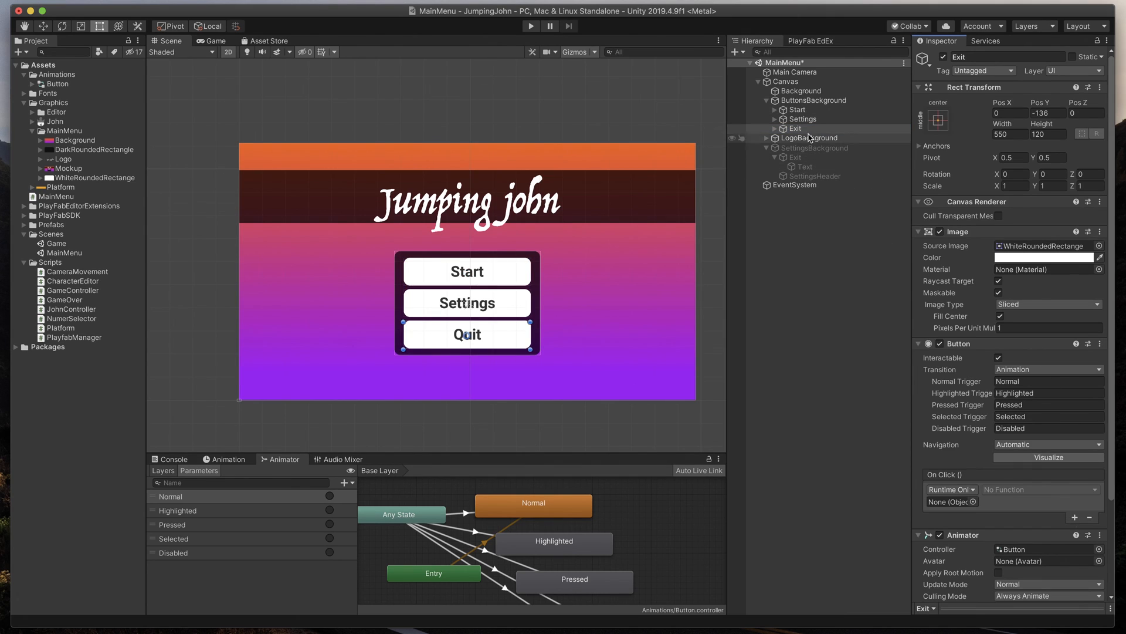
{"action": "left_click", "coordinate": [794, 128]}
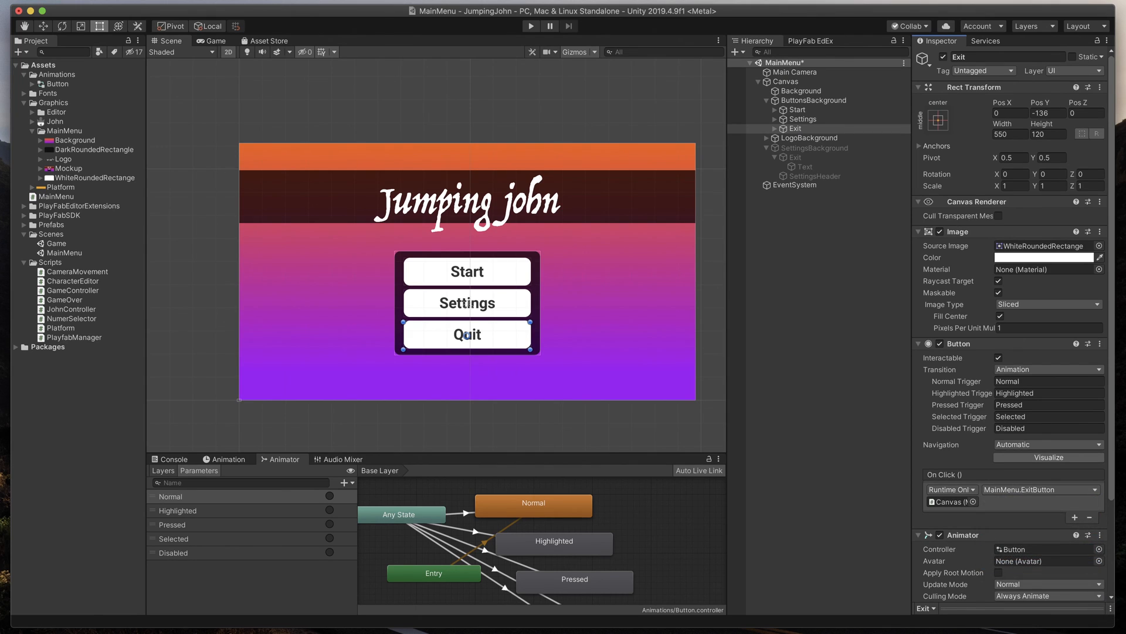
{"action": "mouse_move", "coordinate": [620, 160]}
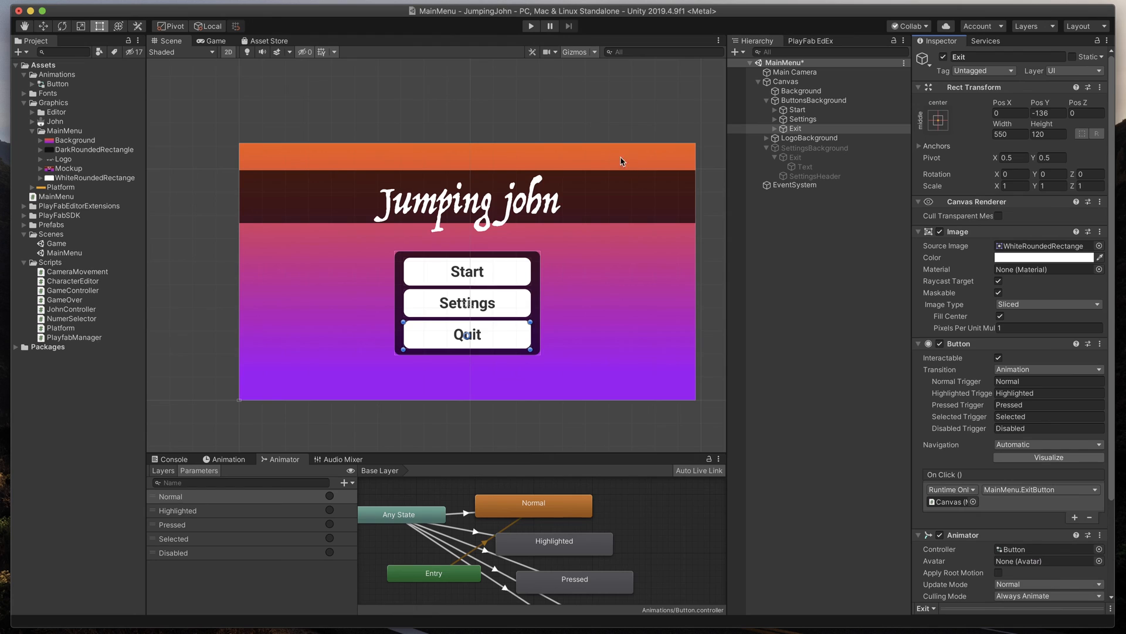
Run the menu with the Console shown and click Quit twice, logging 'Game closed'.
{"action": "left_click", "coordinate": [531, 26]}
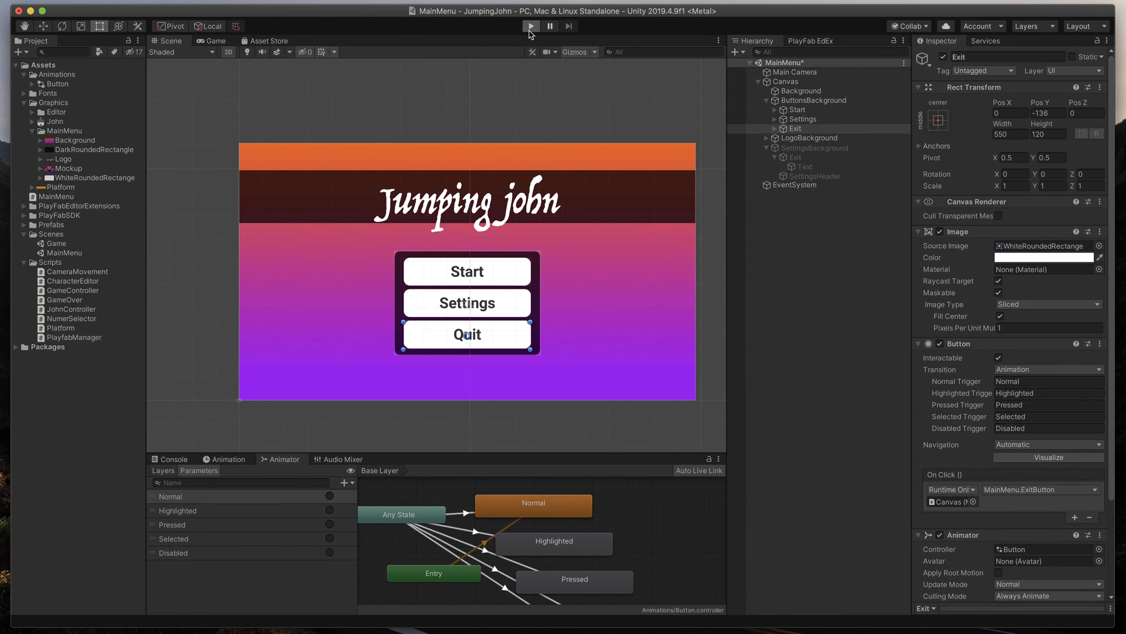
{"action": "left_click", "coordinate": [530, 26]}
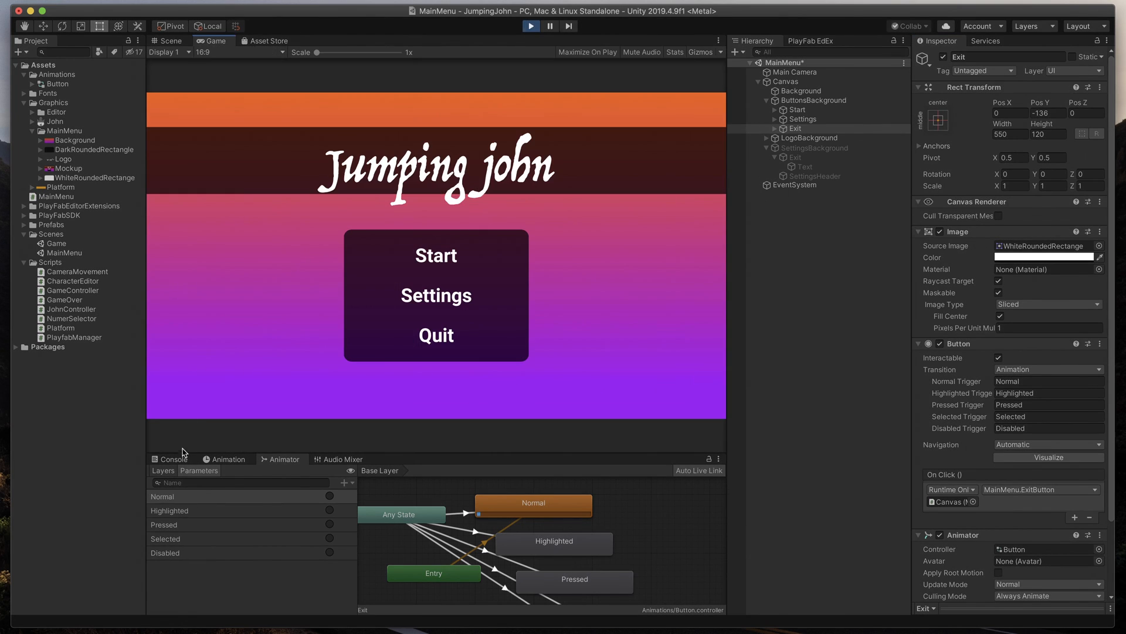
{"action": "left_click", "coordinate": [172, 458]}
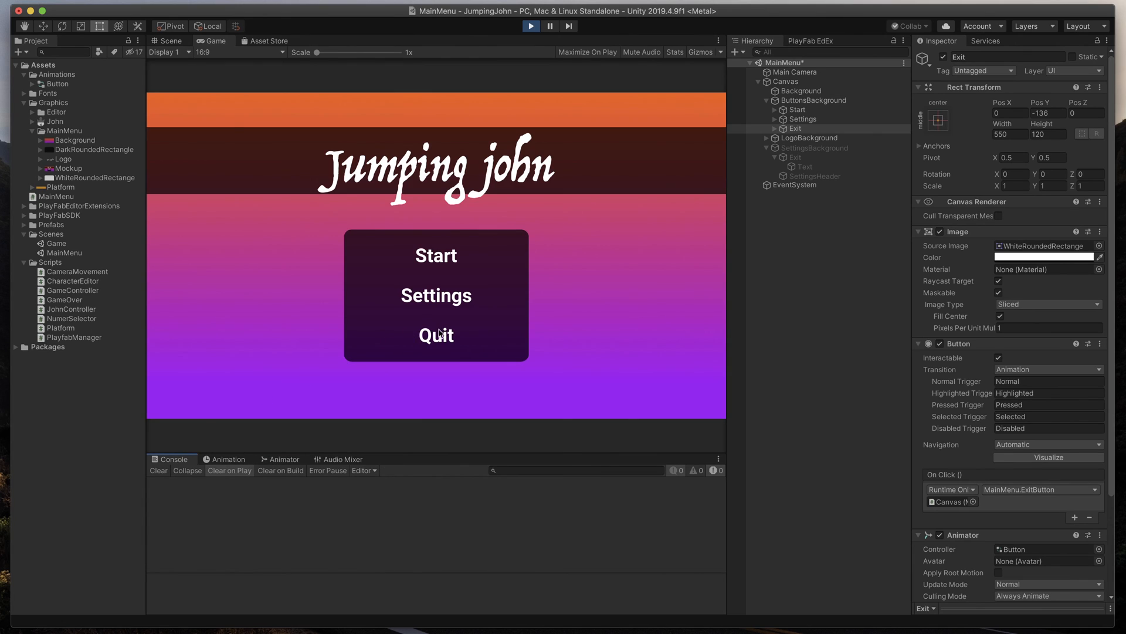
{"action": "left_click", "coordinate": [435, 335]}
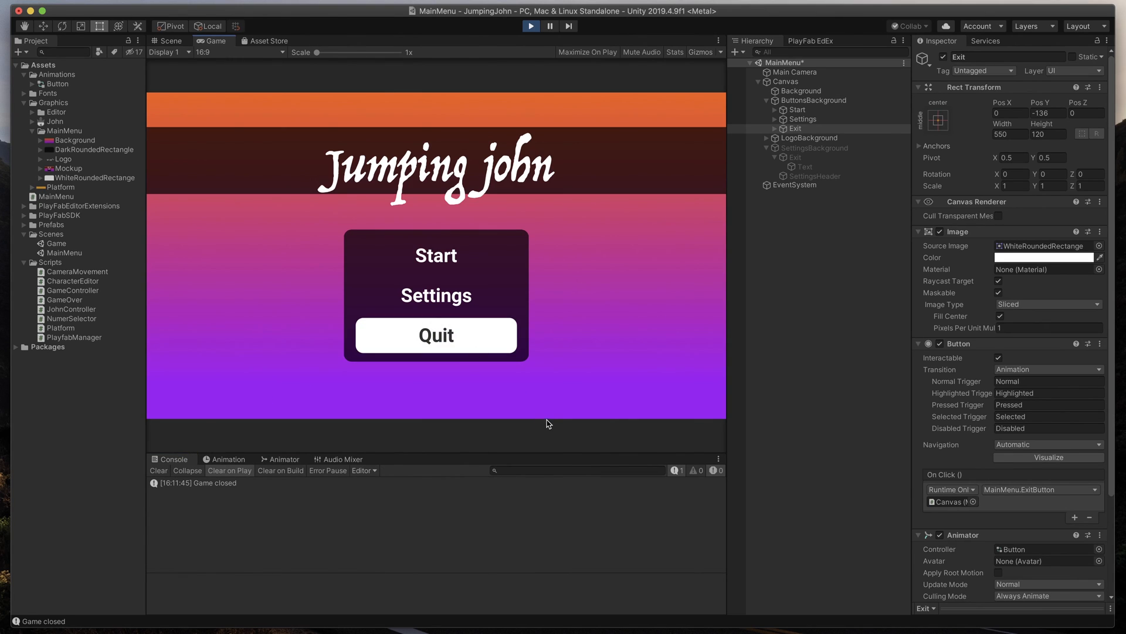
{"action": "left_click", "coordinate": [435, 335]}
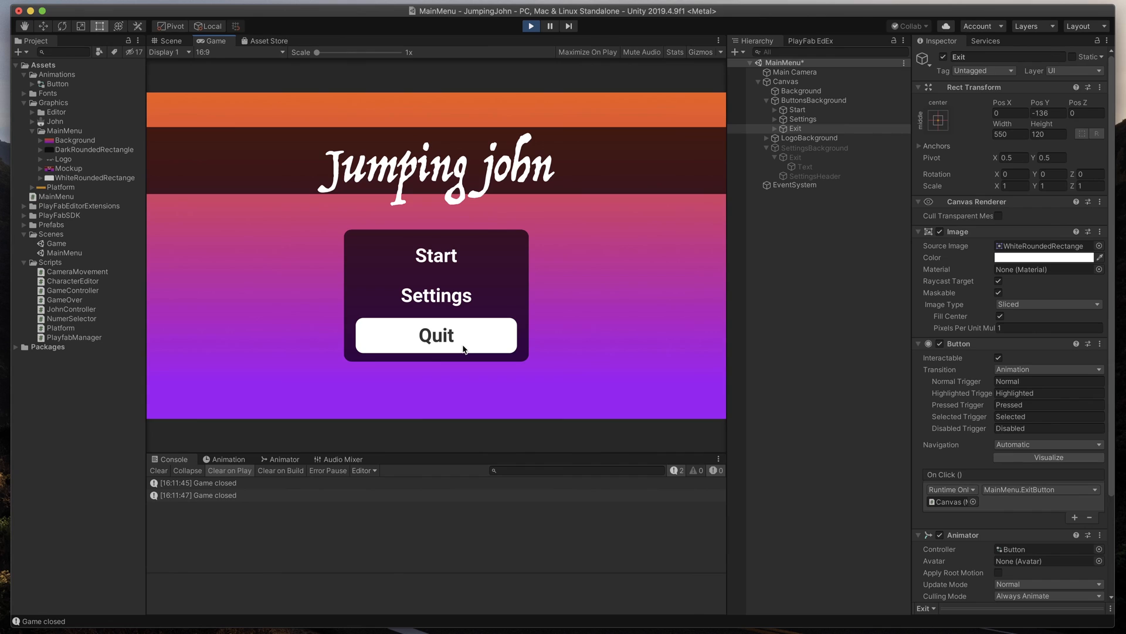
{"action": "mouse_move", "coordinate": [592, 348]}
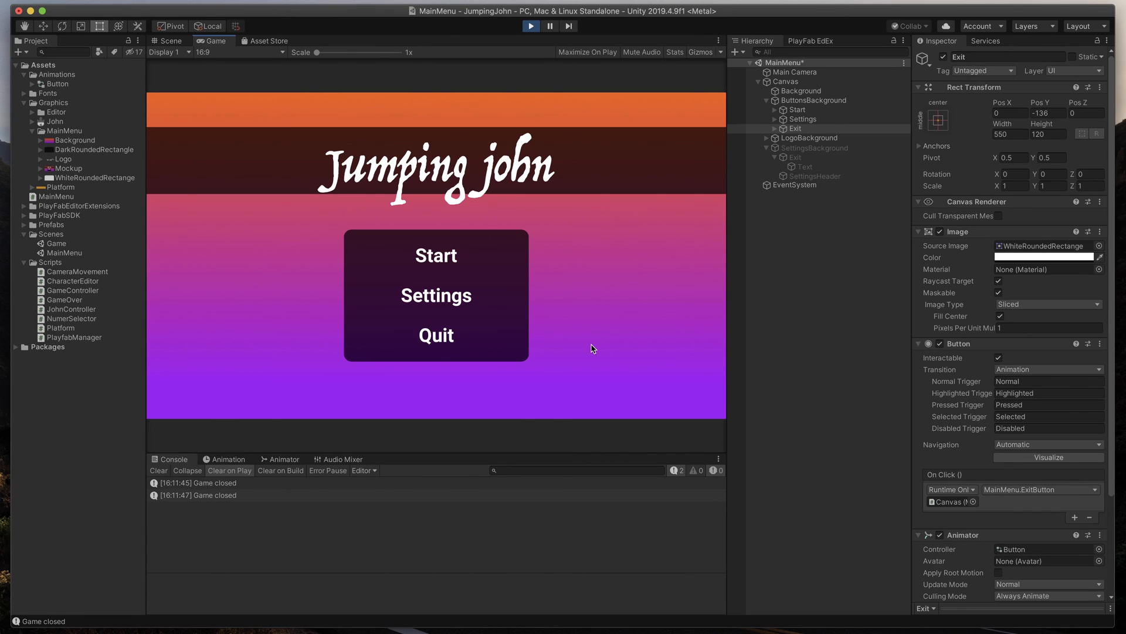
{"action": "mouse_move", "coordinate": [474, 269]}
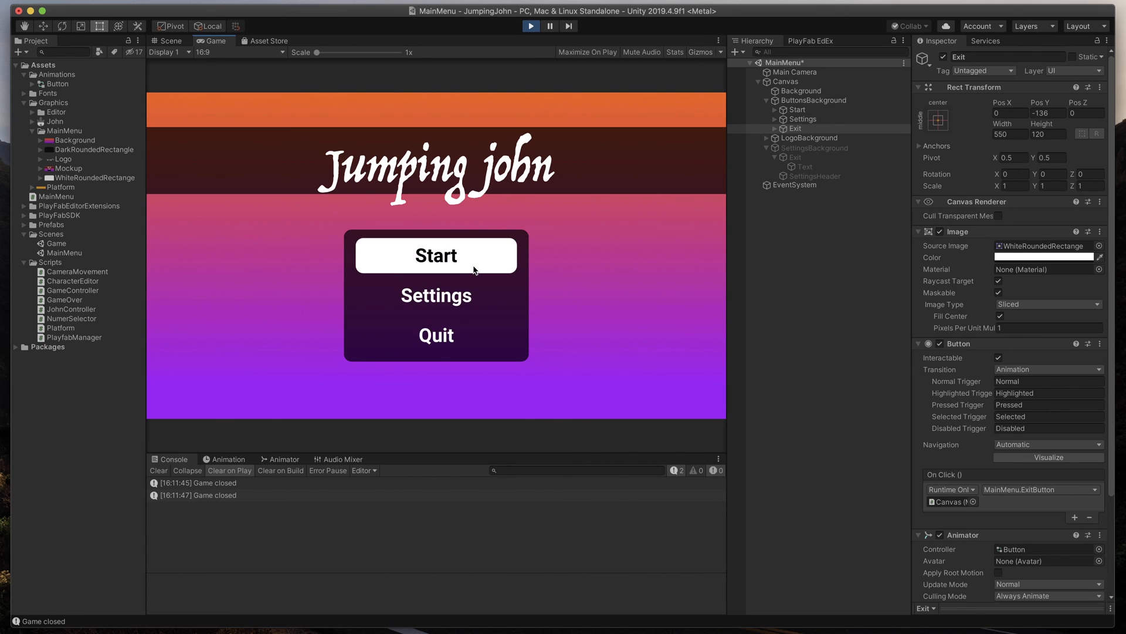
Click Start in play mode, get the 'Game not in build settings' error, then stop playing.
{"action": "left_click", "coordinate": [435, 255]}
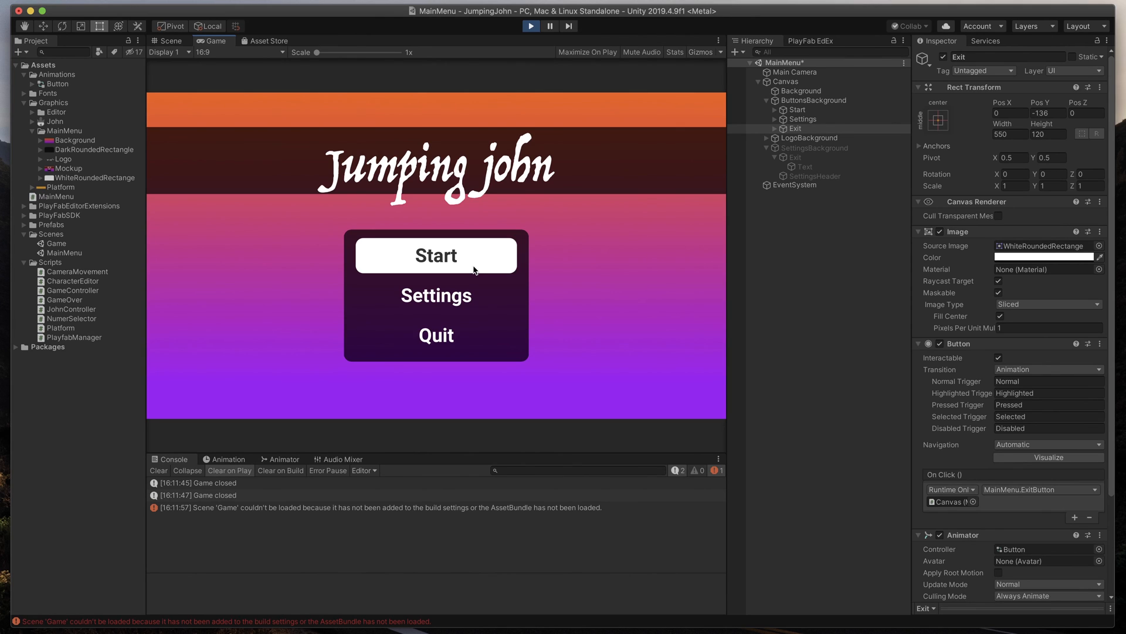
{"action": "left_click", "coordinate": [530, 26]}
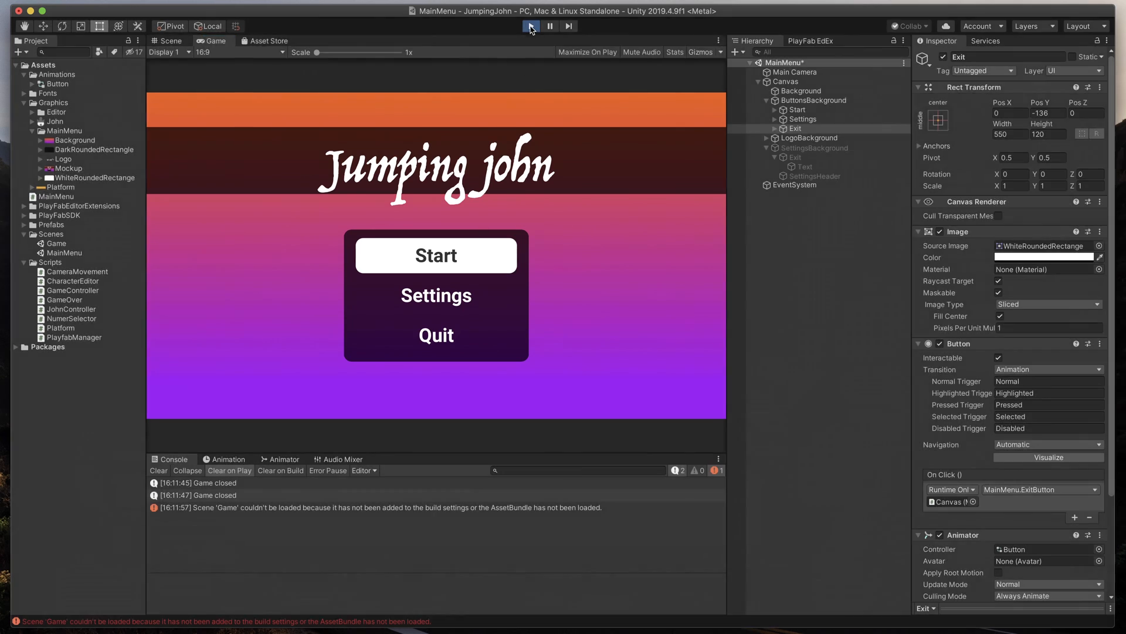
{"action": "left_click", "coordinate": [70, 7]}
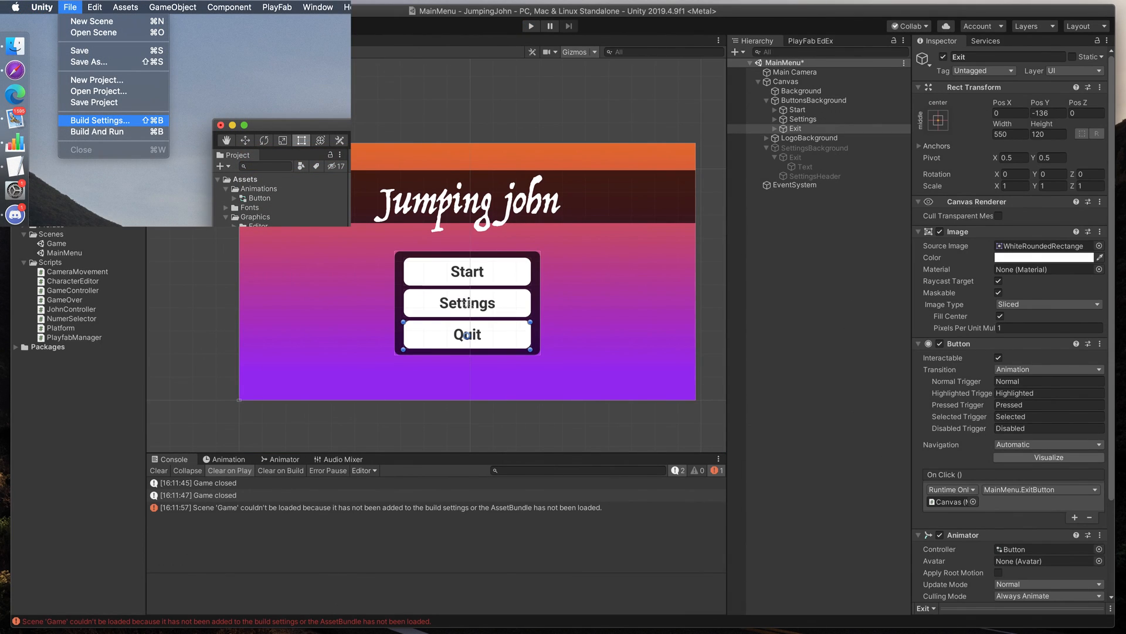
Add the MainMenu and Game scenes to Scenes In Build, then close Build Settings.
{"action": "left_click", "coordinate": [99, 120]}
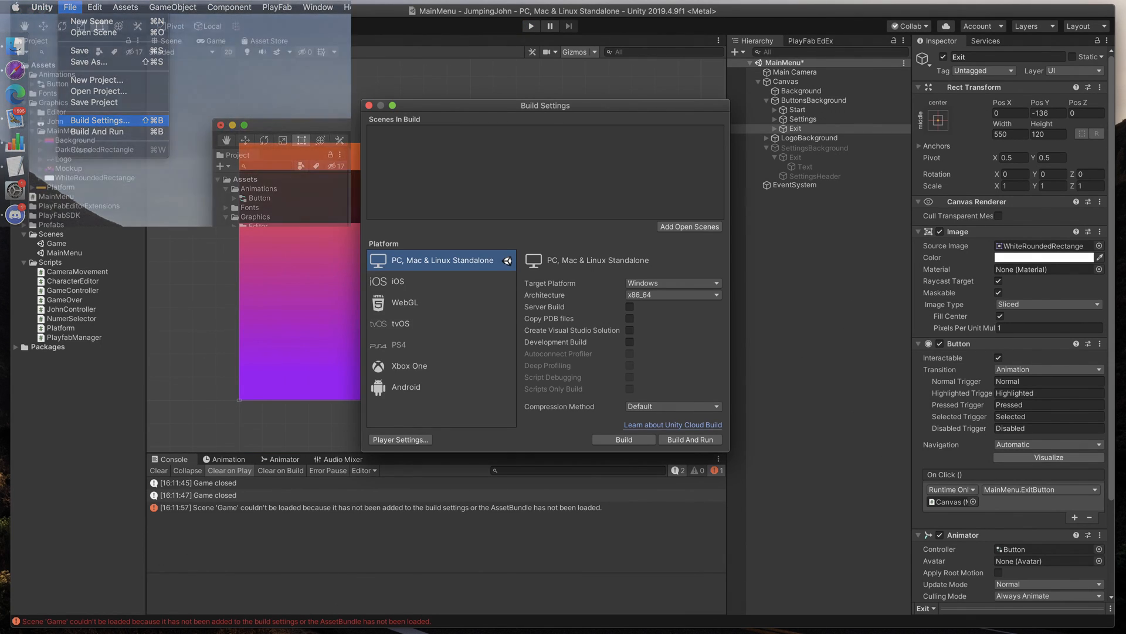
{"action": "left_click", "coordinate": [599, 214]}
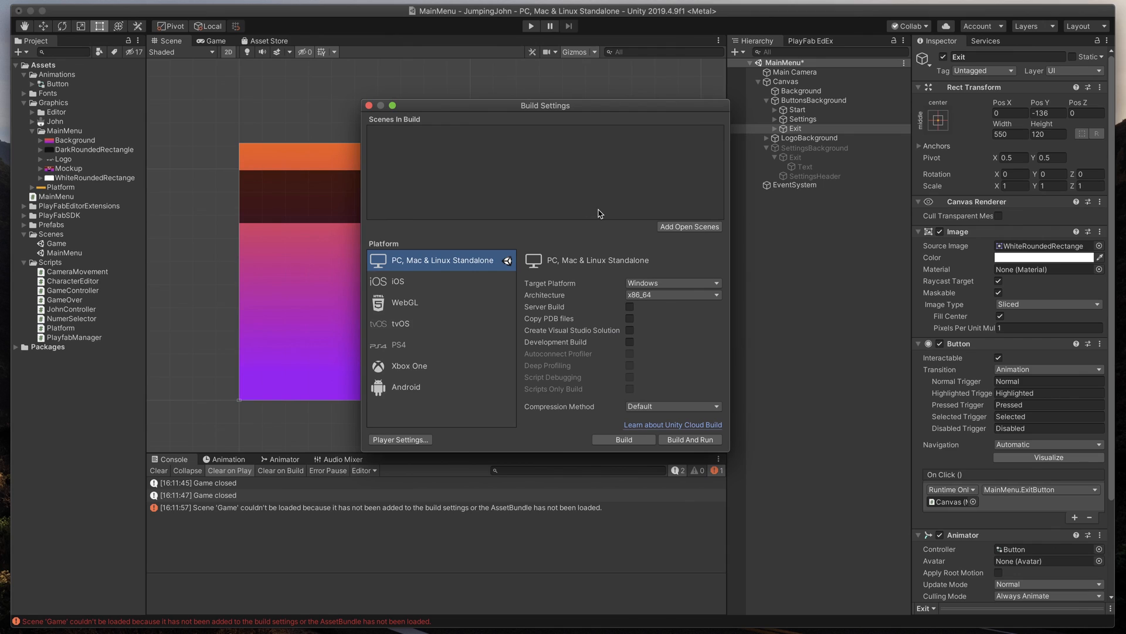
{"action": "left_click", "coordinate": [63, 253]}
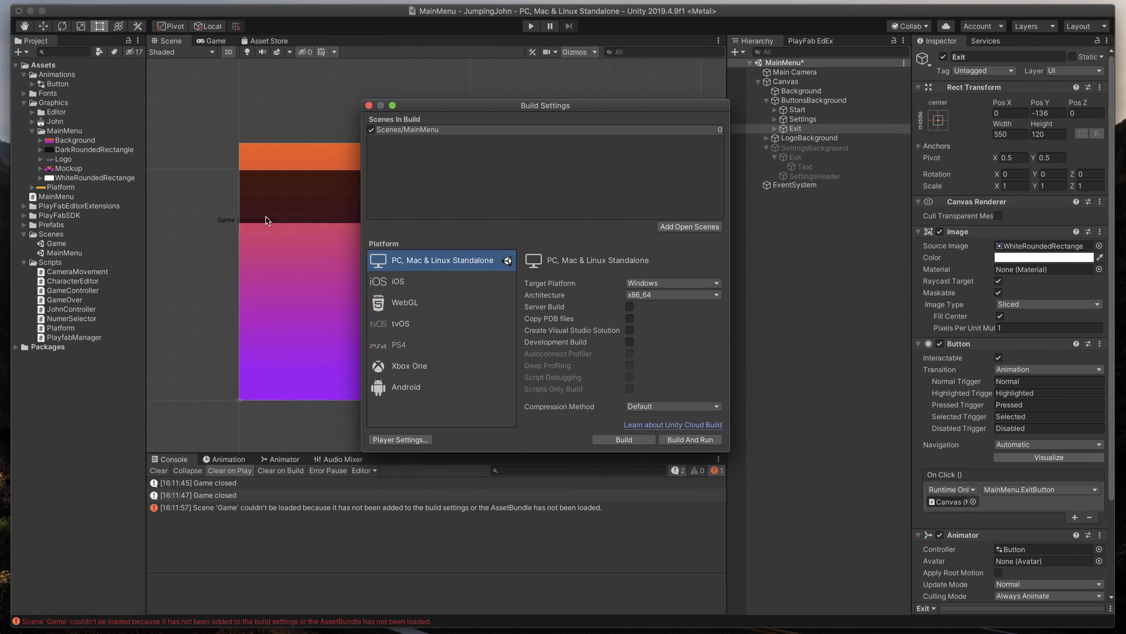
{"action": "left_click", "coordinate": [688, 227]}
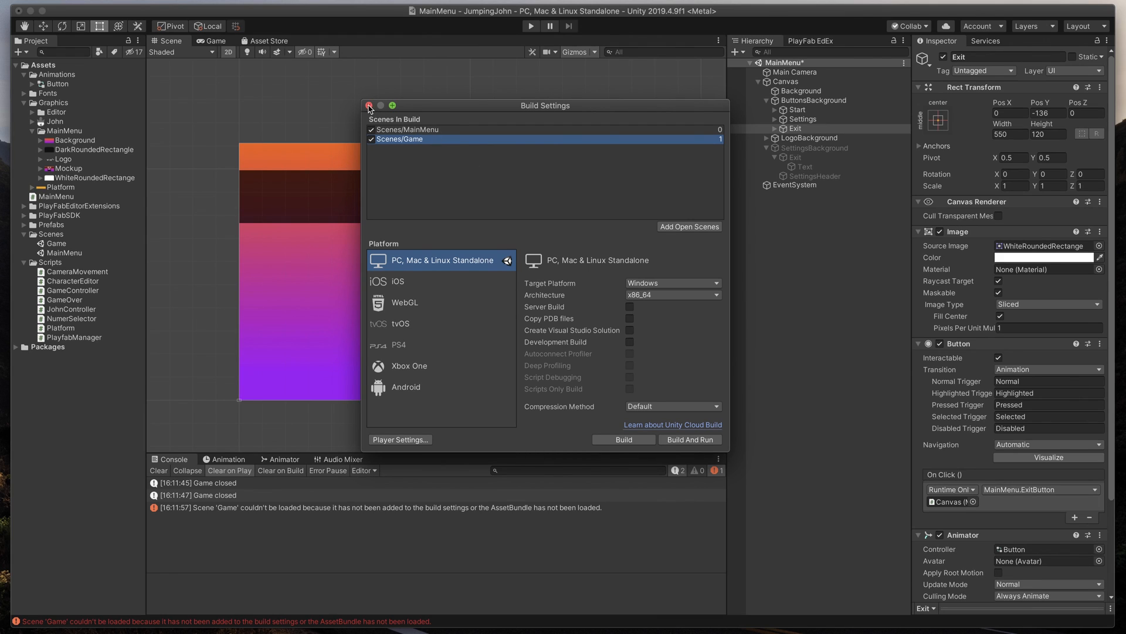
{"action": "left_click", "coordinate": [369, 106]}
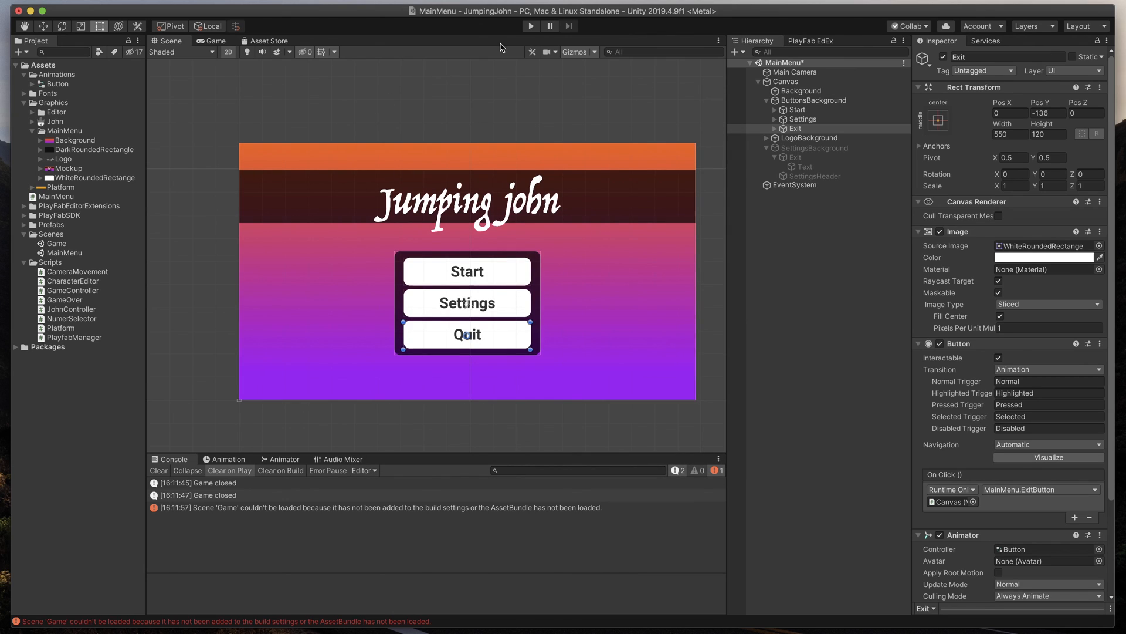
{"action": "mouse_move", "coordinate": [529, 25]}
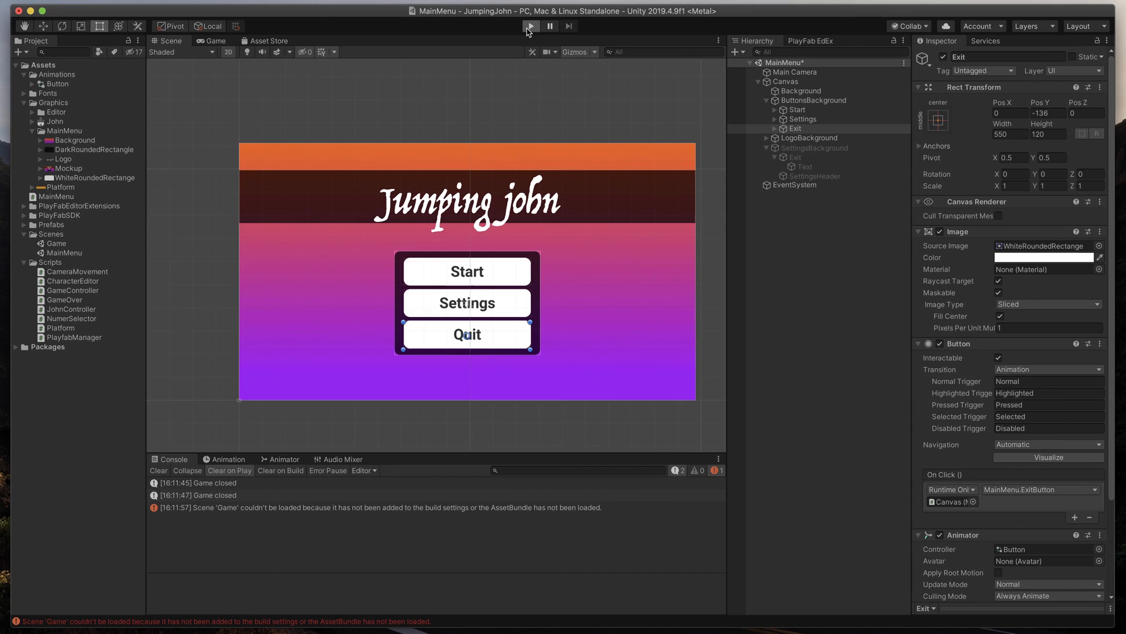
Enter play mode to run the MainMenu scene again.
{"action": "left_click", "coordinate": [530, 26]}
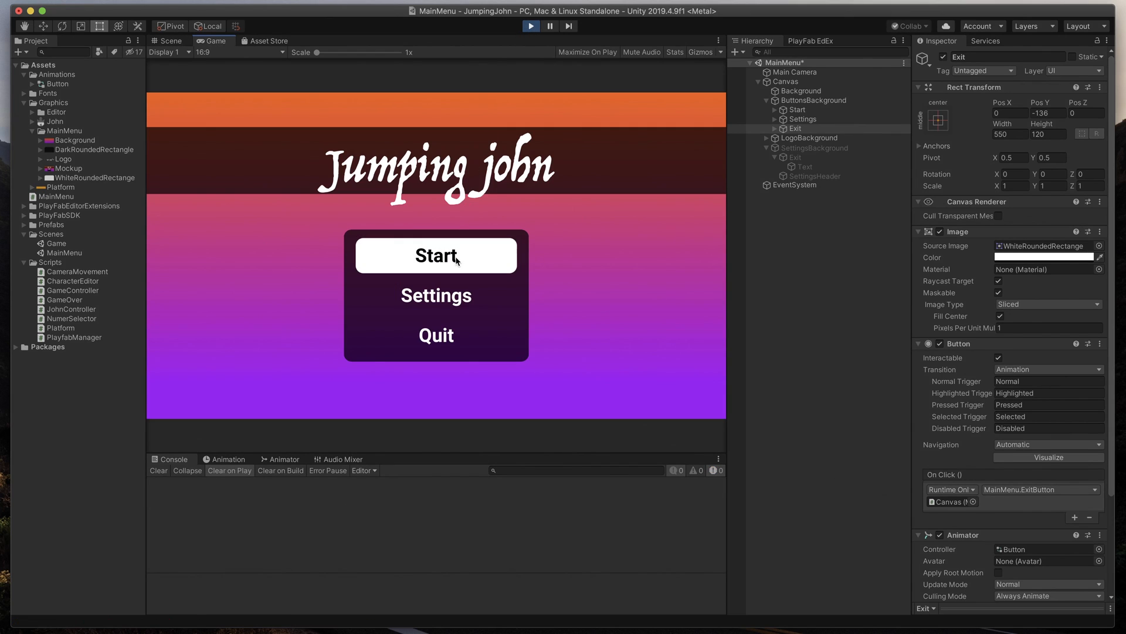